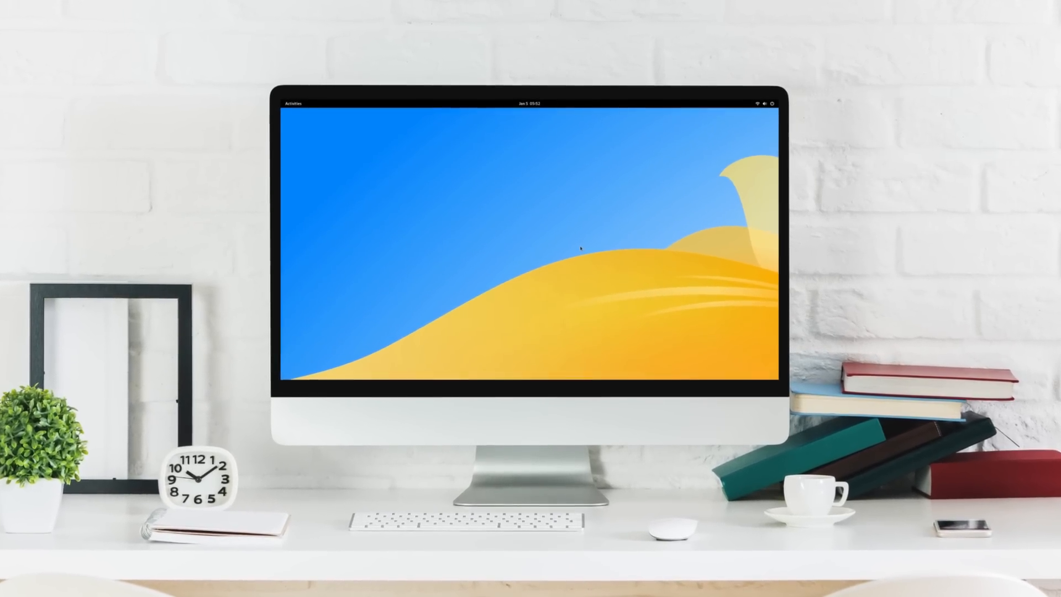
- Show the quick settings panel, then bring up the Activities overview with workspaces
left_click(767, 103)
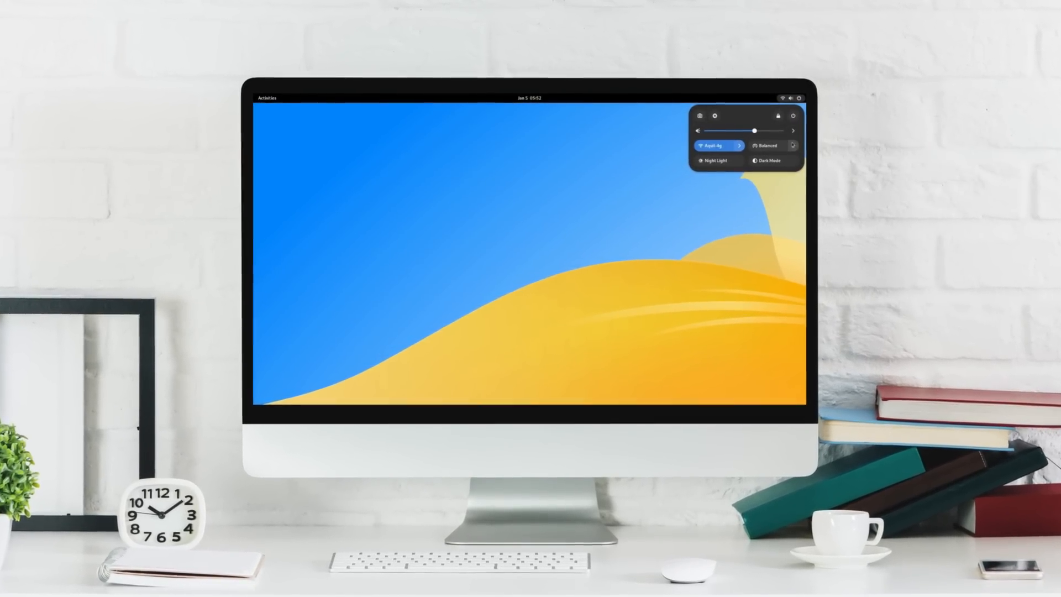
left_click(765, 146)
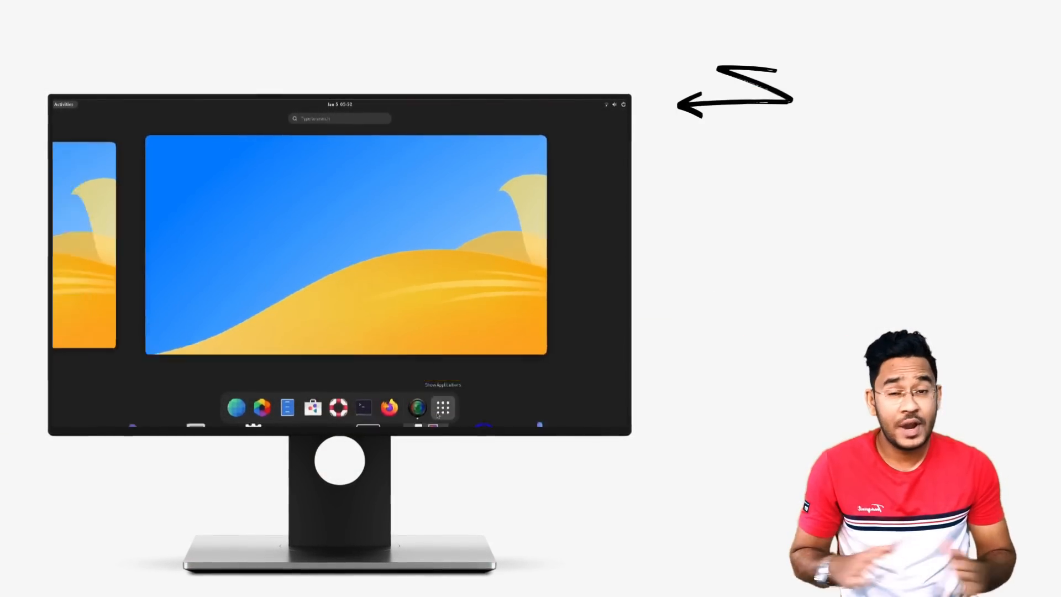
- Launch Settings from the app grid, pick the green wallpaper, then browse Notifications and Search
left_click(444, 407)
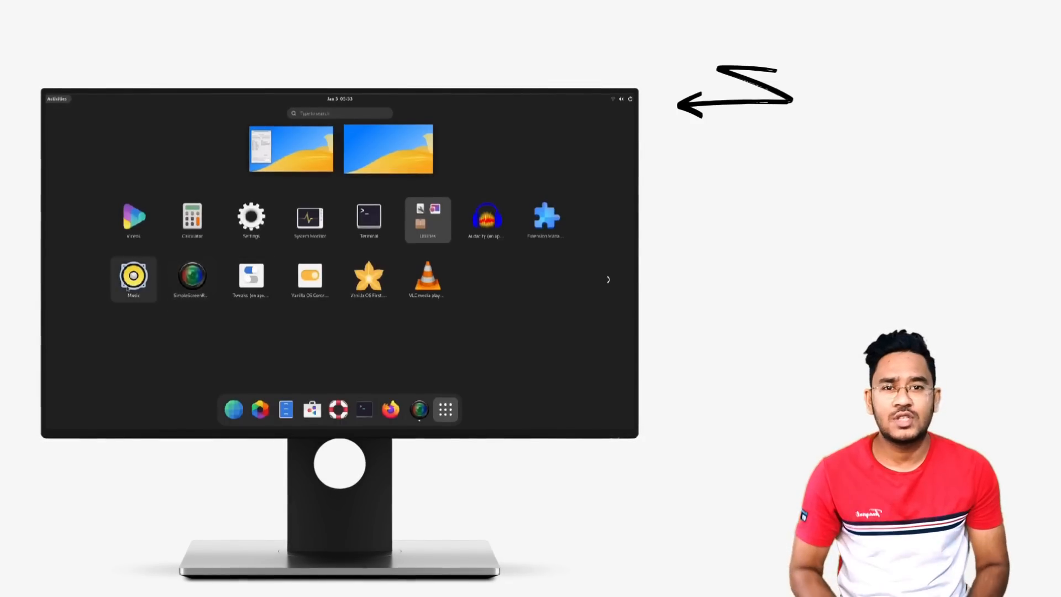
left_click(428, 218)
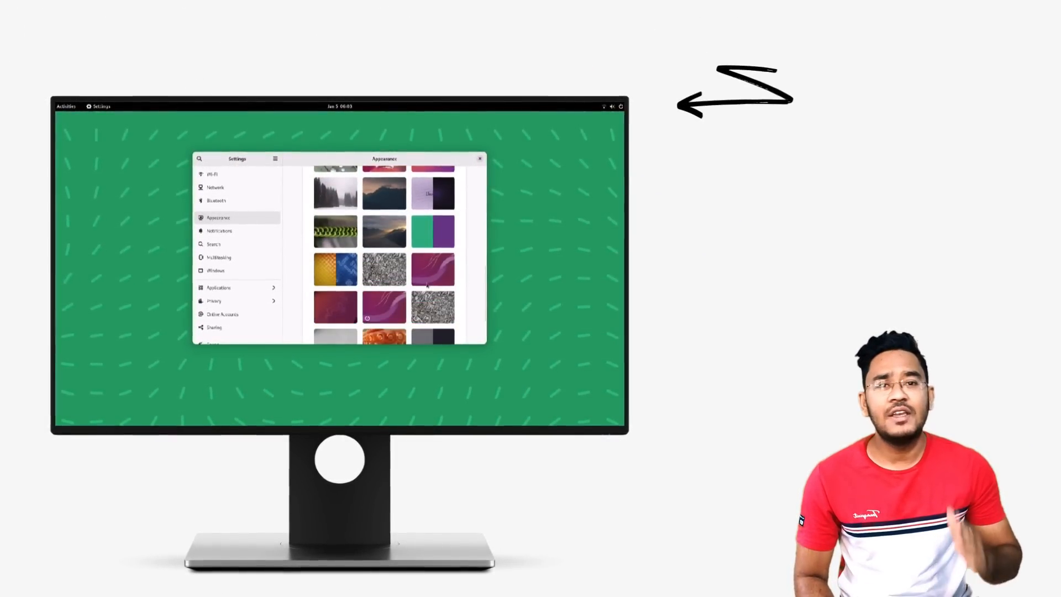
left_click(219, 231)
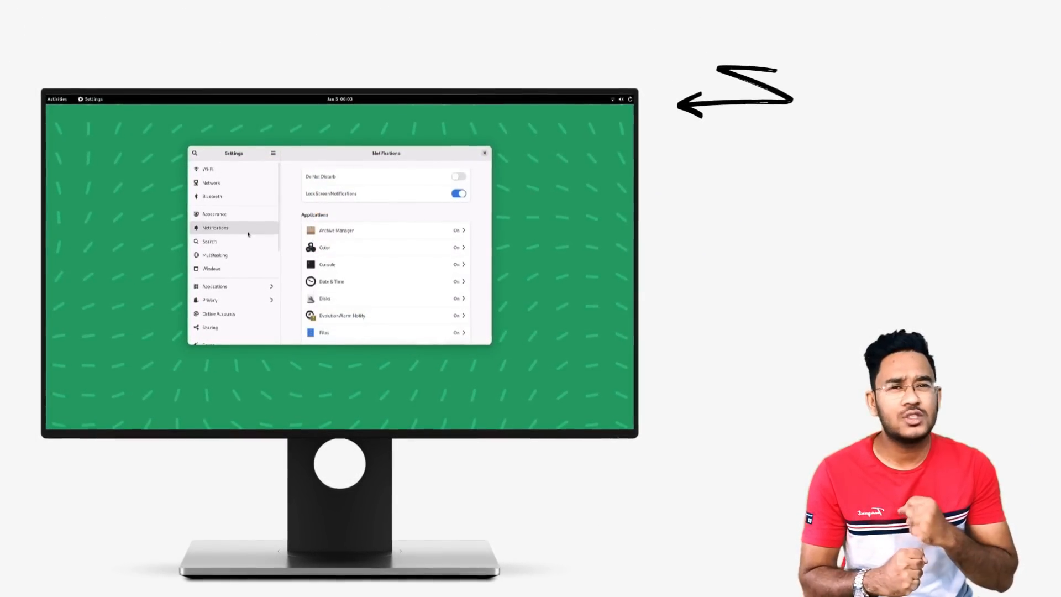
mouse_move(404, 247)
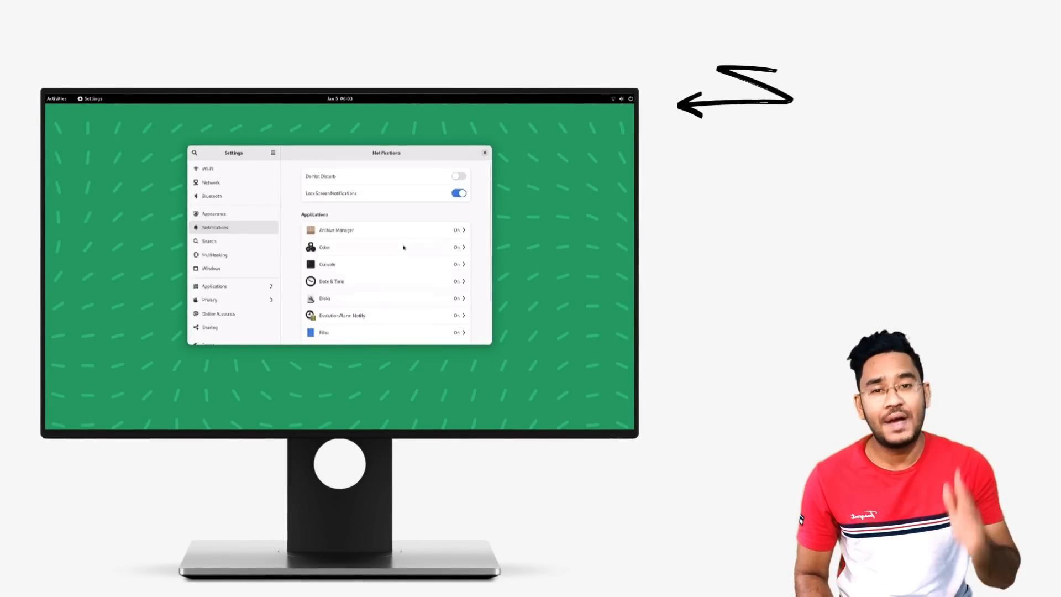
left_click(210, 241)
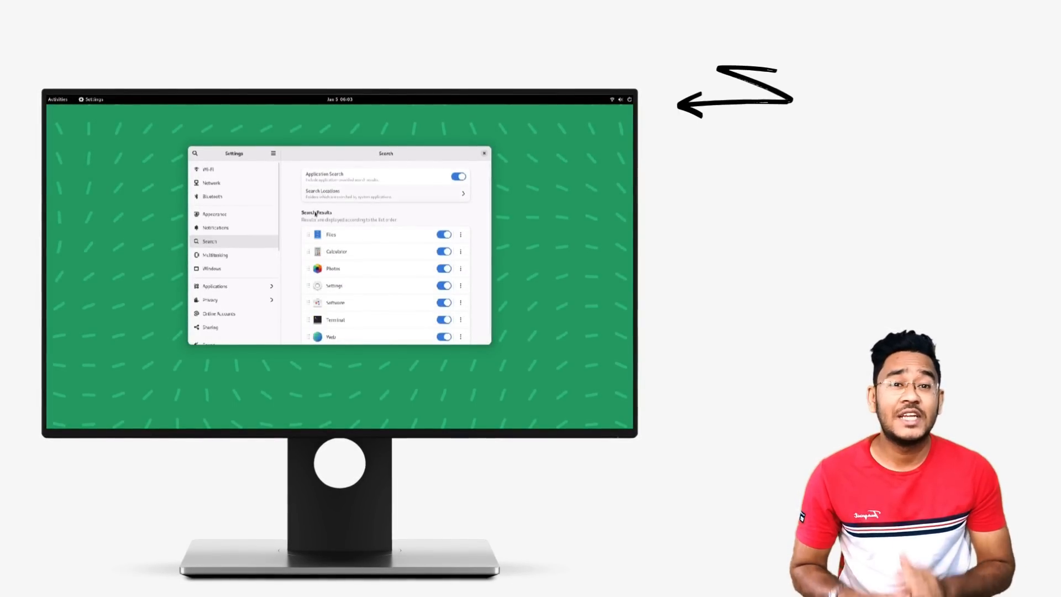
scroll("up", 3)
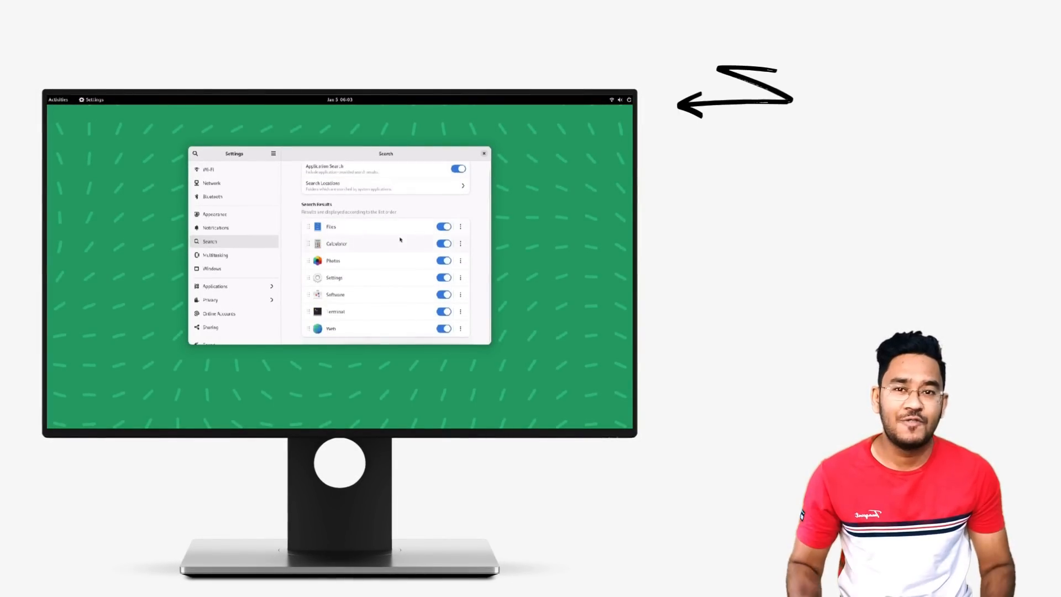
- Return from the overview to the desktop and bring up the quick settings panel
left_click(59, 100)
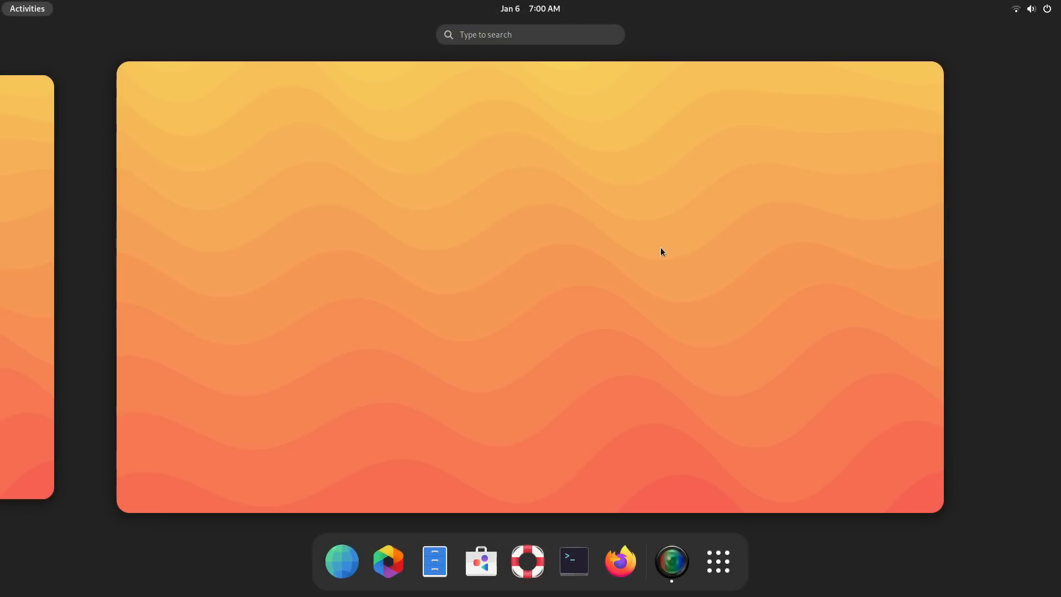
left_click(717, 562)
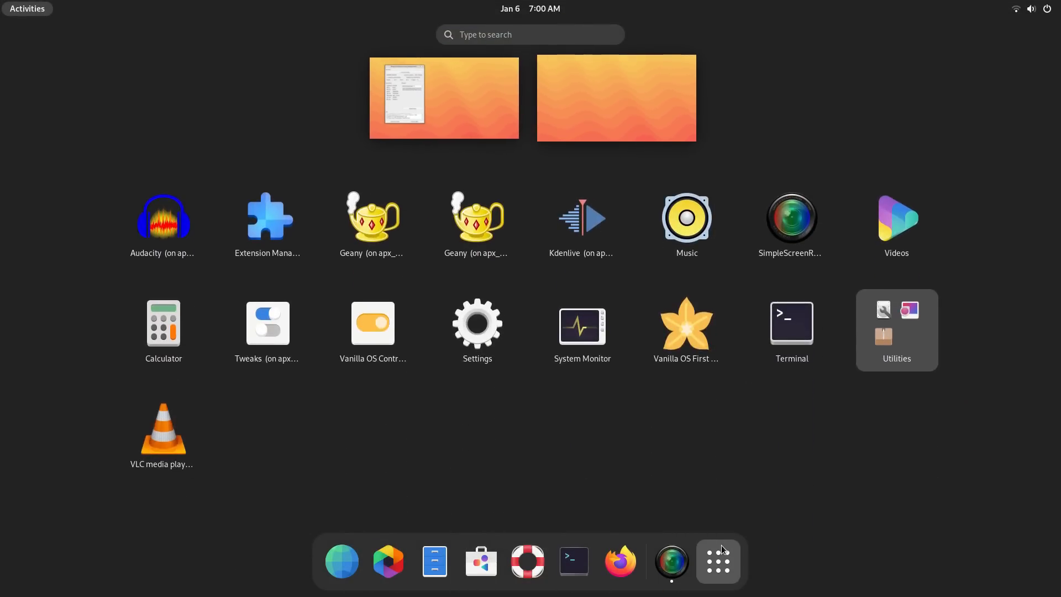
left_click(530, 8)
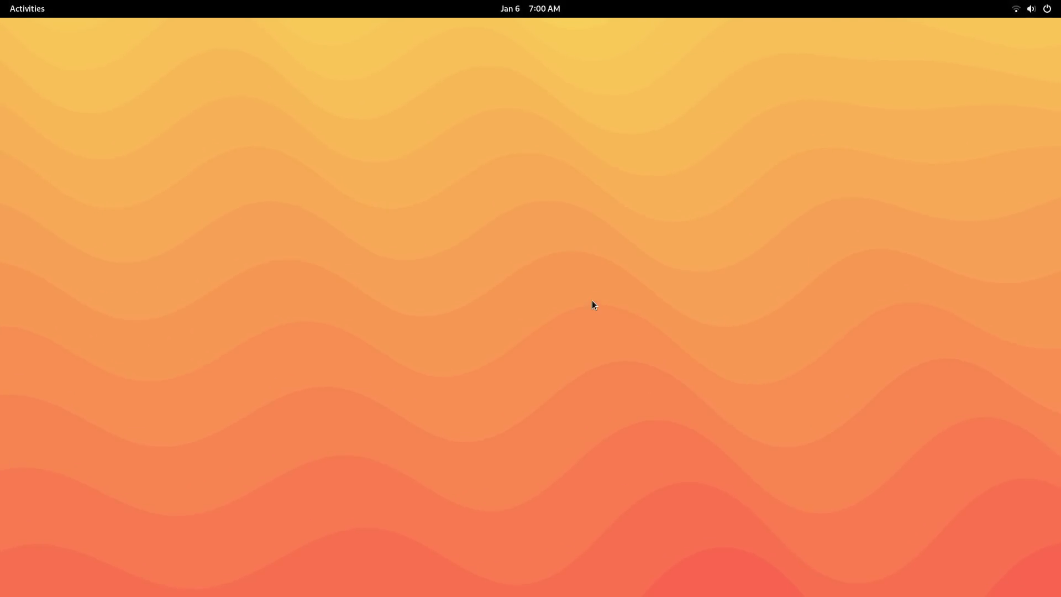
left_click(1032, 9)
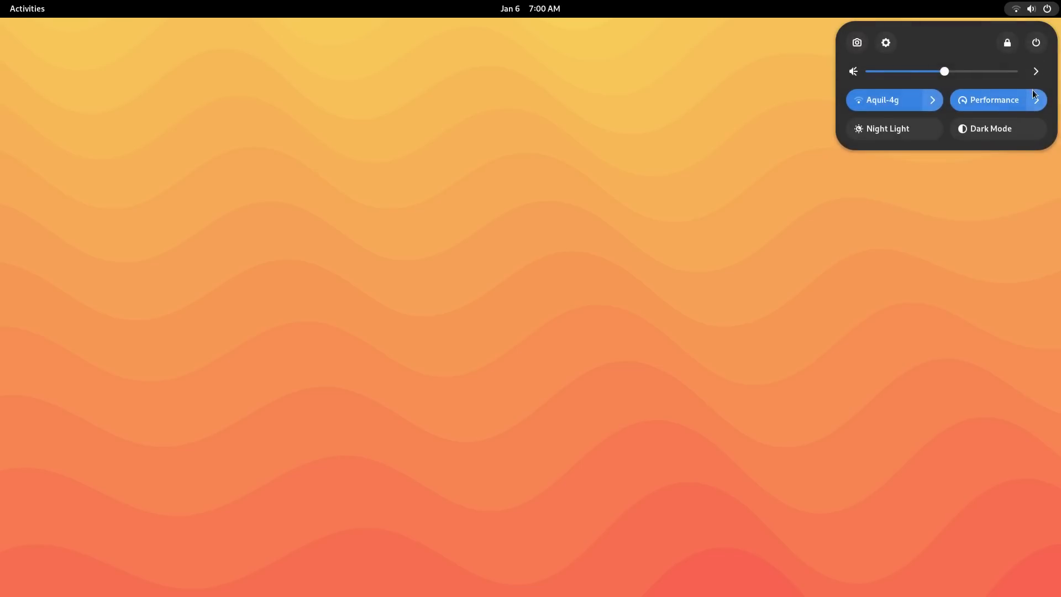
- Turn Dark Mode on to preview it, then switch back to light
left_click(995, 99)
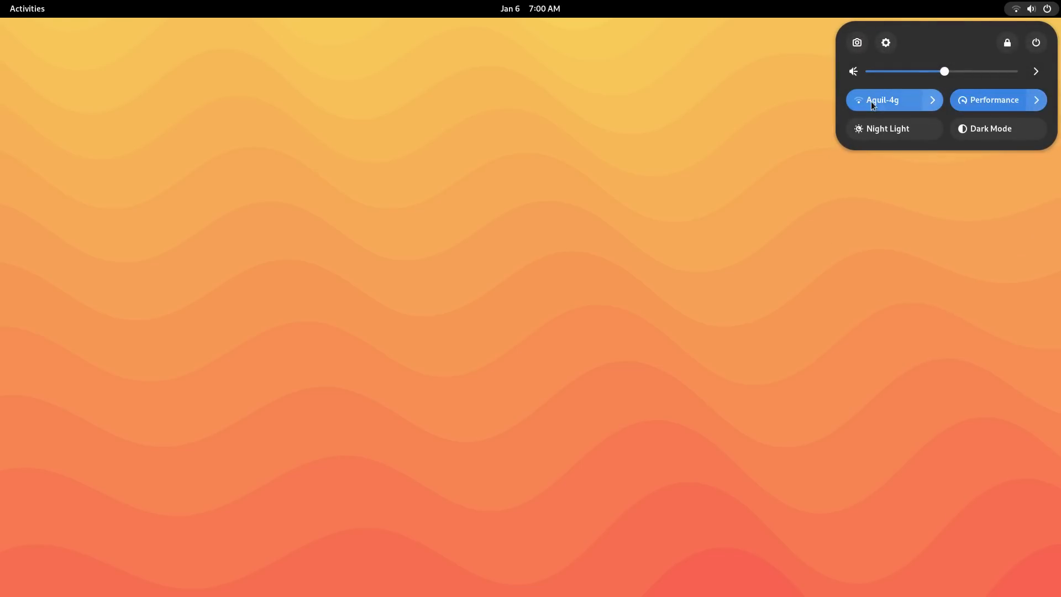
mouse_move(928, 128)
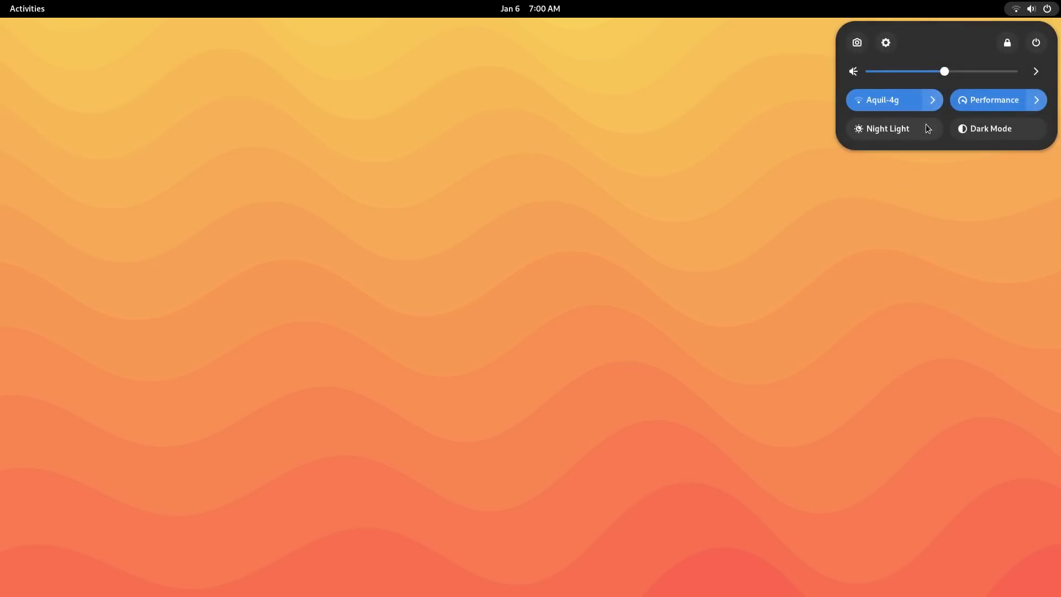
left_click(990, 129)
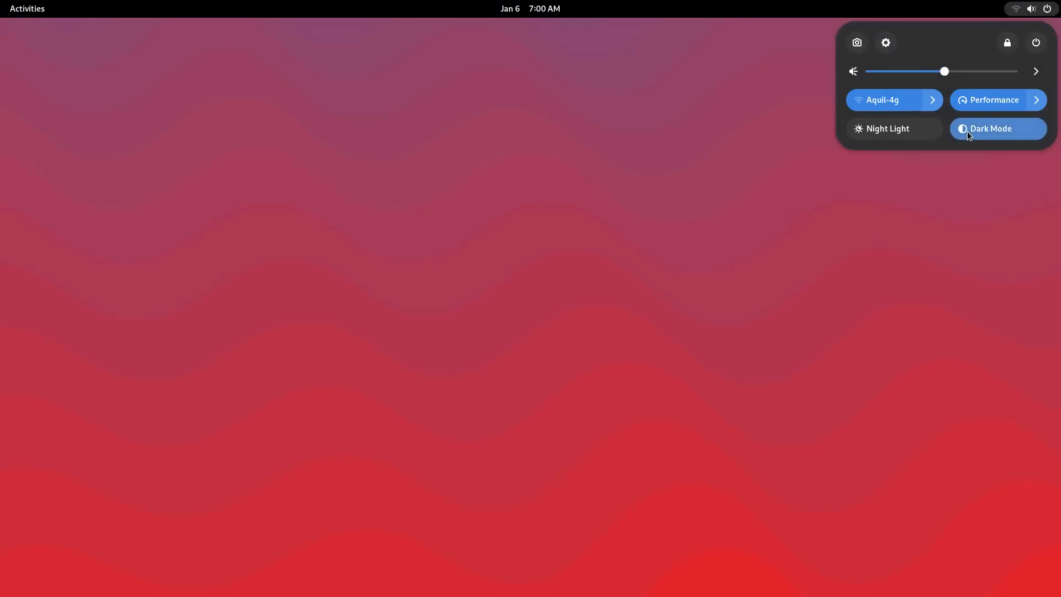
left_click(990, 128)
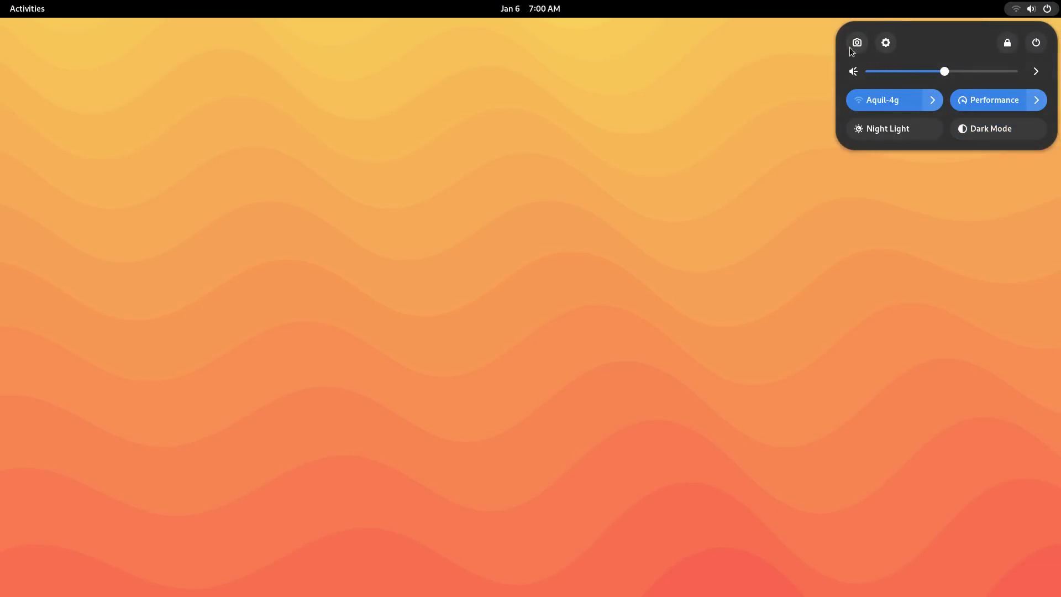
- Toggle dark mode once more, then launch the Files manager from the dock
left_click(26, 8)
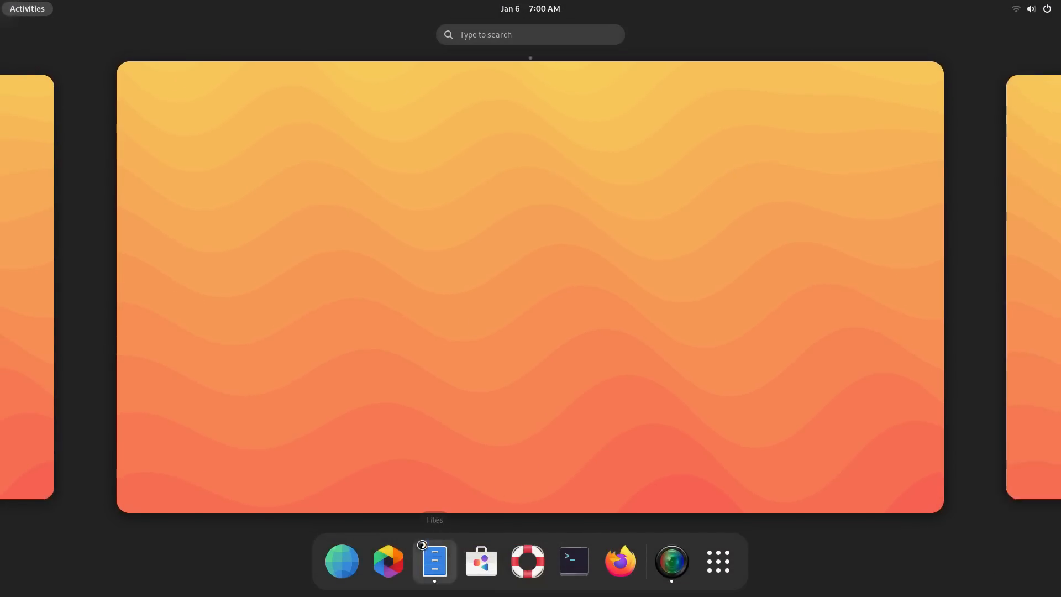
left_click(434, 562)
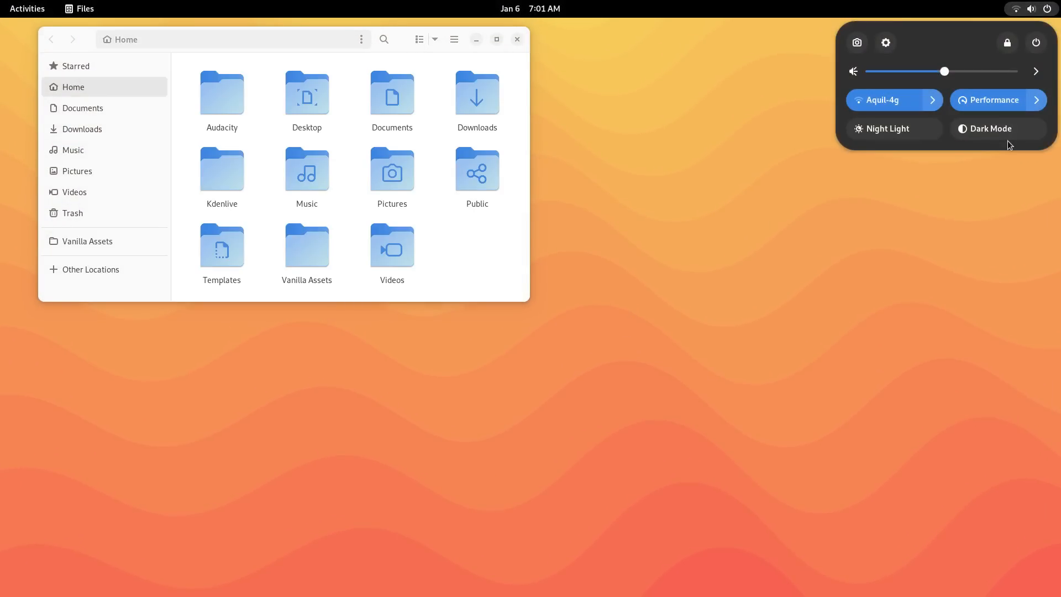
left_click(997, 128)
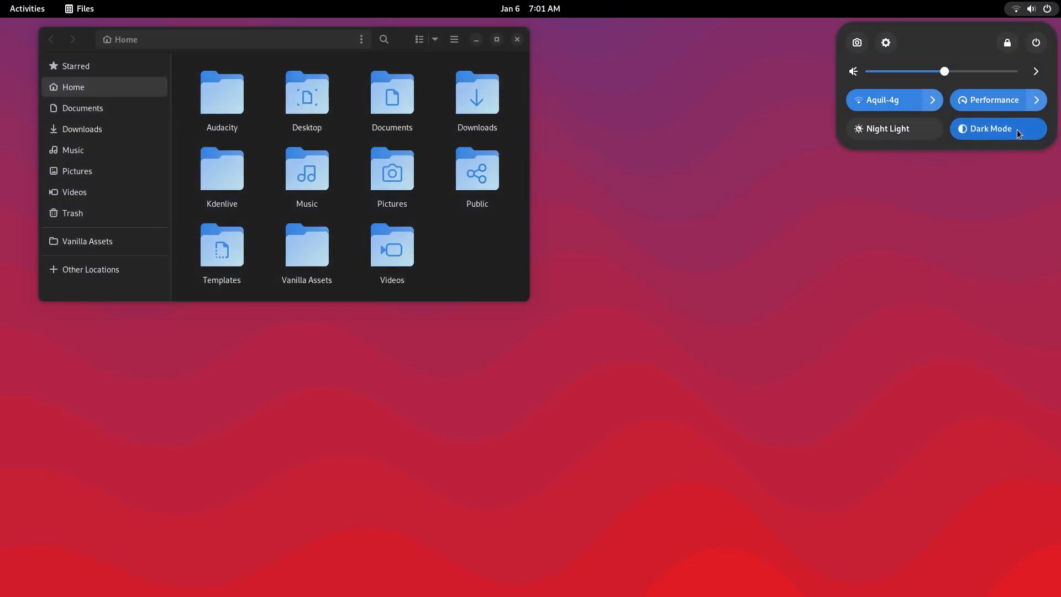
left_click(995, 129)
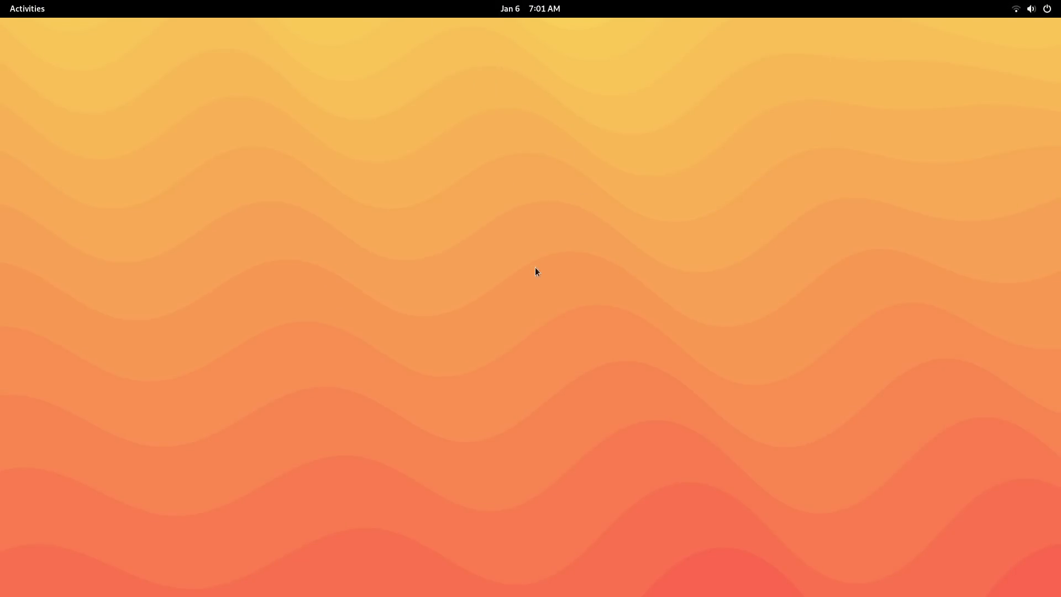
mouse_move(497, 323)
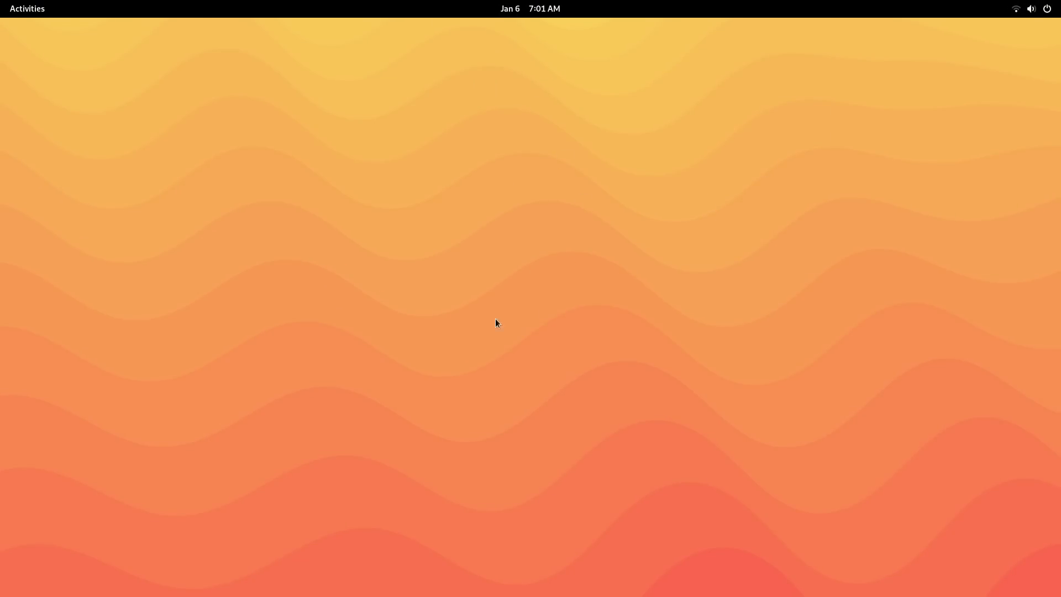
left_click(27, 8)
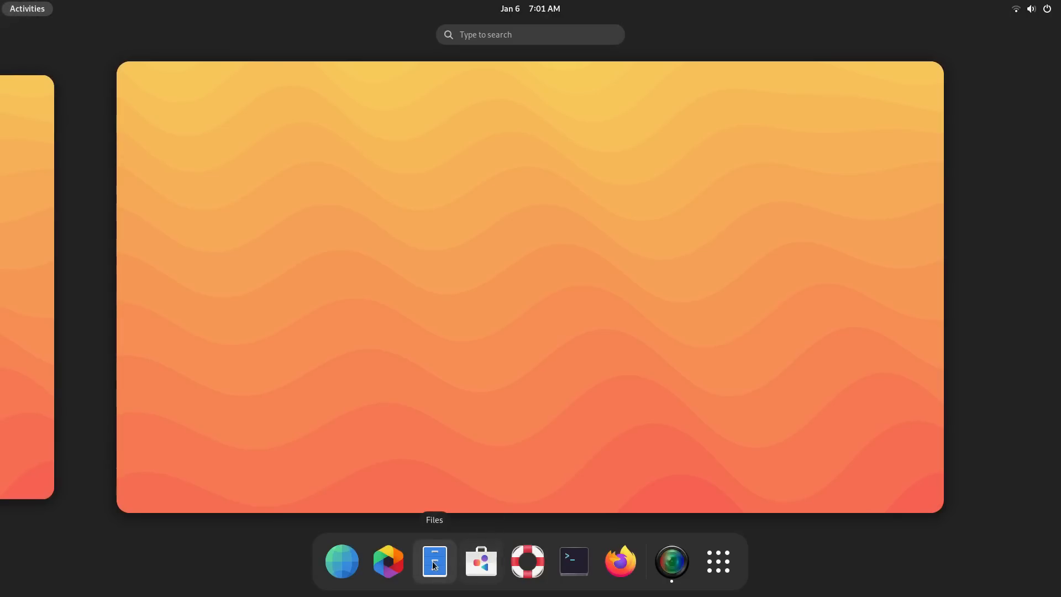
left_click(433, 561)
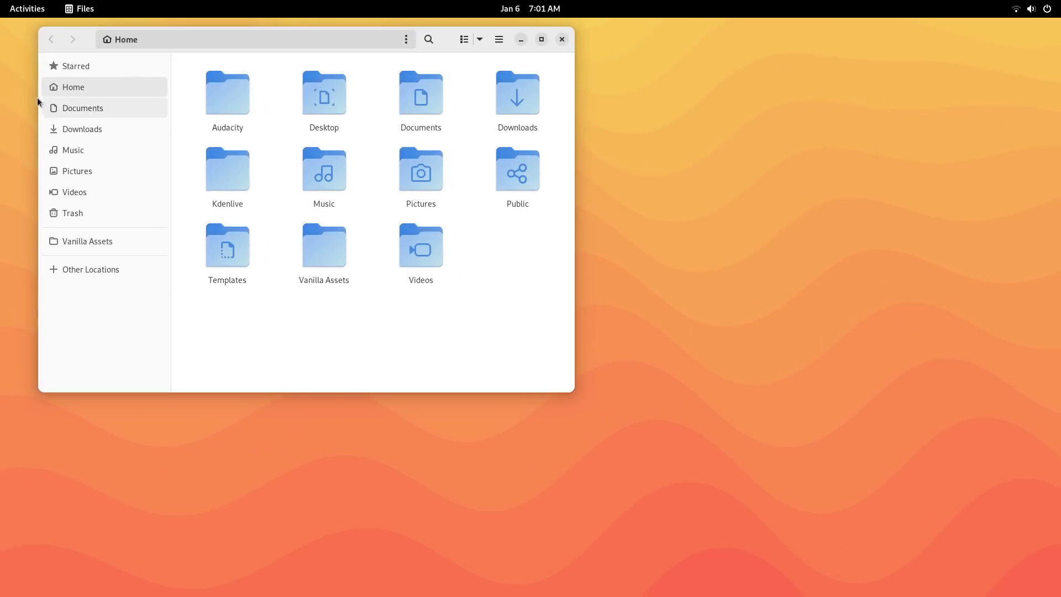
- Browse Downloads and Home, switch grid view and icon size, then close Files
left_click(81, 128)
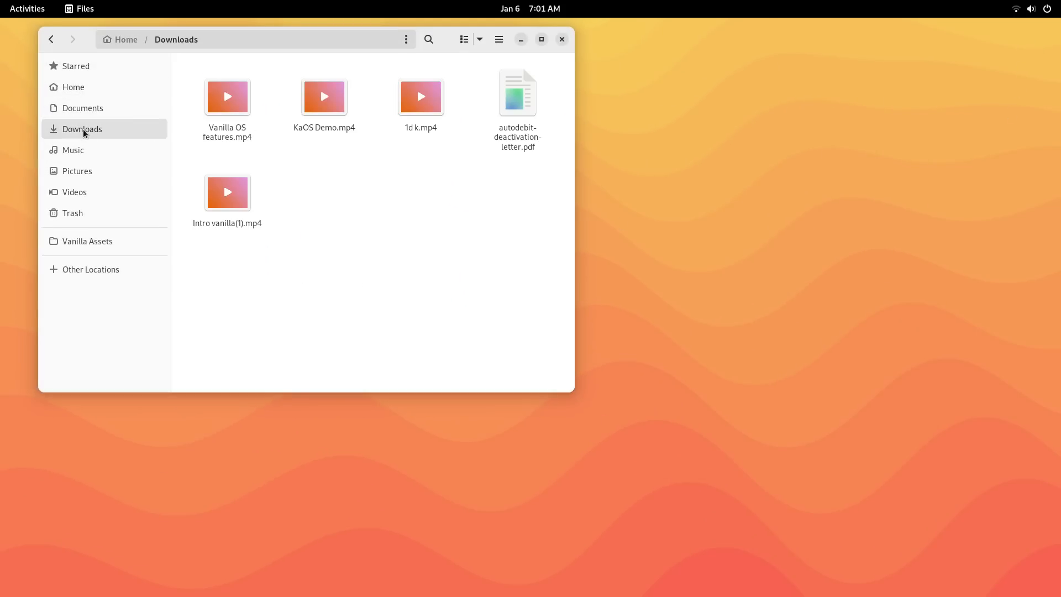
left_click(73, 149)
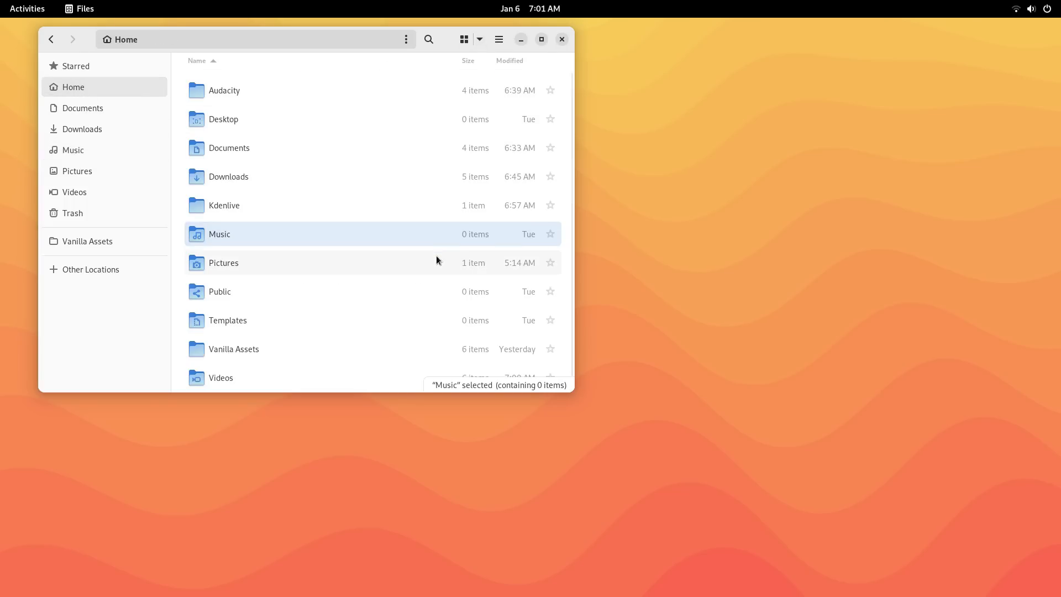
left_click(464, 39)
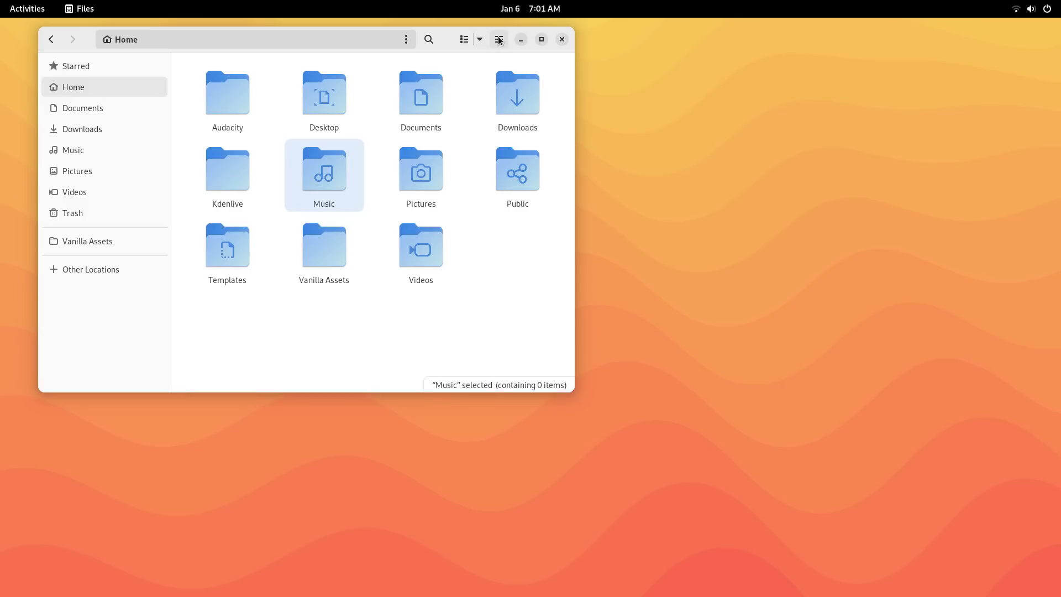
left_click(500, 40)
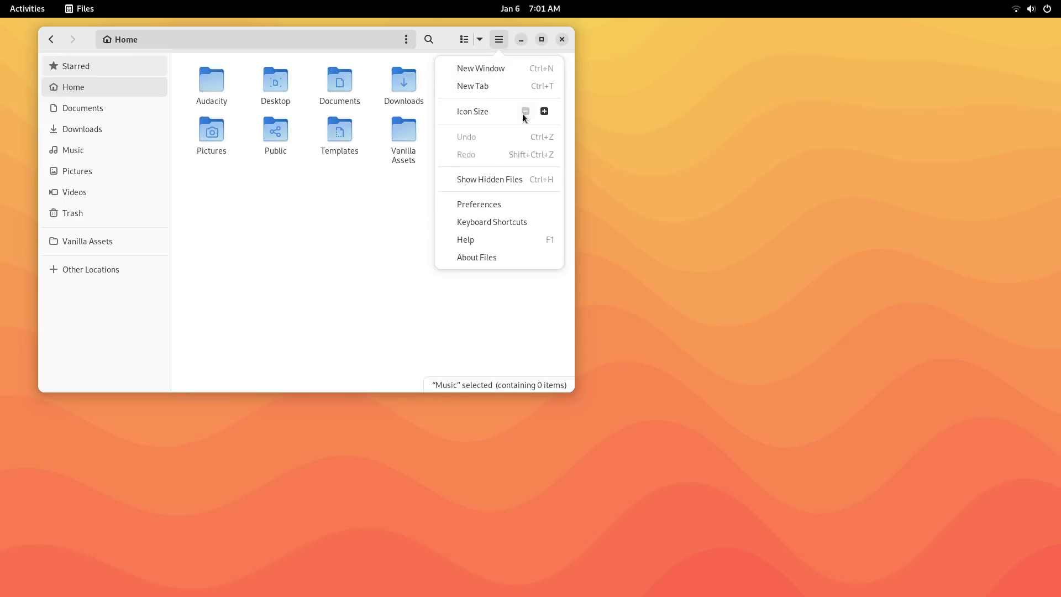
left_click(544, 112)
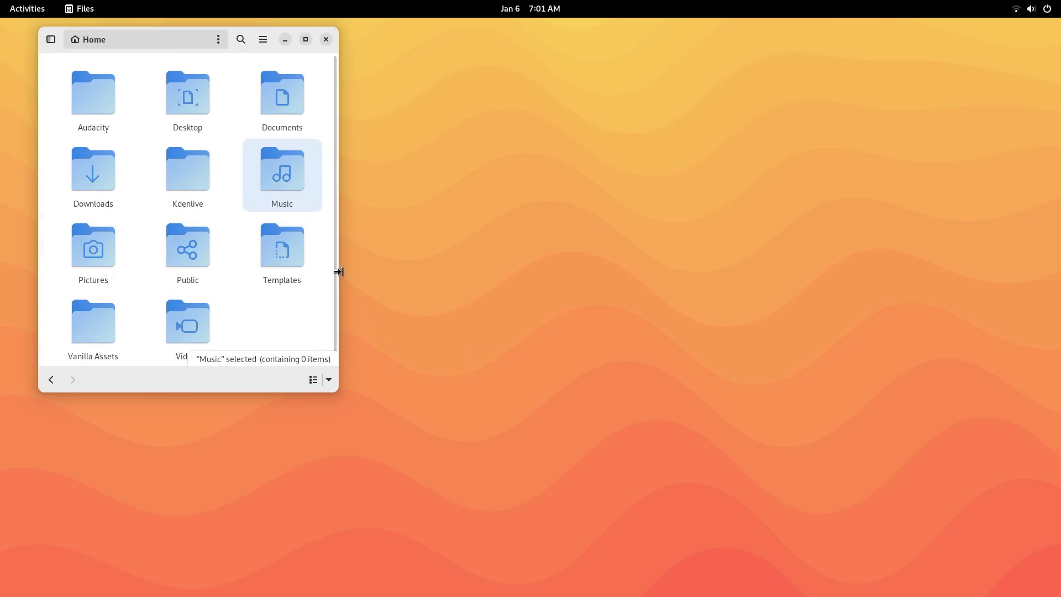
left_click(325, 39)
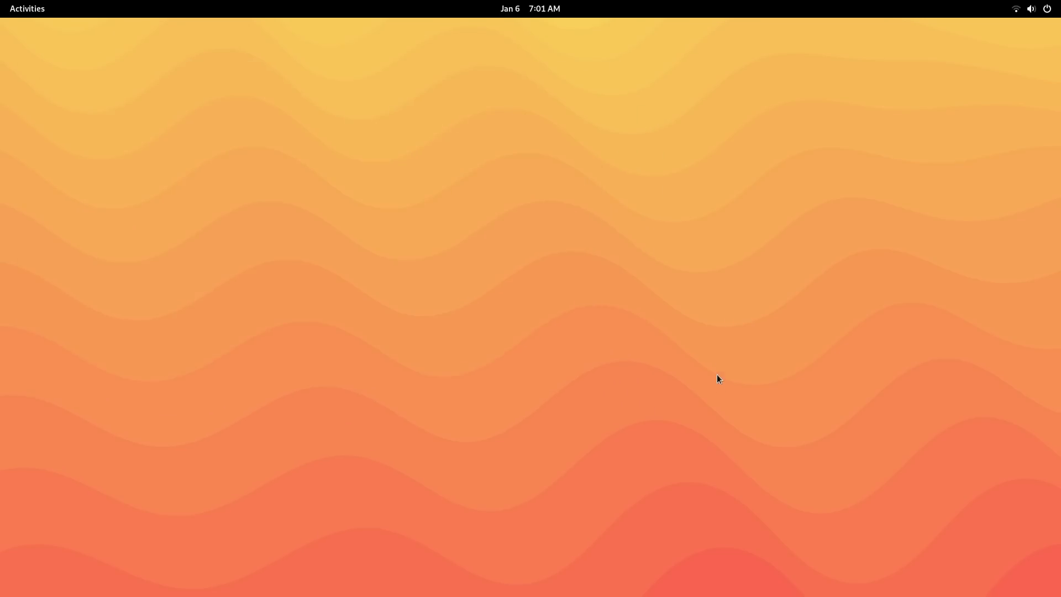
- Peek into the Utilities folder, then scroll through the Appearance background thumbnails in Settings
left_click(26, 8)
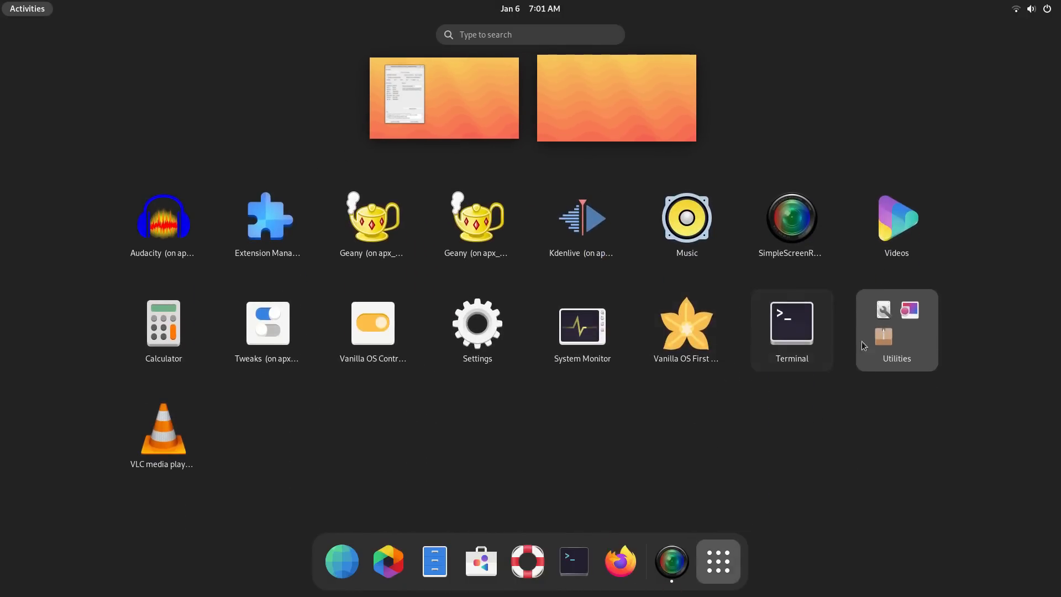
left_click(897, 330)
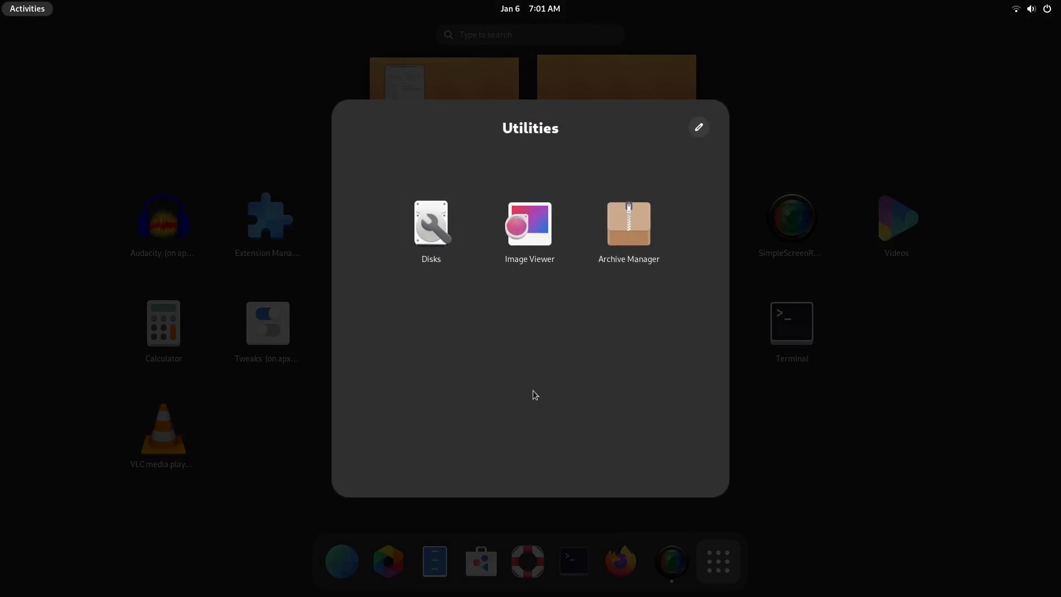
mouse_move(855, 397)
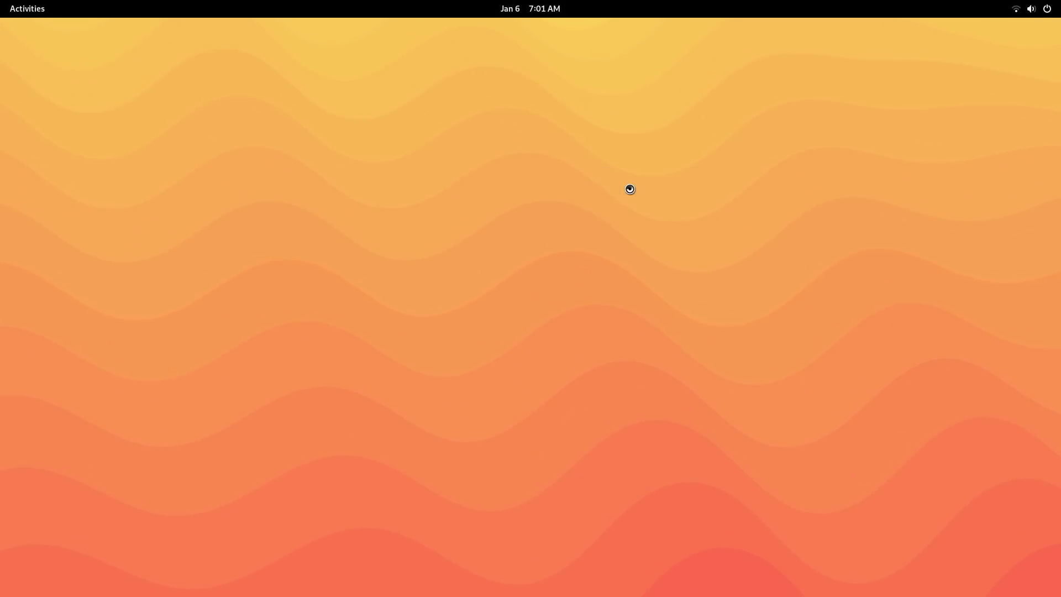
left_click(629, 189)
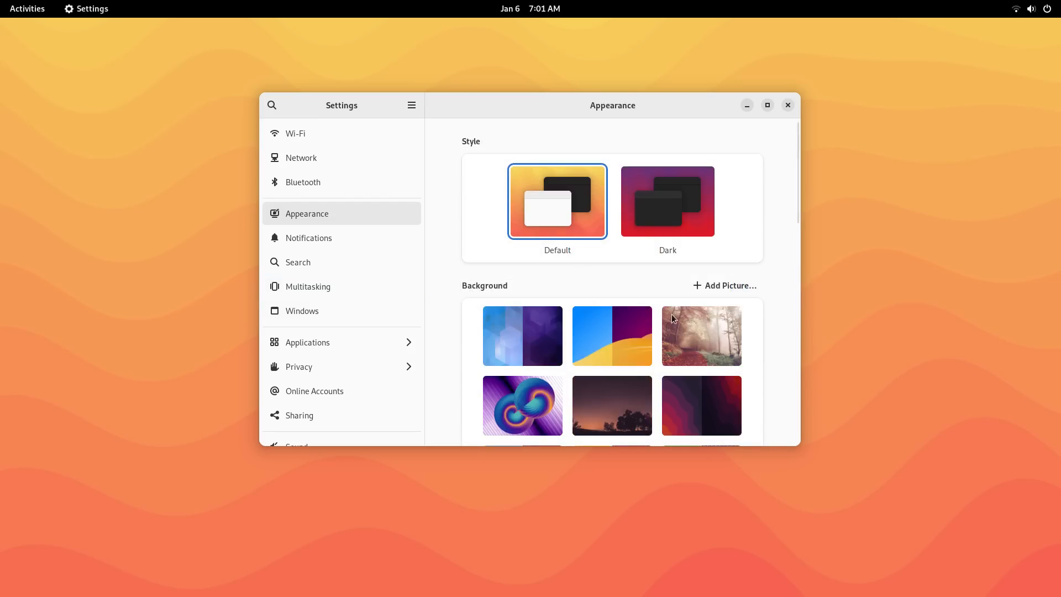
scroll("down", 3)
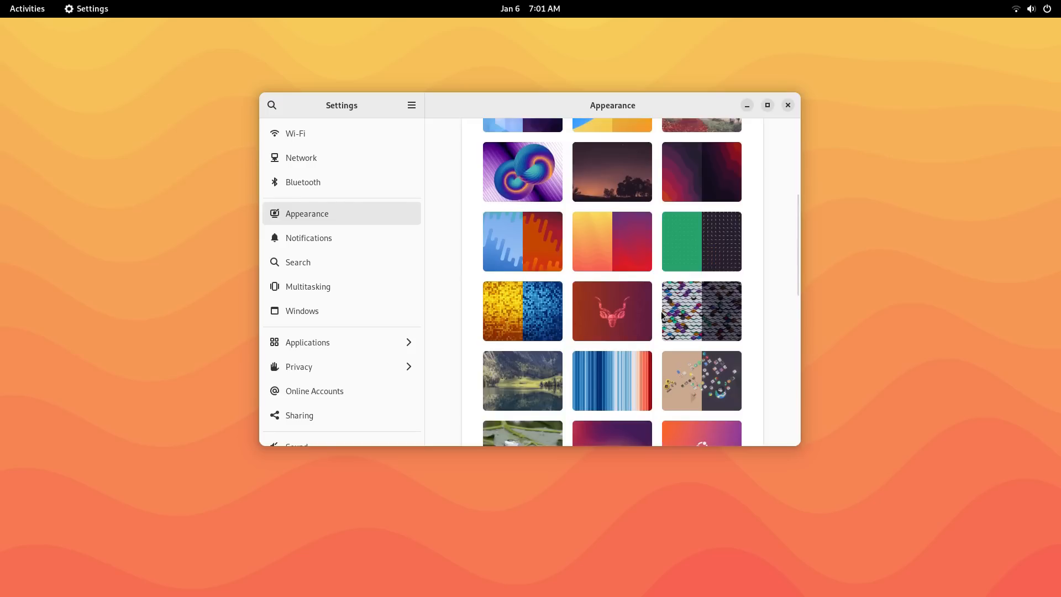
scroll("down", 3)
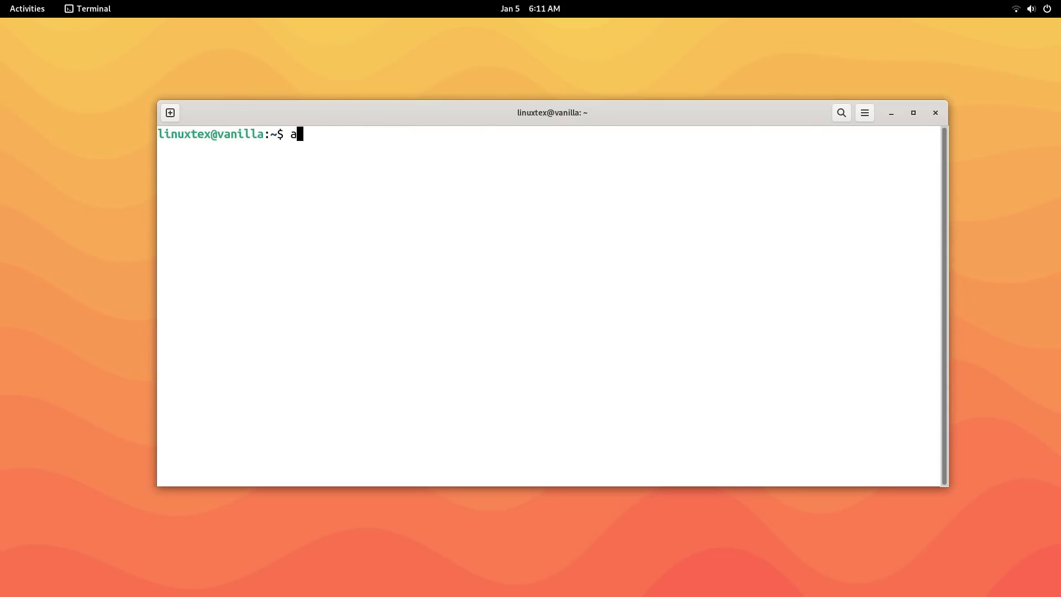
- Run apx --help to view its usage, then apx update to refresh package lists
type("px --h")
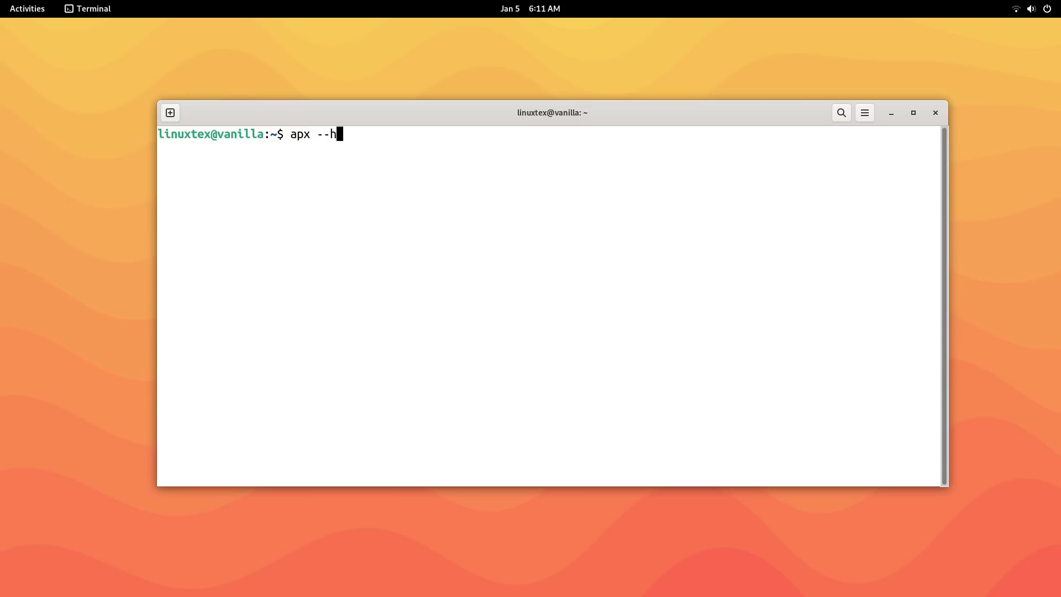
key("Return")
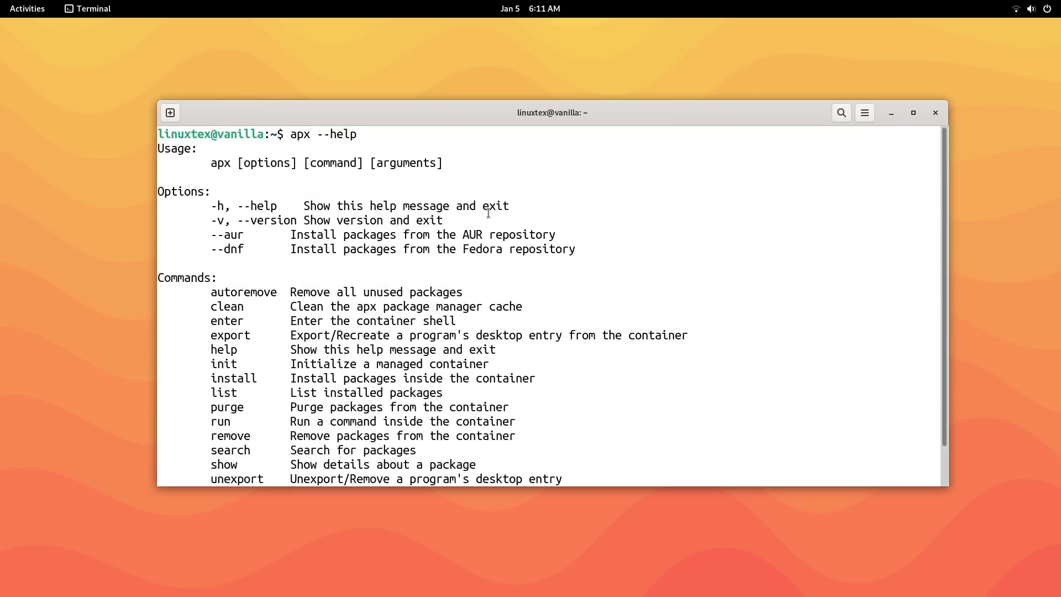
mouse_move(194, 238)
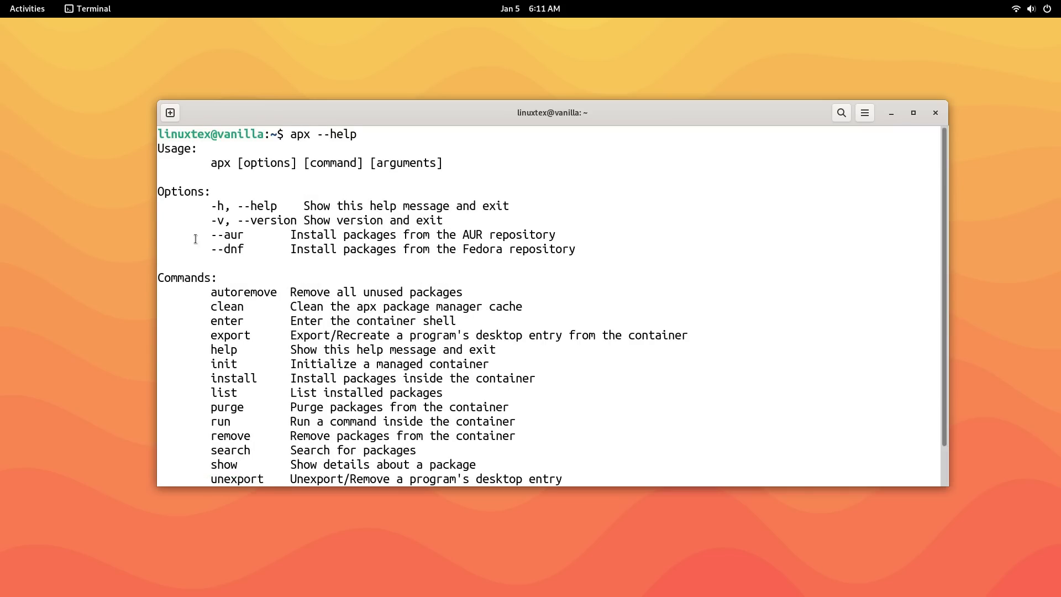
mouse_move(478, 246)
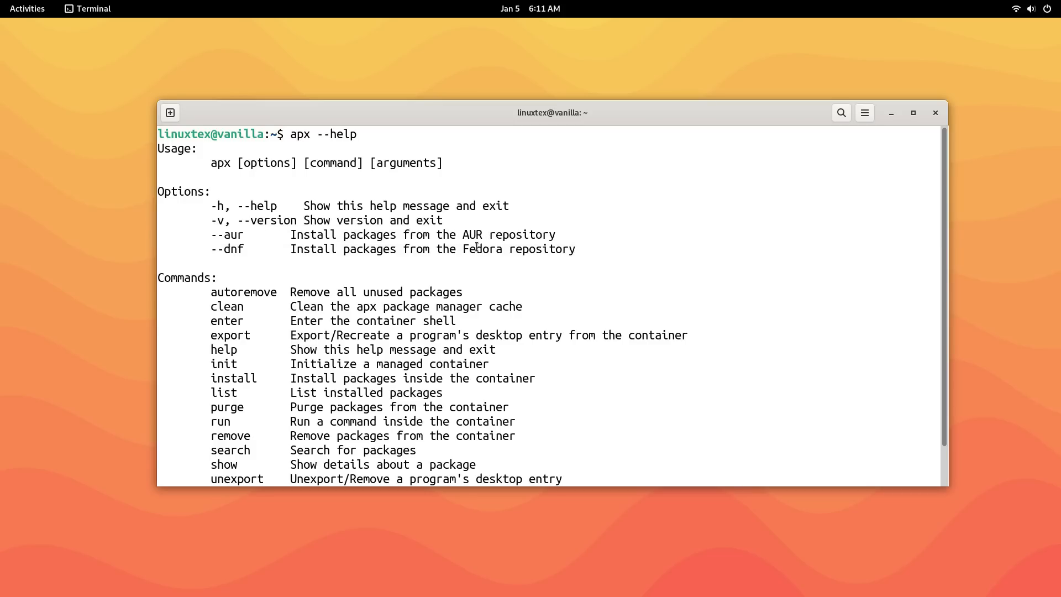
scroll("down", 3)
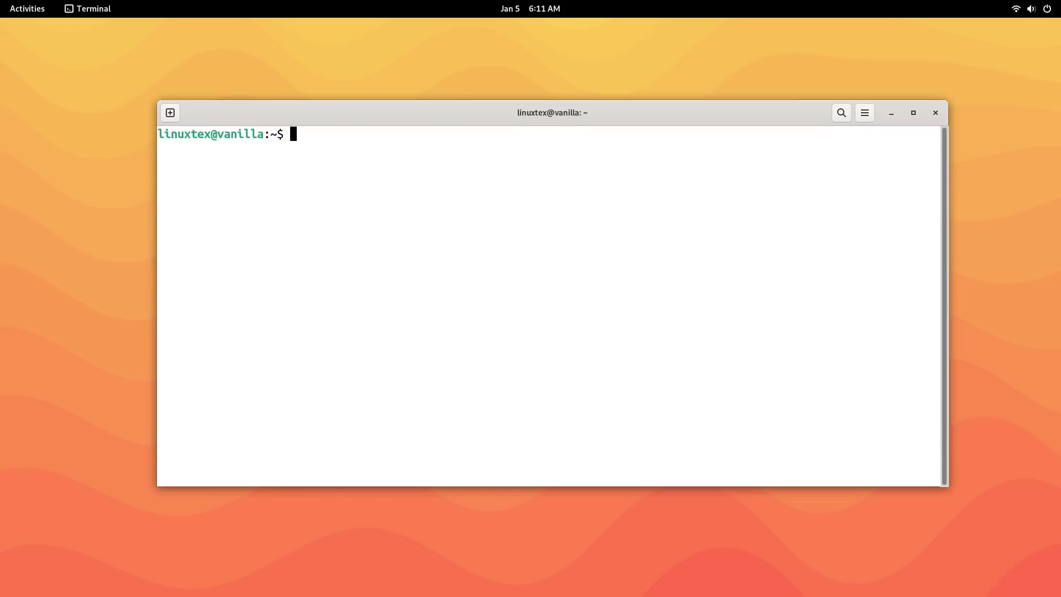
type("apx upda")
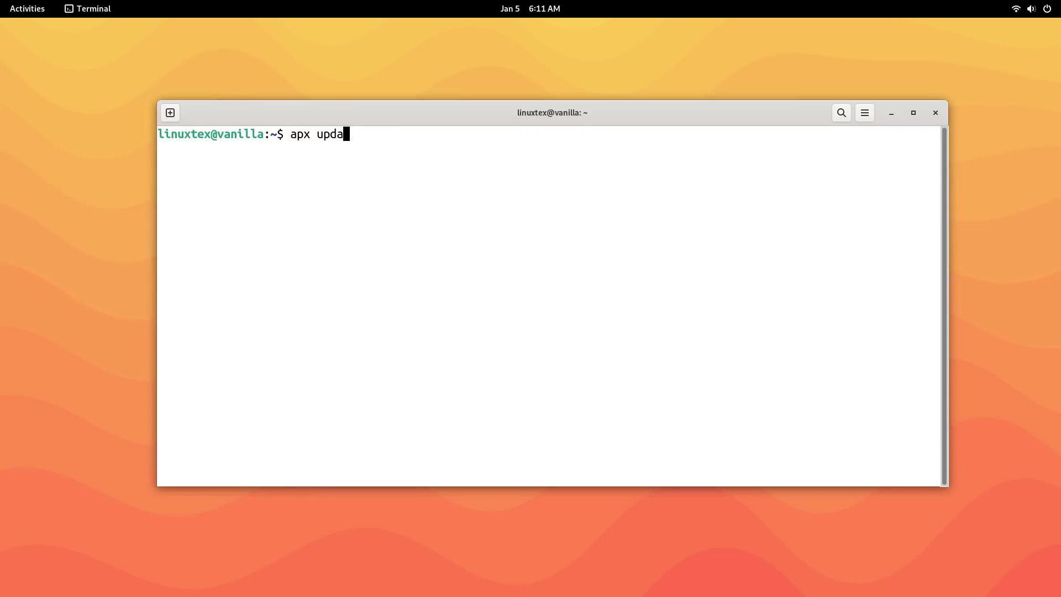
key("Return")
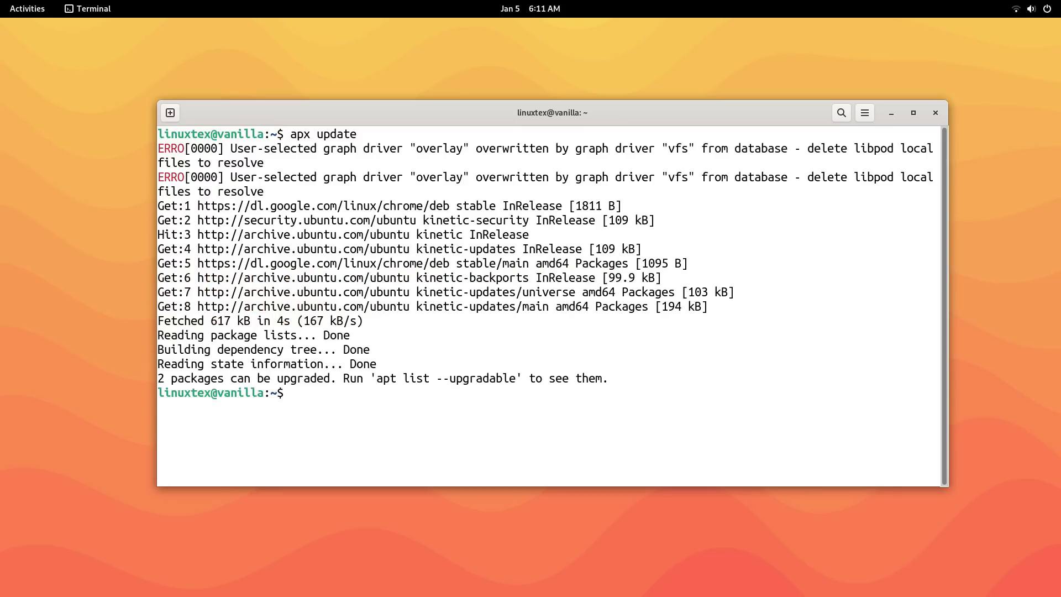
- Try apx install liveusb-creator, then rerun it with --dnf to install from Fedora
type("apx insta")
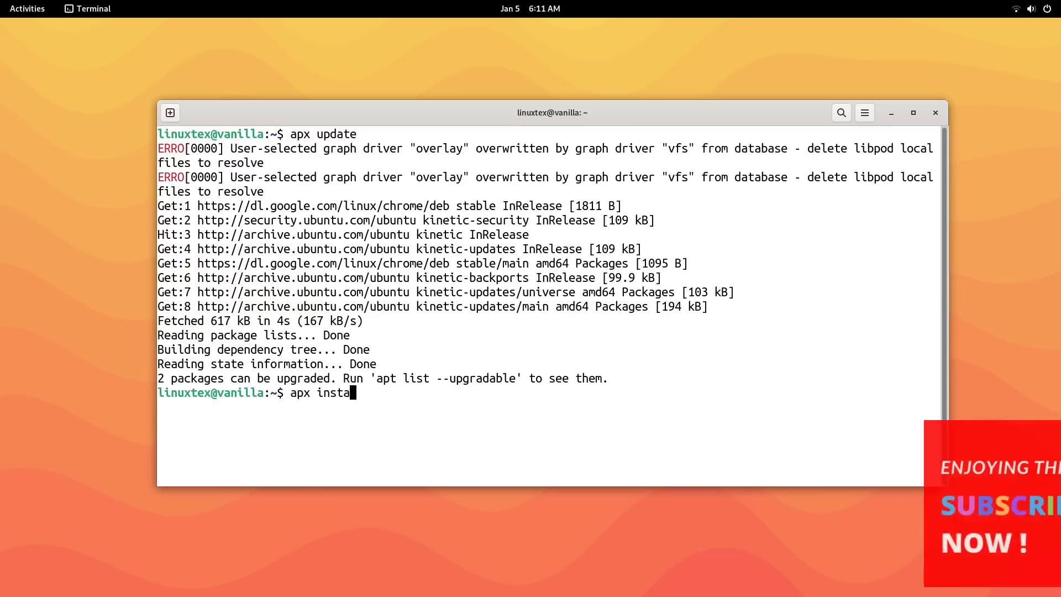
type("ll liveu")
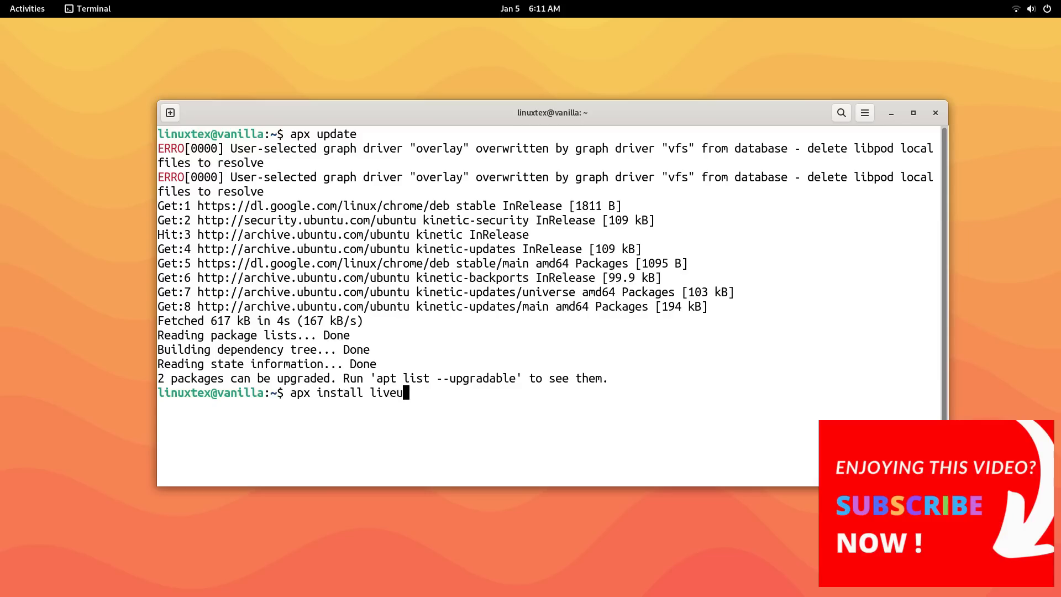
type("sb-creator")
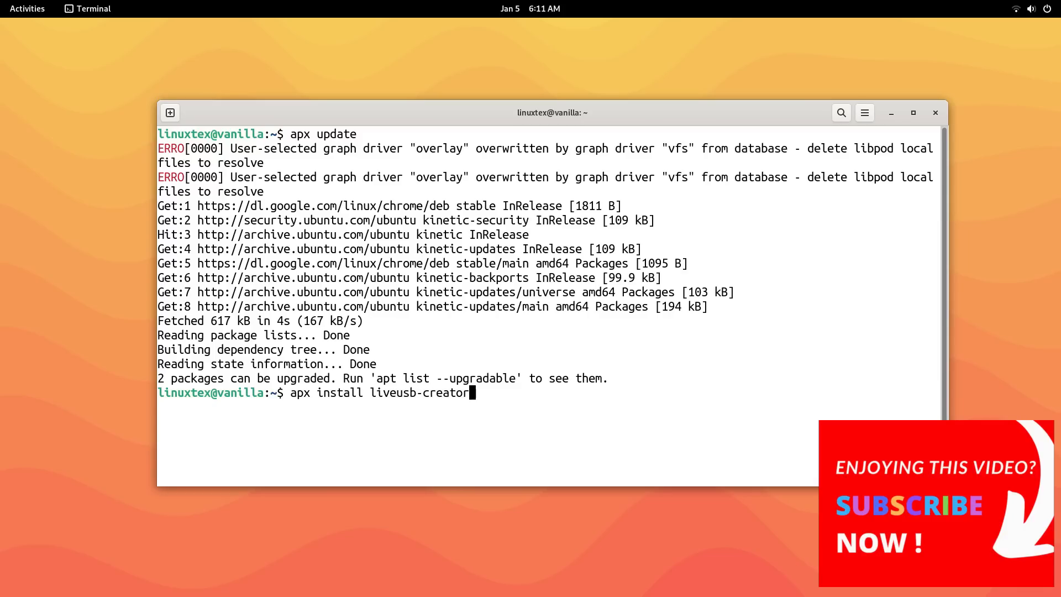
key("Return")
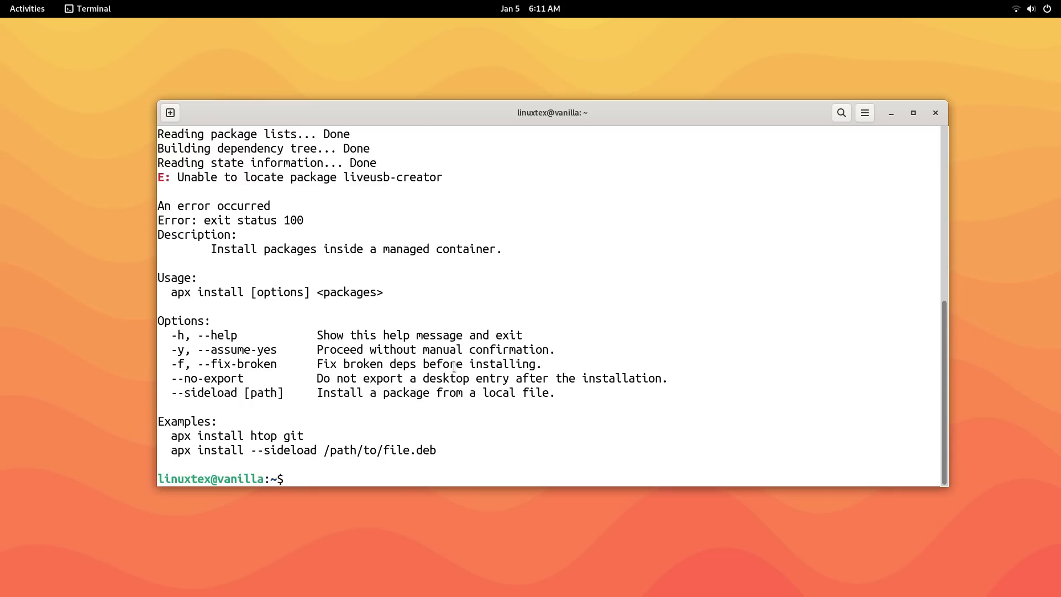
type("apx install liveusb-creator")
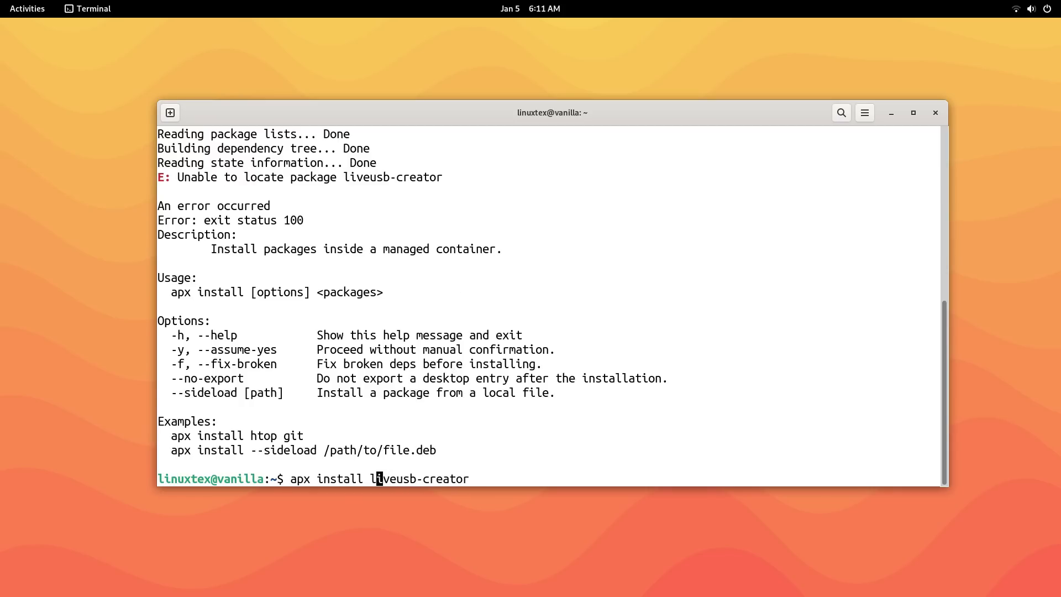
type("--d")
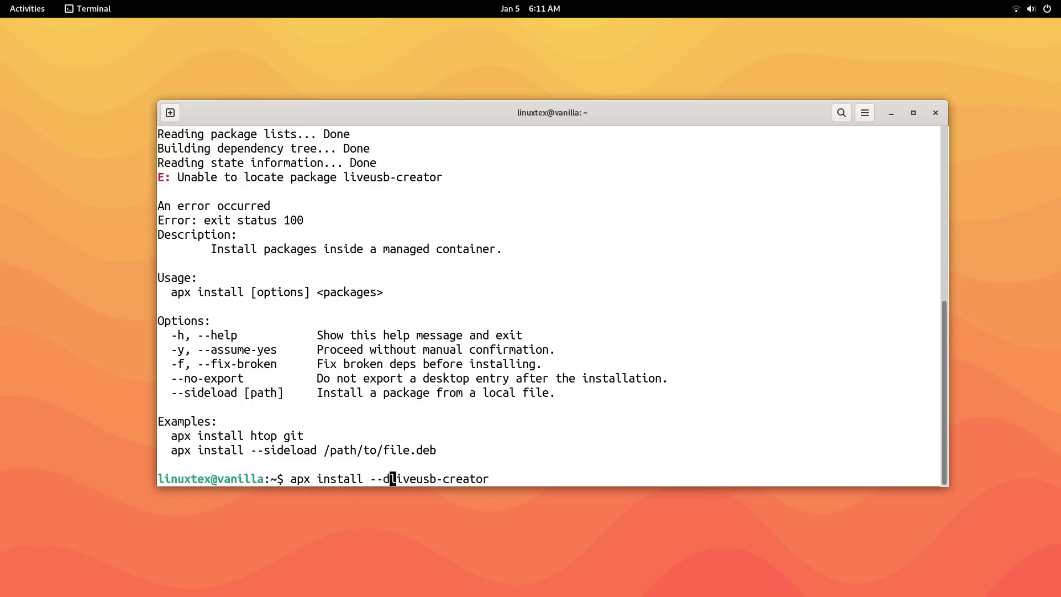
type("nf ")
key("Return")
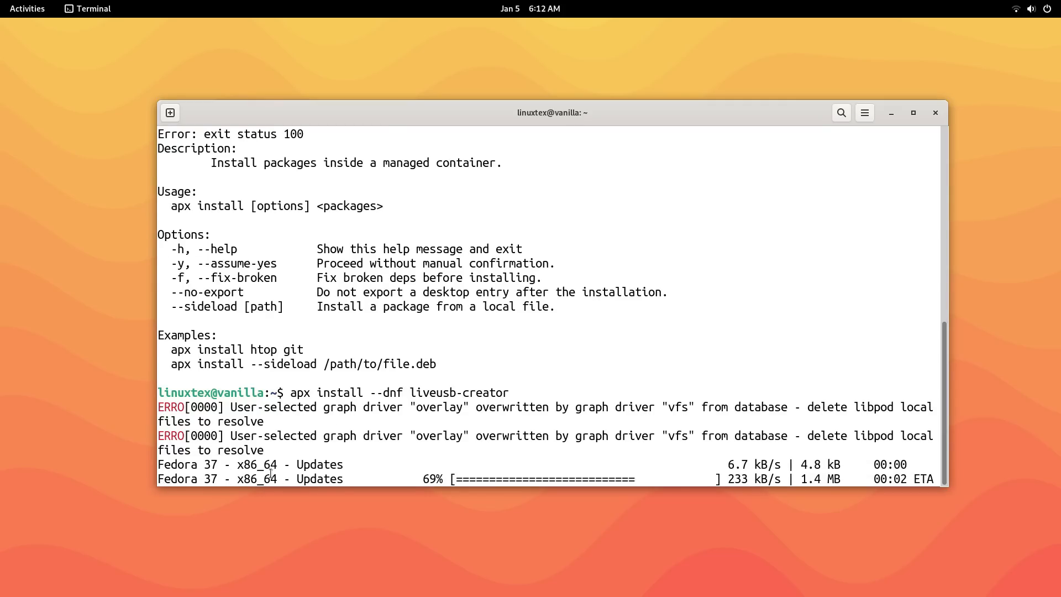
- Confirm Geany's apx install output shows it exported to applications, then show the overview
scroll("down", 3)
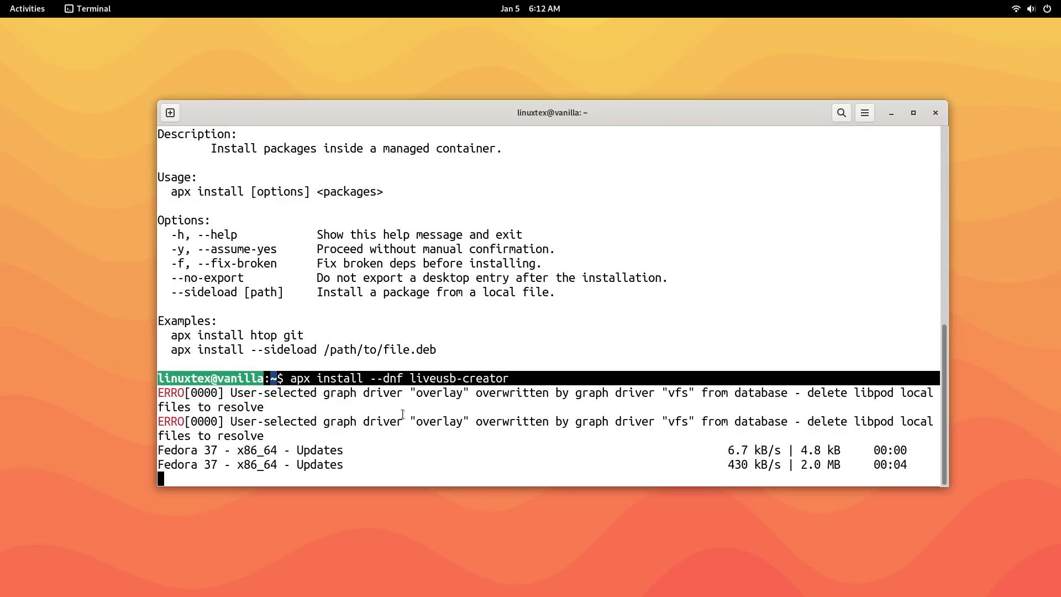
mouse_move(420, 451)
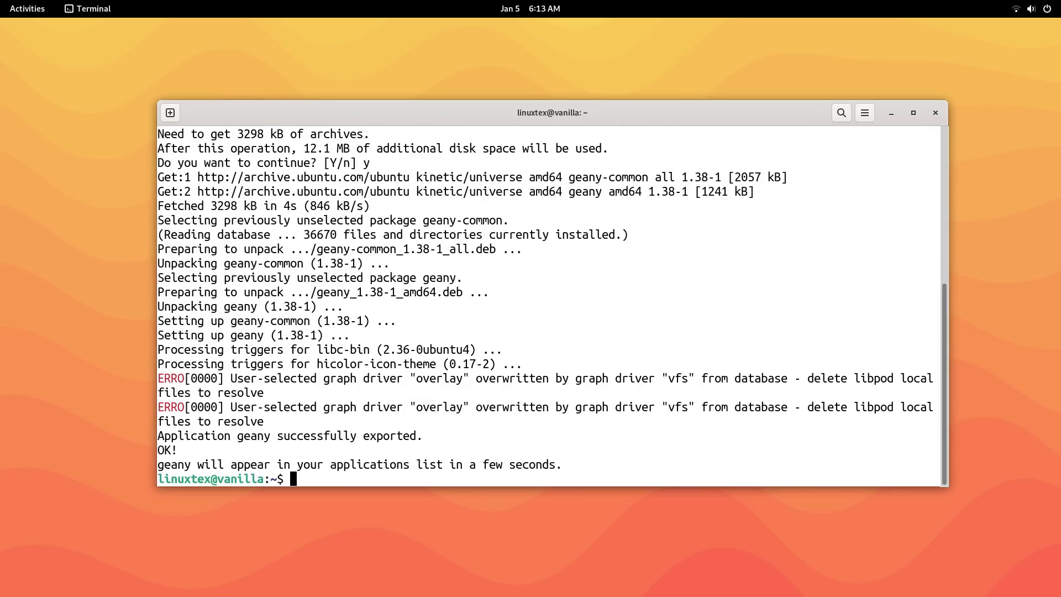
double_click(391, 436)
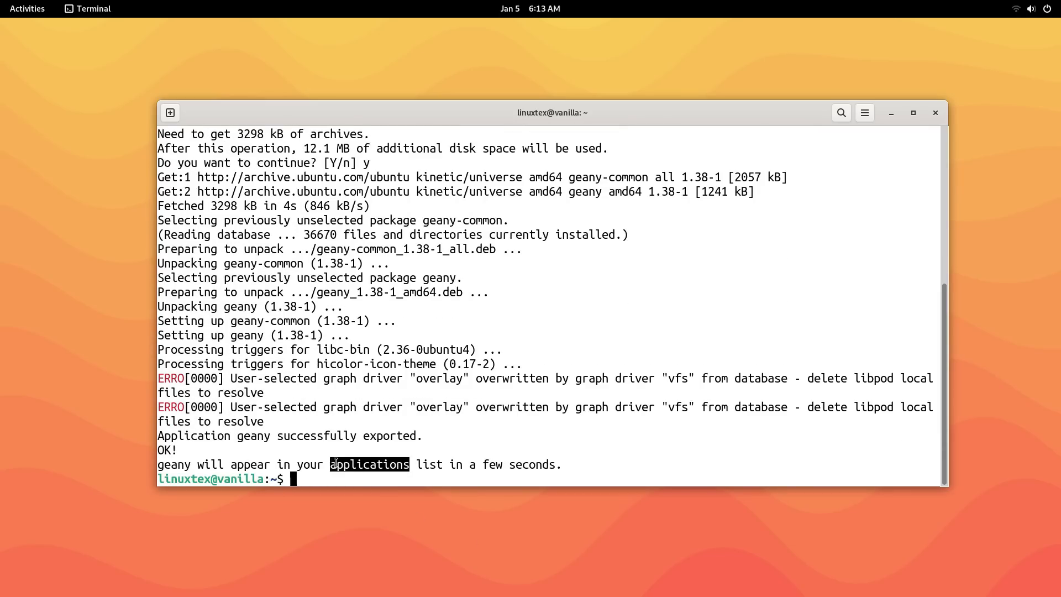
left_click(27, 8)
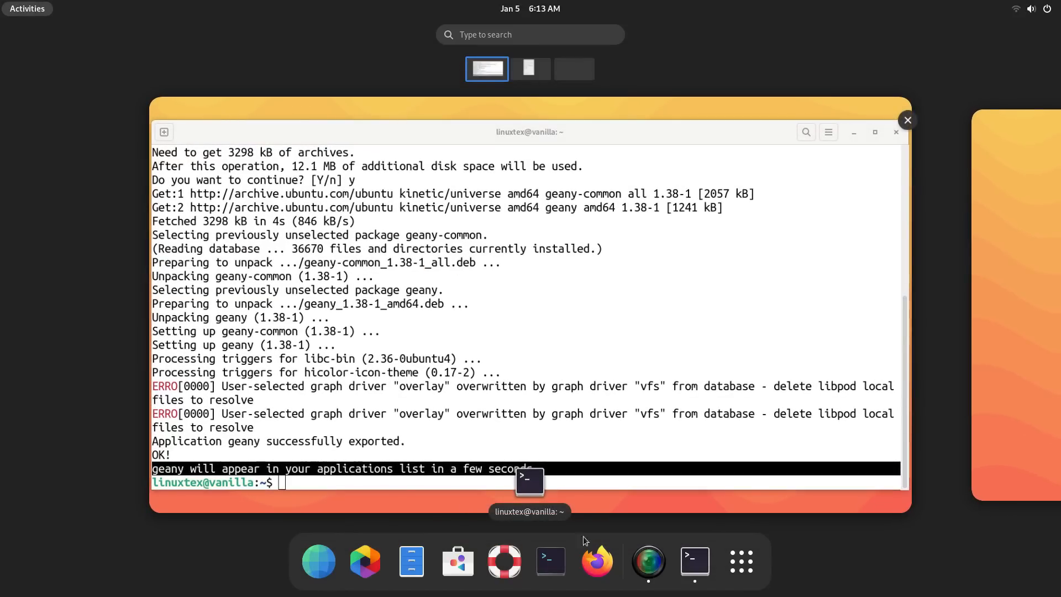
- Launch Geany from the app grid, check its About dialog shows version 1.38, then close it
left_click(741, 561)
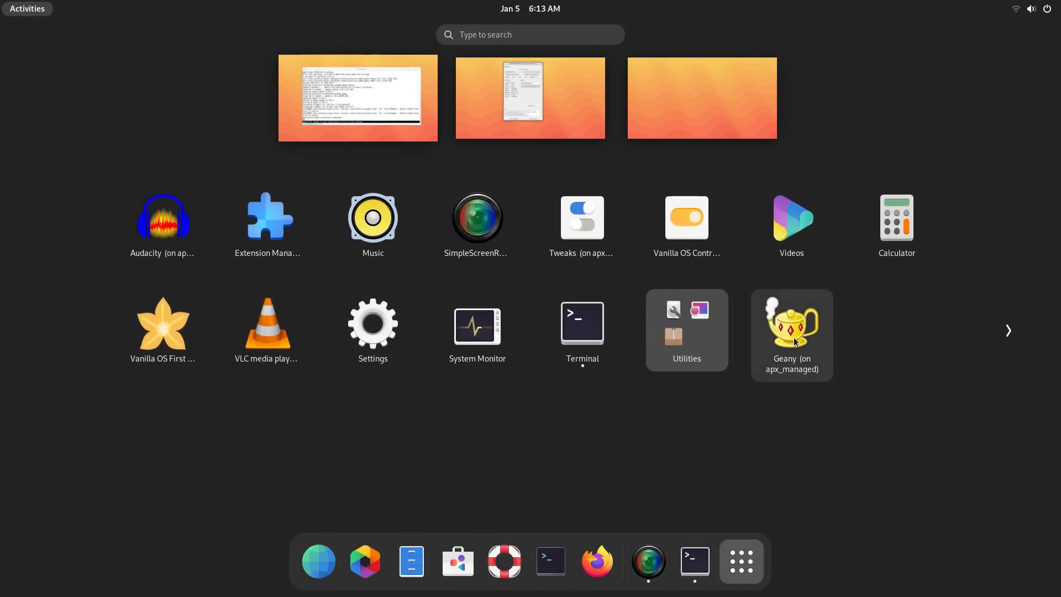
left_click(791, 322)
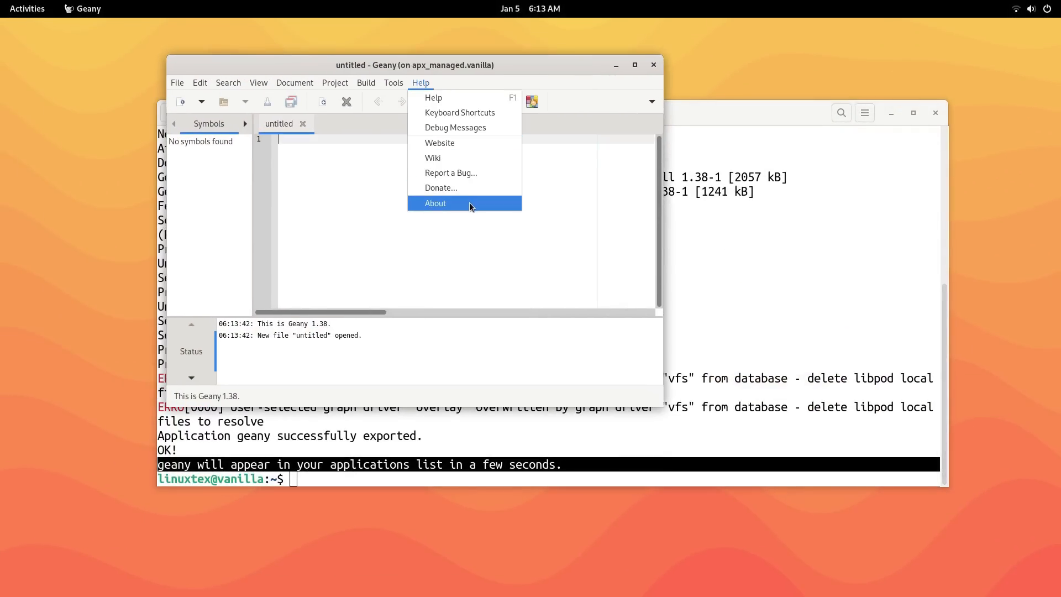
left_click(435, 203)
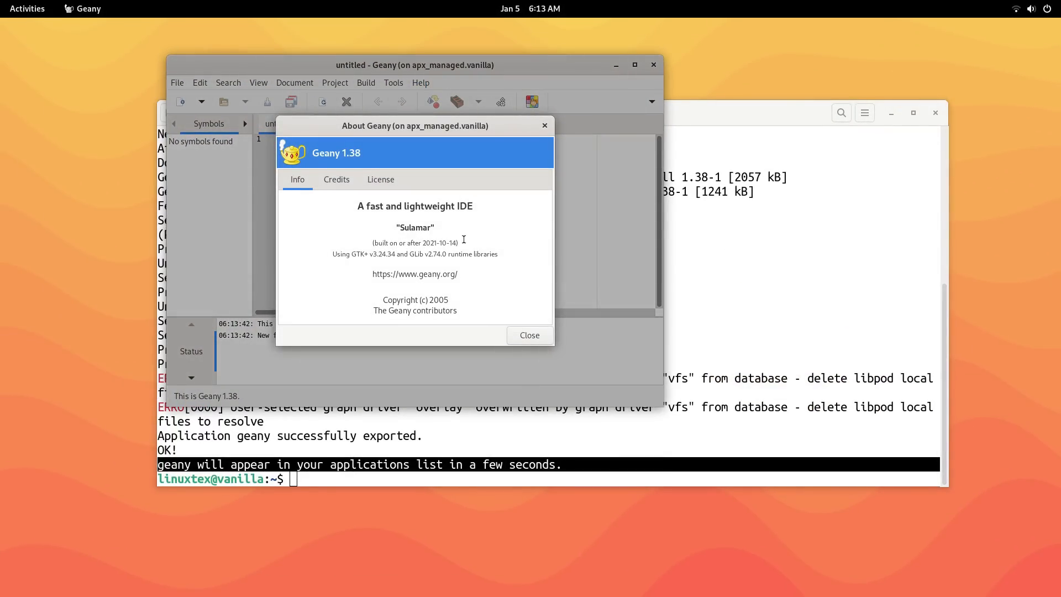
mouse_move(401, 249)
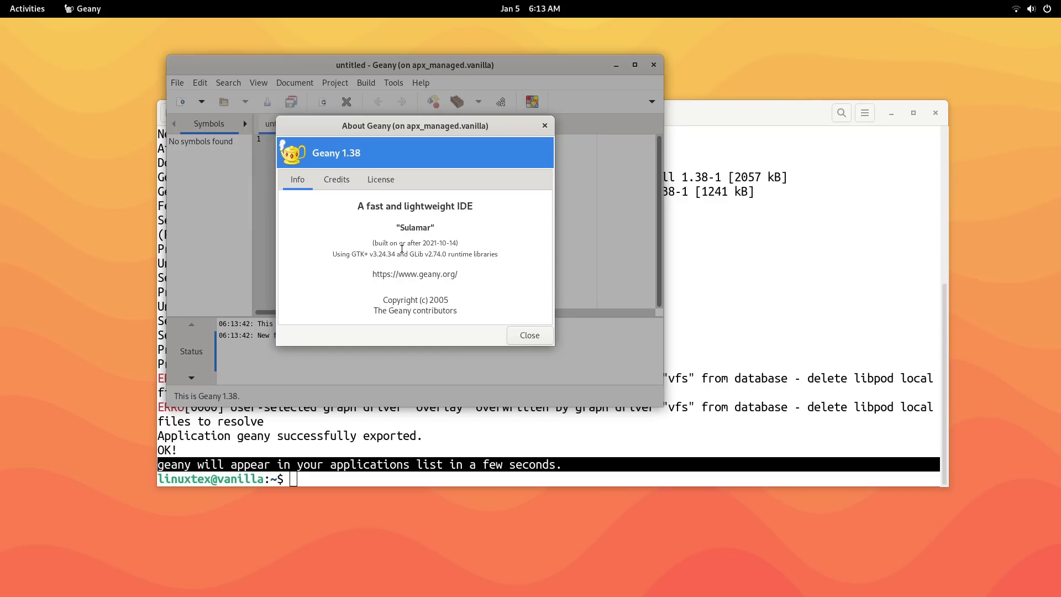
mouse_move(545, 126)
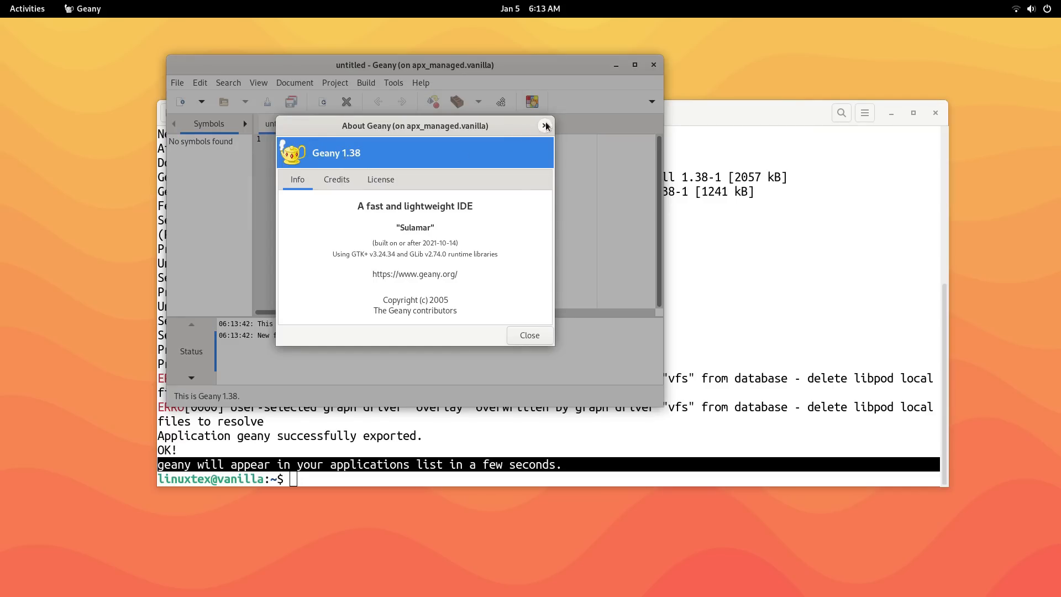
left_click(545, 126)
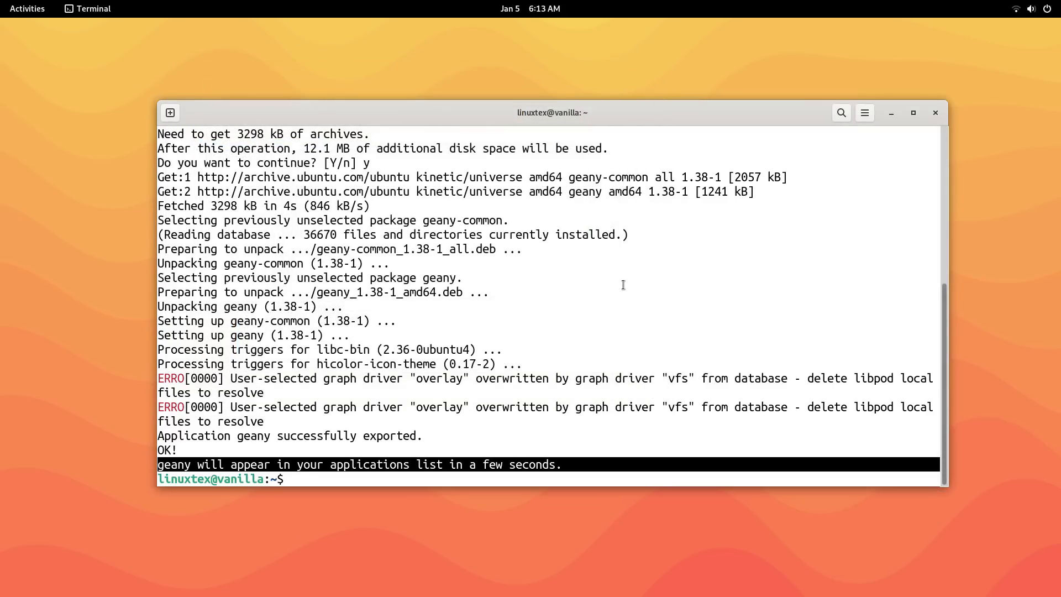
- Clear the terminal and run apx install --dnf geany, confirming with y until Complete
type("clear")
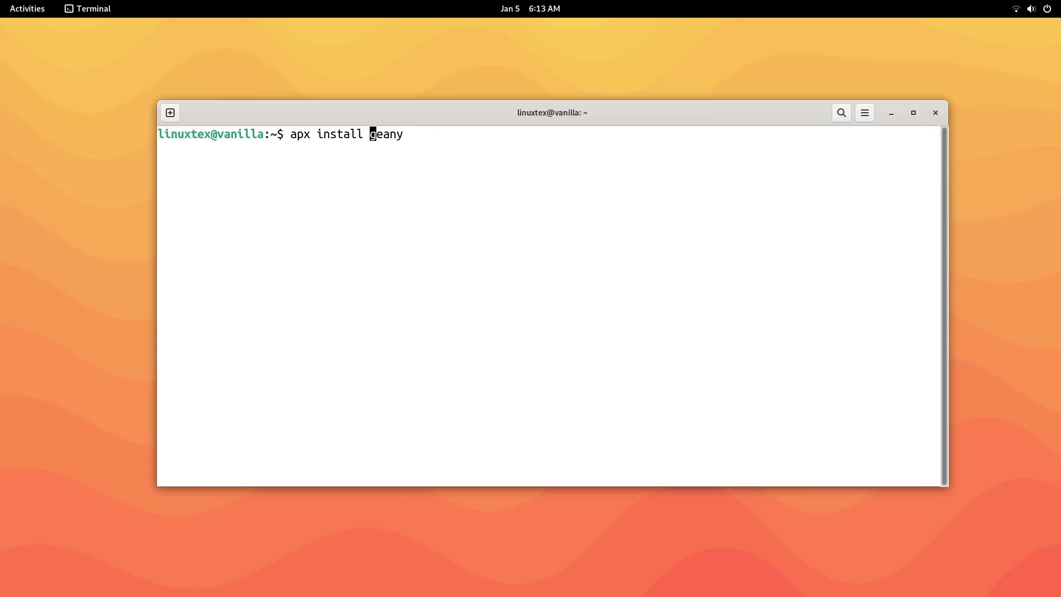
type("--dnf")
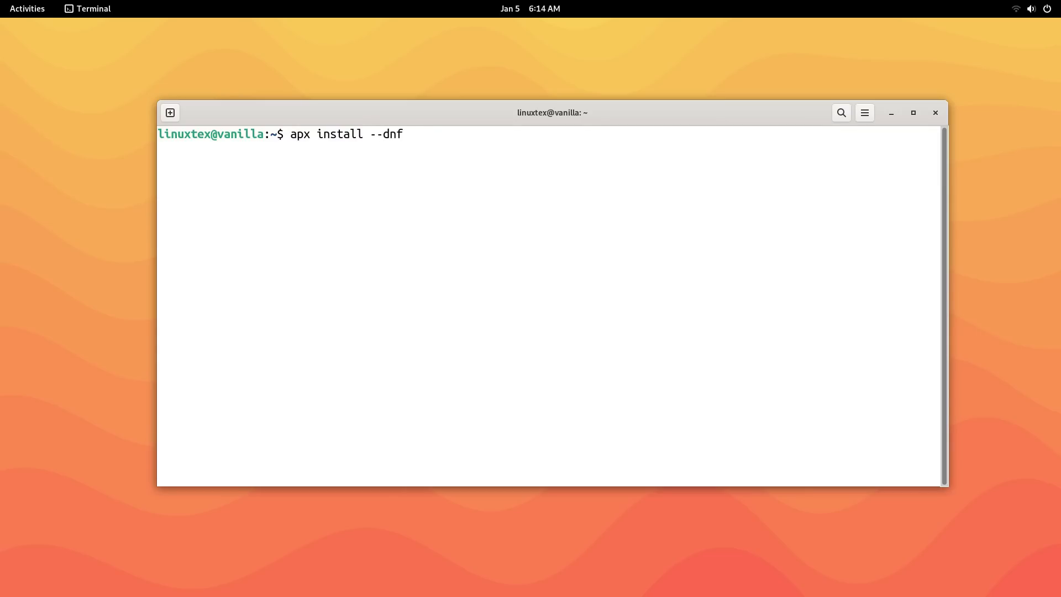
type("geany")
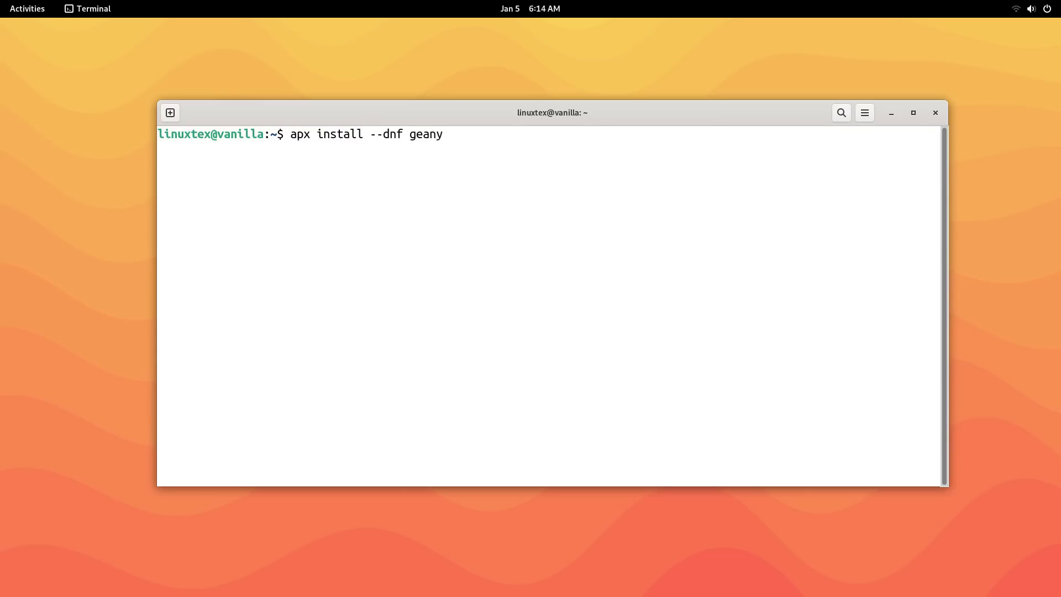
key("Return")
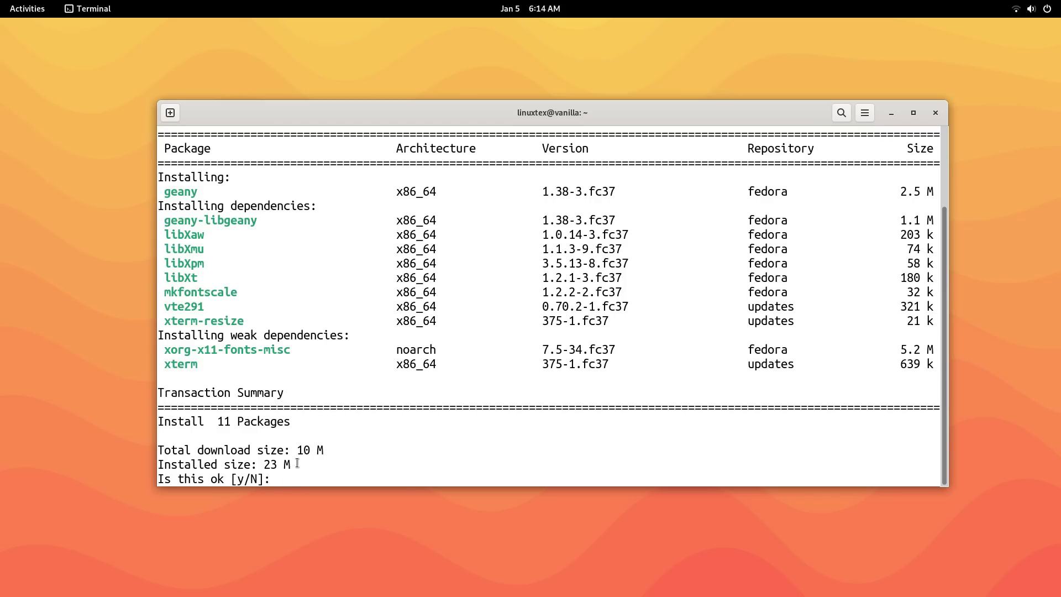
type("y")
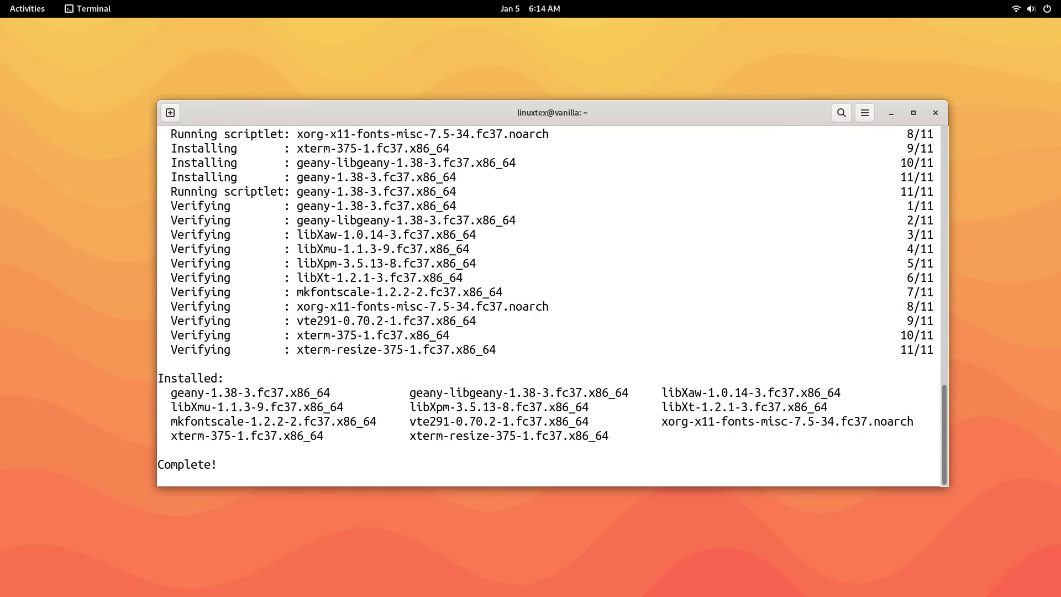
scroll("down", 3)
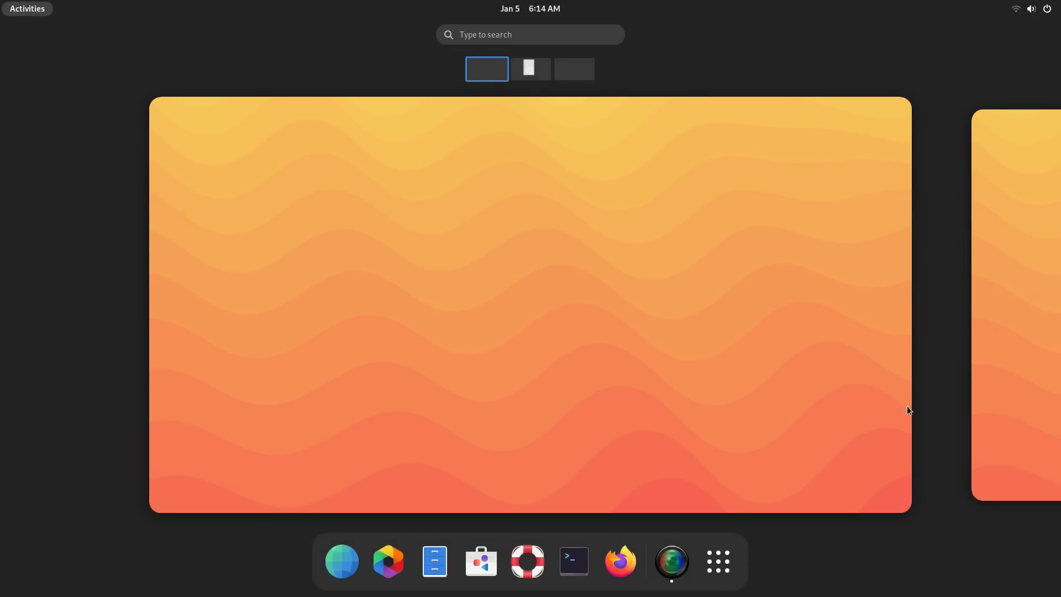
- Launch Vanilla OS Control Center, dismiss About, then review the Updates and Sub System tabs
left_click(717, 562)
type("va")
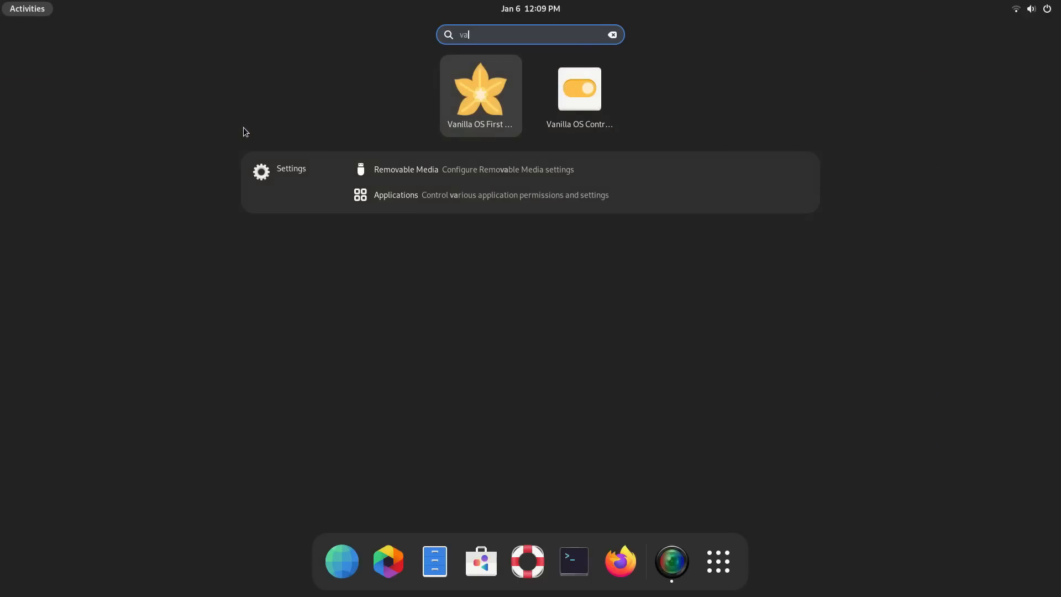
left_click(578, 88)
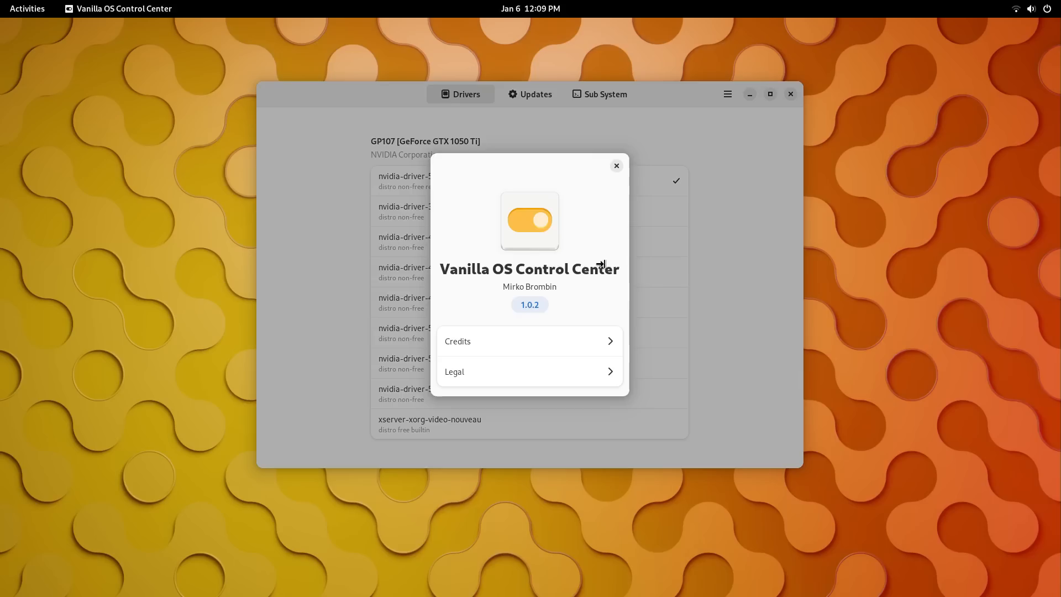
left_click(616, 166)
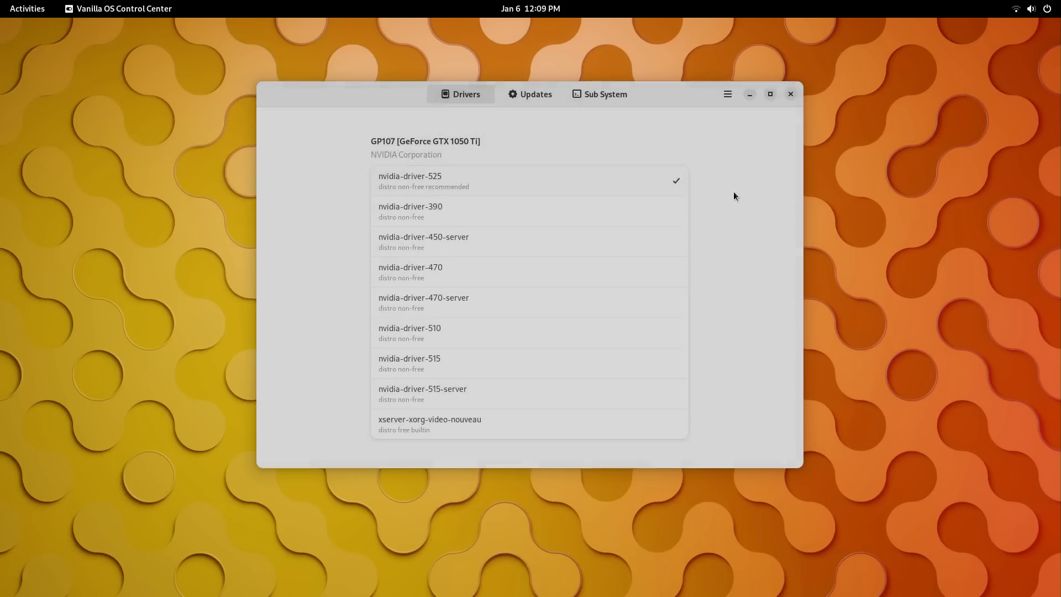
mouse_move(473, 267)
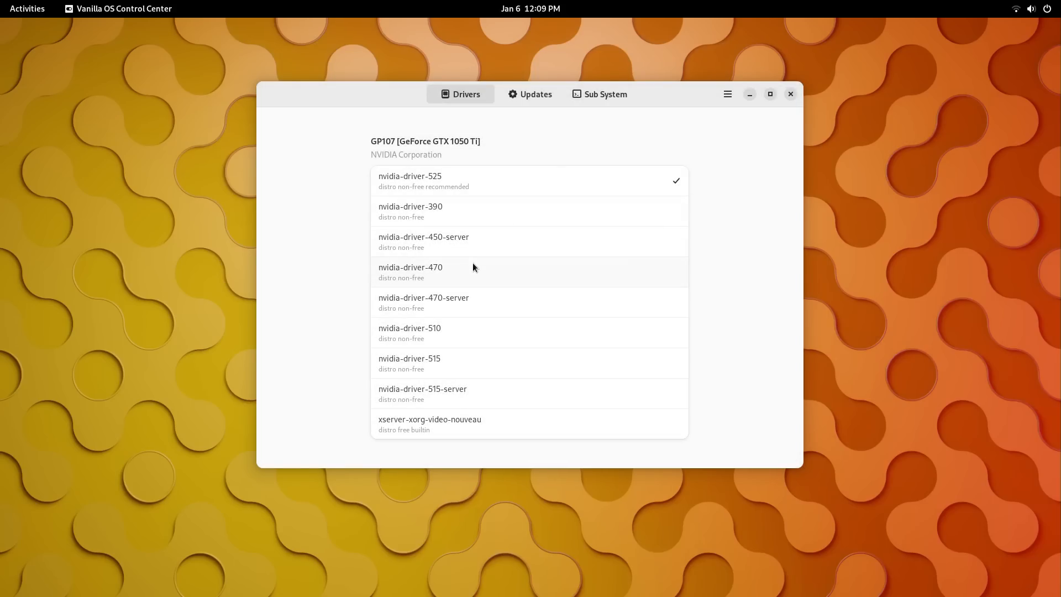
mouse_move(485, 165)
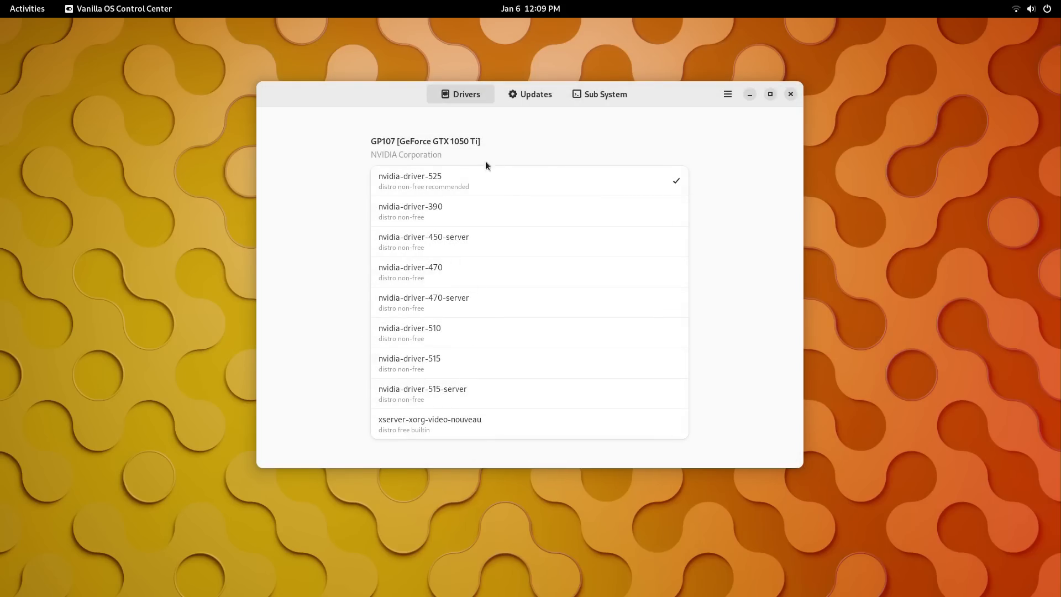
left_click(535, 93)
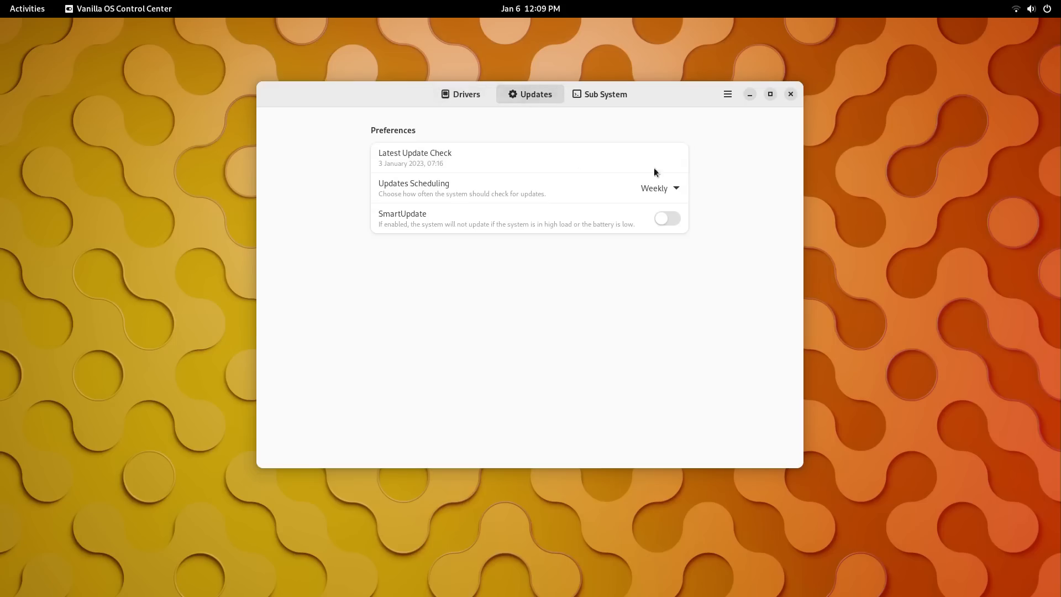
mouse_move(415, 230)
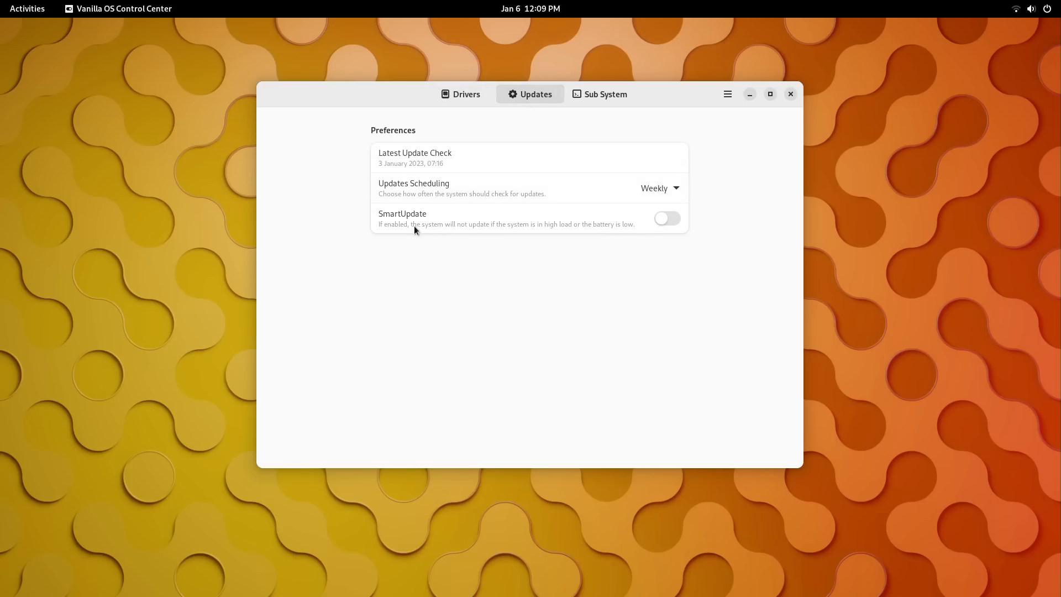
mouse_move(469, 194)
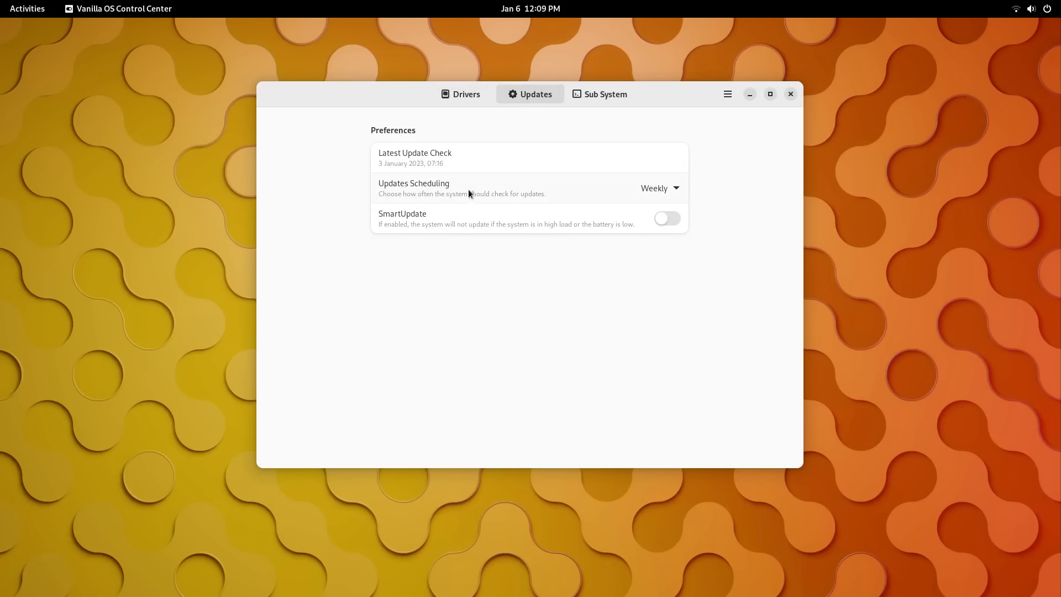
mouse_move(670, 182)
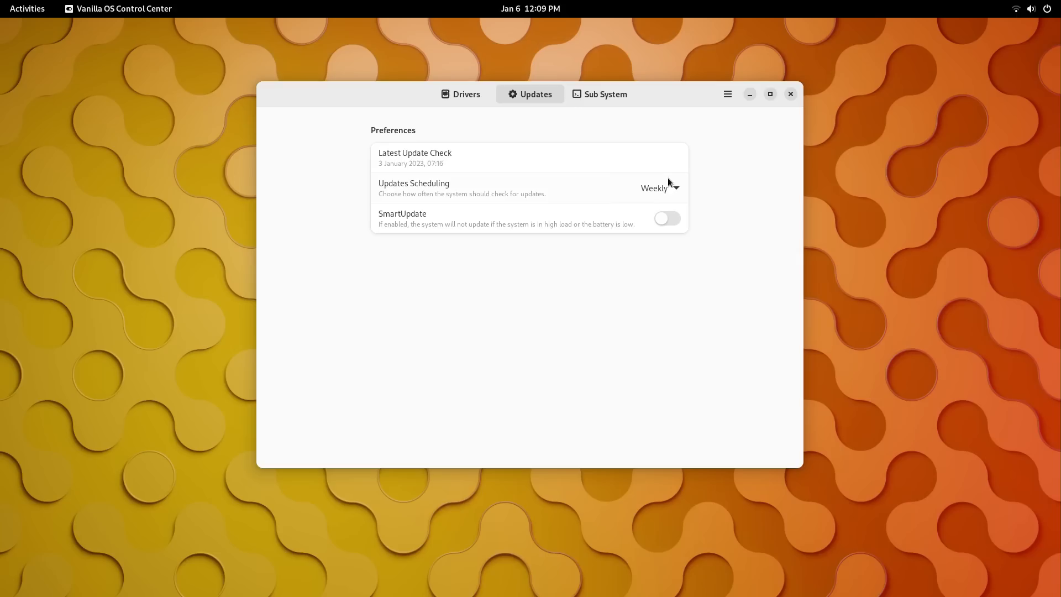
mouse_move(663, 162)
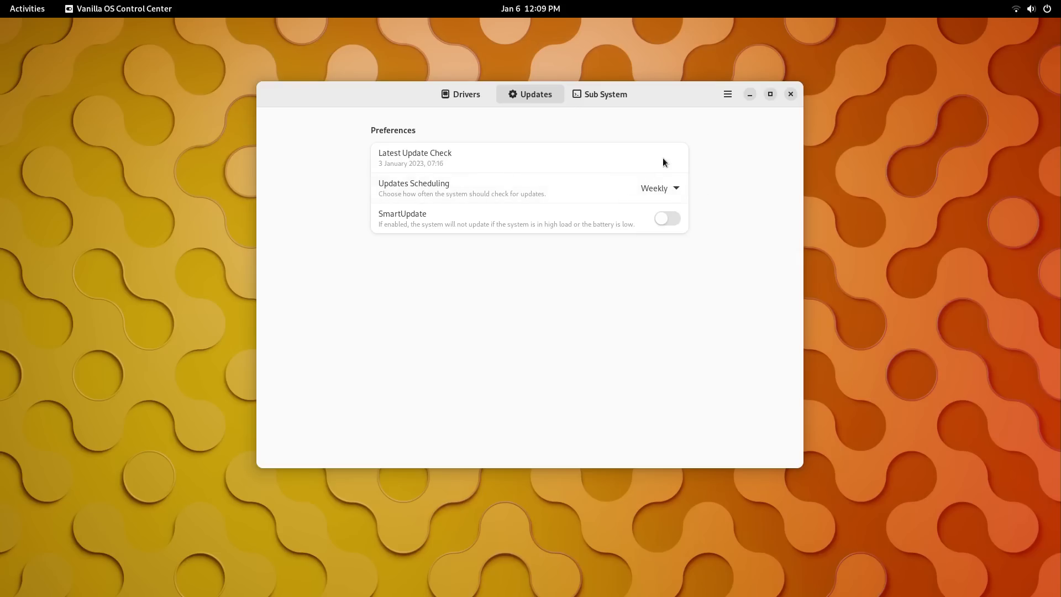
left_click(599, 93)
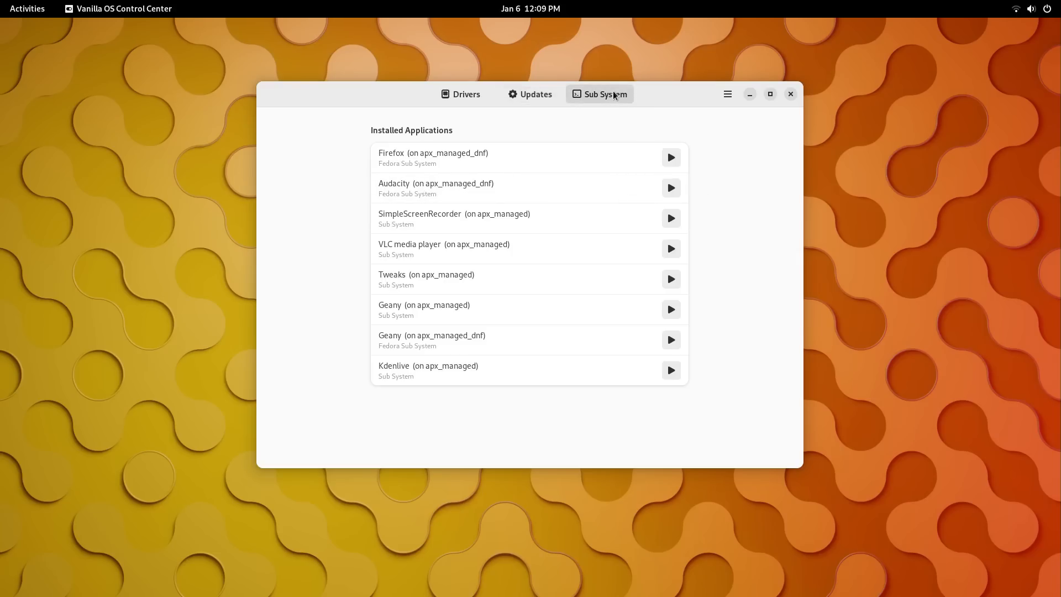
mouse_move(421, 323)
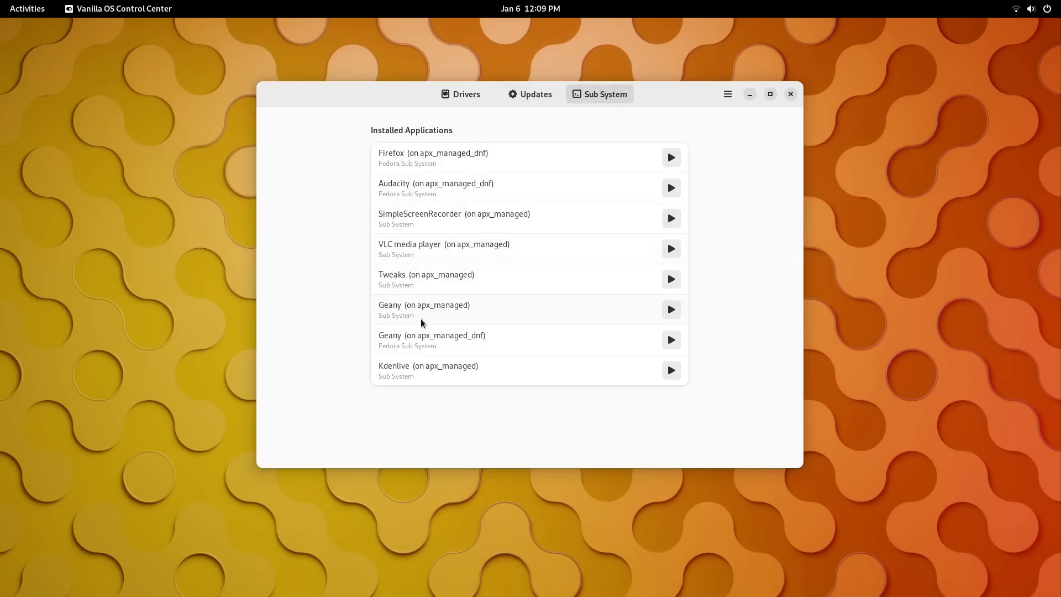
mouse_move(442, 345)
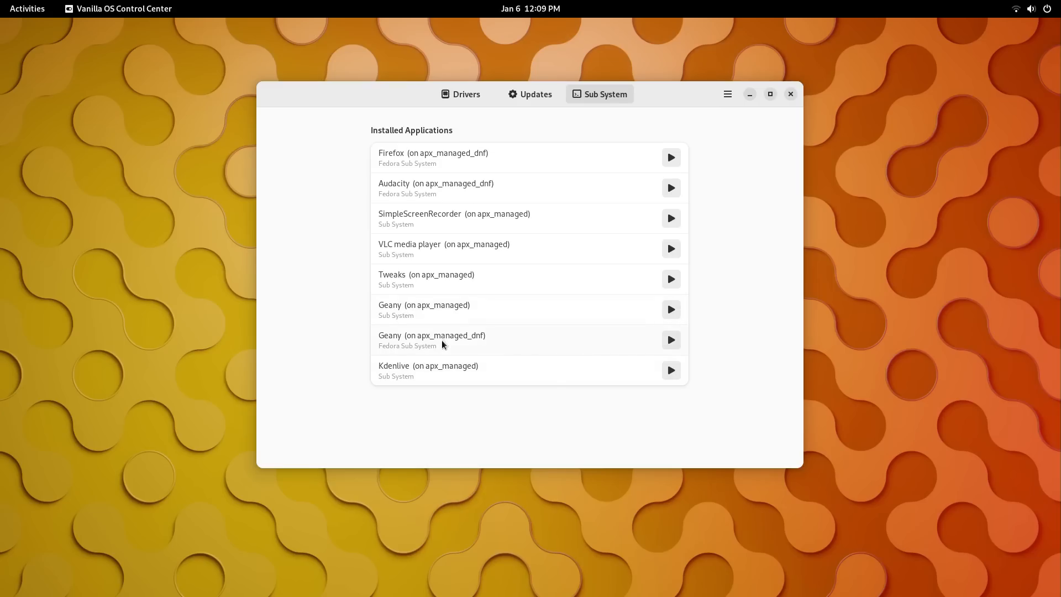
- Launch the Geany (on apx_managed_dnf) entry from Control Center, then close its window
left_click(669, 340)
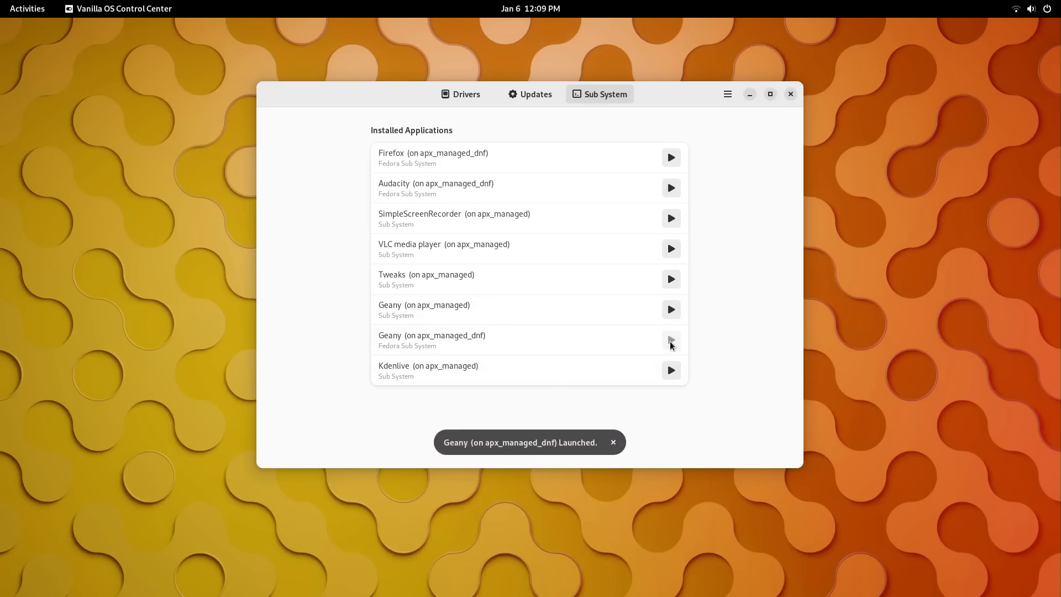
left_click(671, 341)
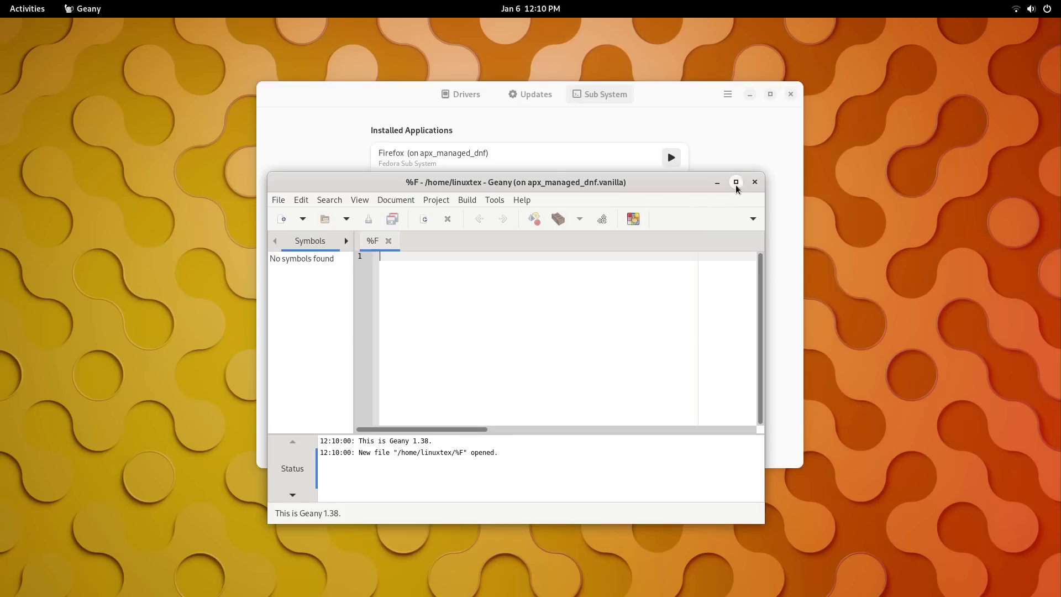
left_click(754, 182)
type("va")
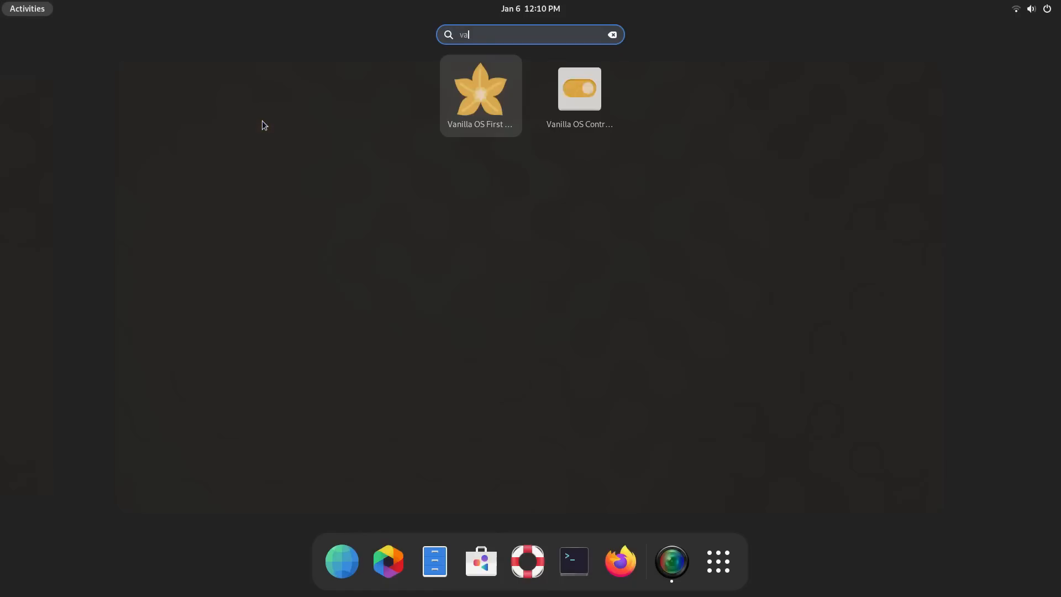
- Start First Setup with the light colour scheme and Flatpak kept enabled, reaching the application choices
left_click(479, 95)
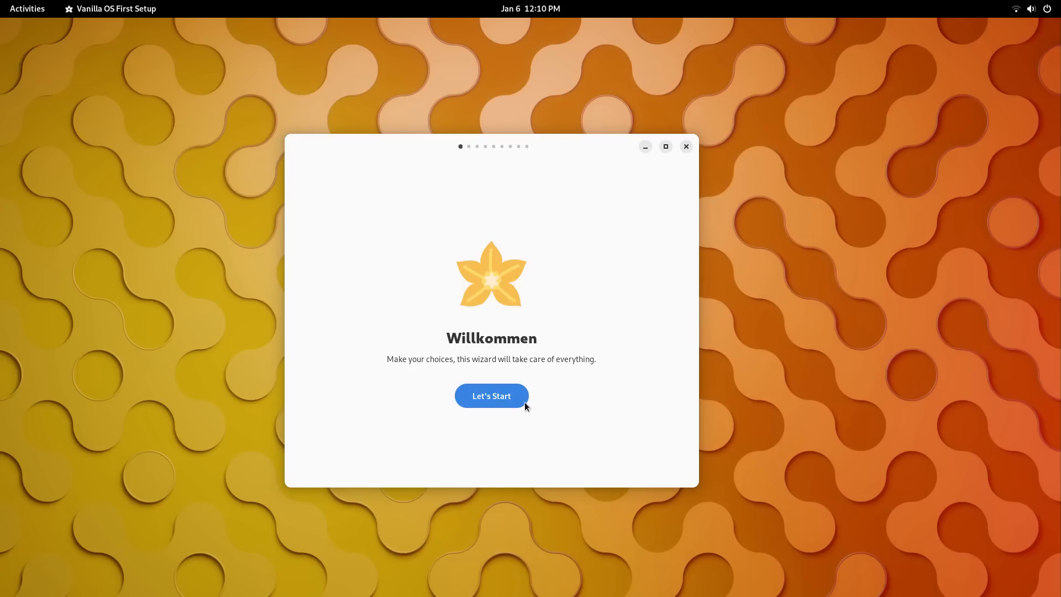
left_click(491, 396)
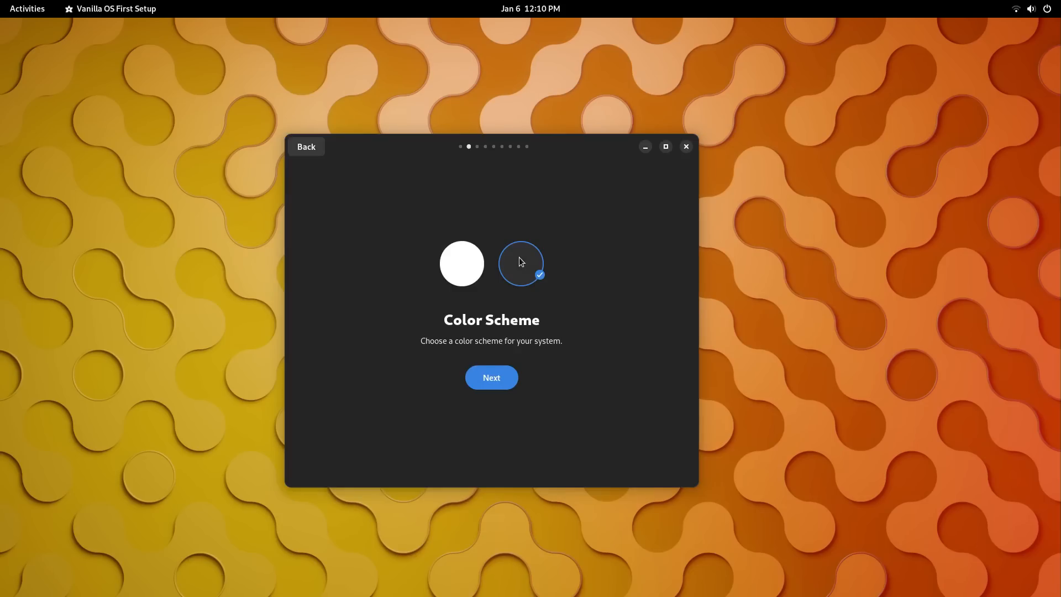
left_click(462, 263)
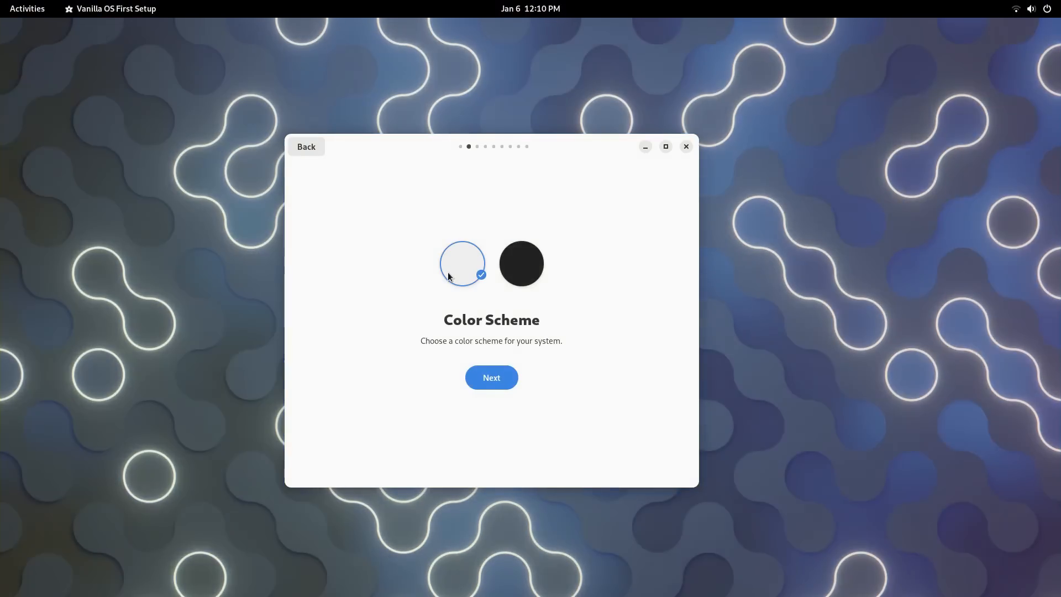
left_click(490, 378)
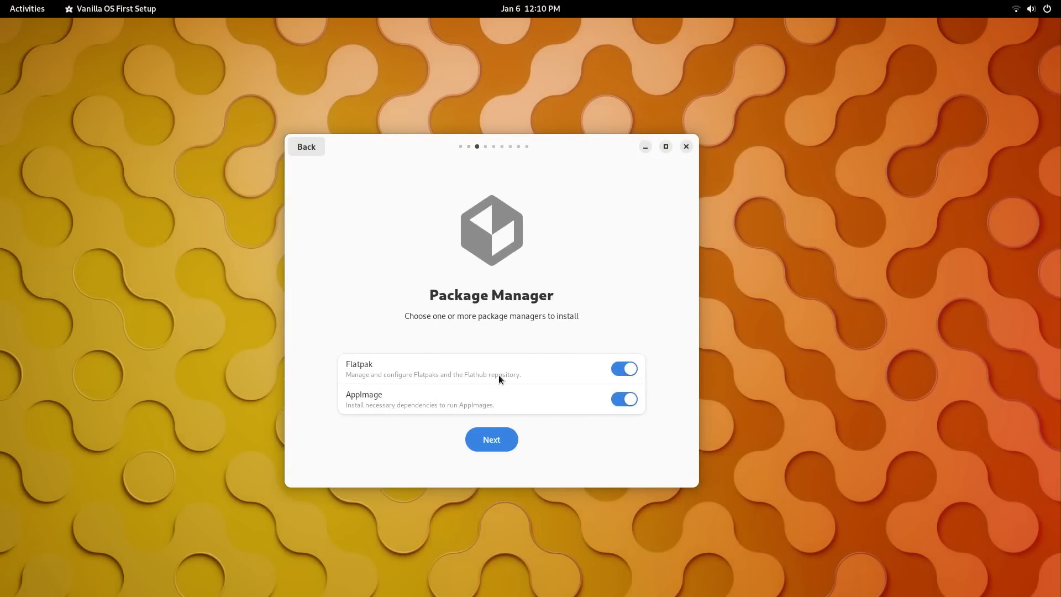
left_click(624, 368)
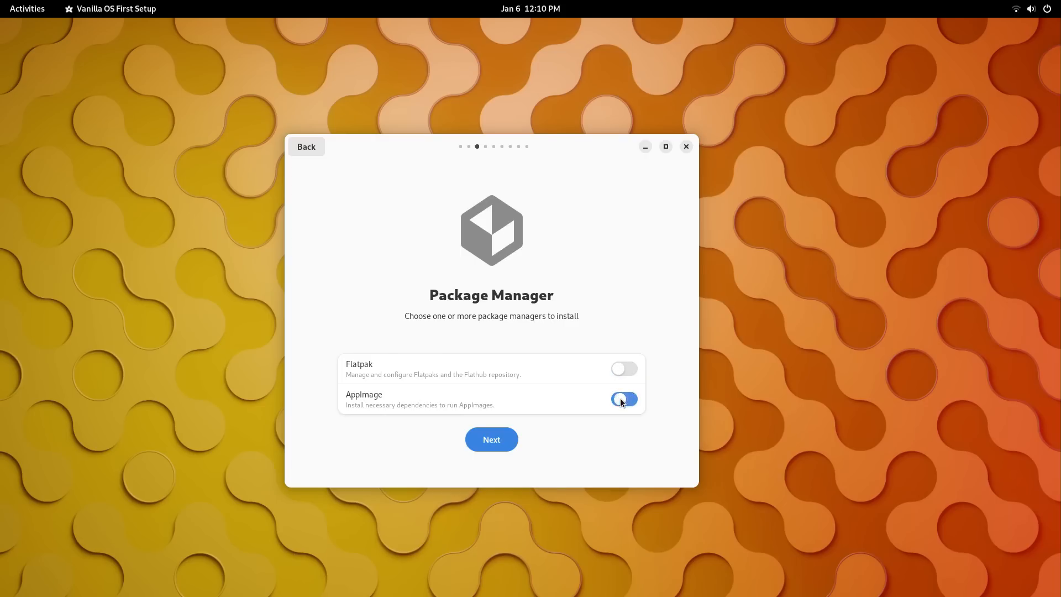
left_click(622, 369)
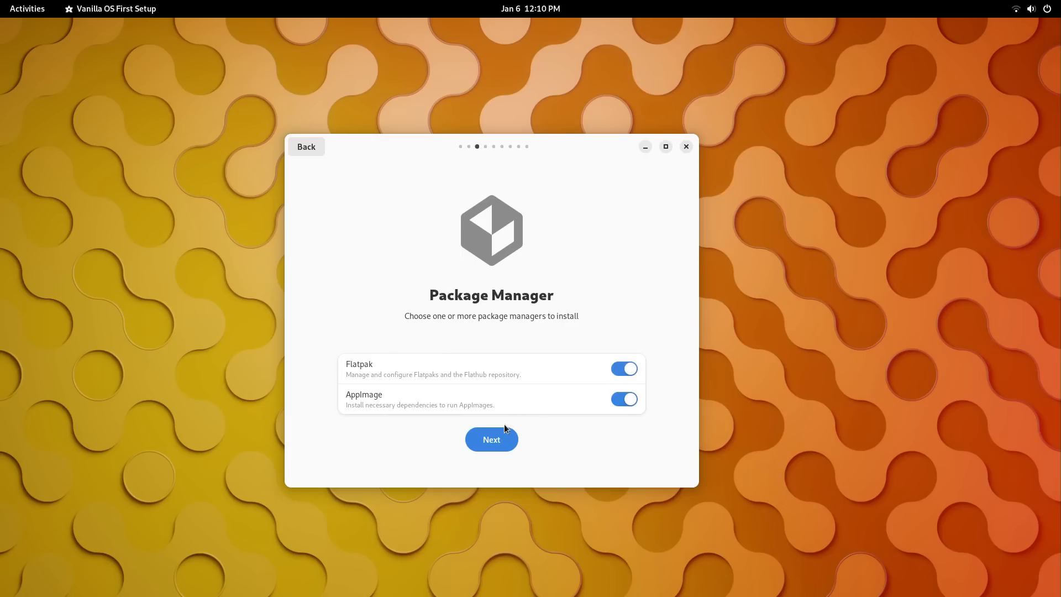
left_click(490, 439)
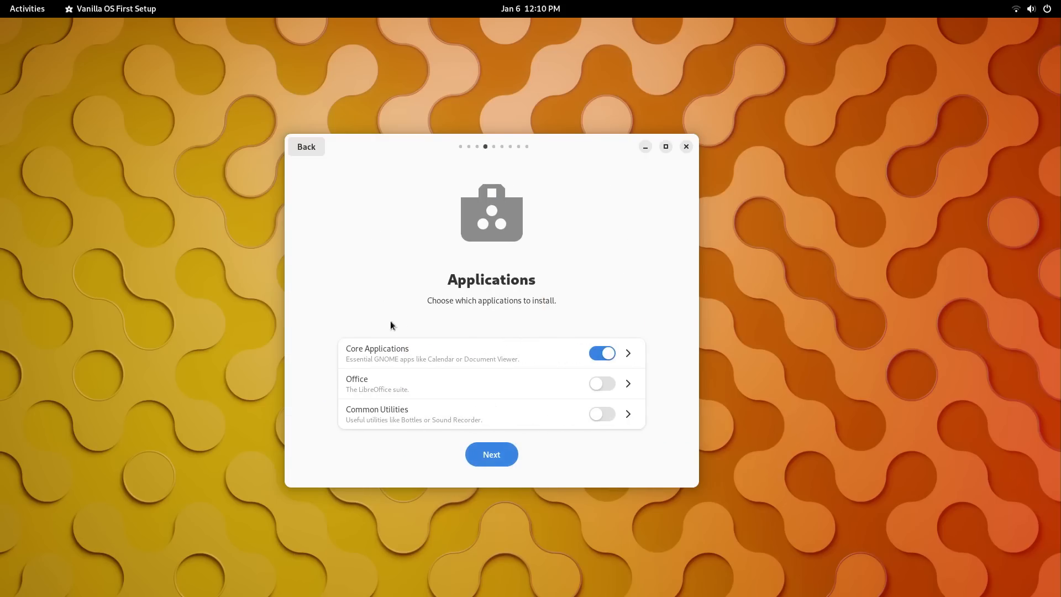
- Apply the Core Applications group and include LibreOffice from the Office group
left_click(626, 353)
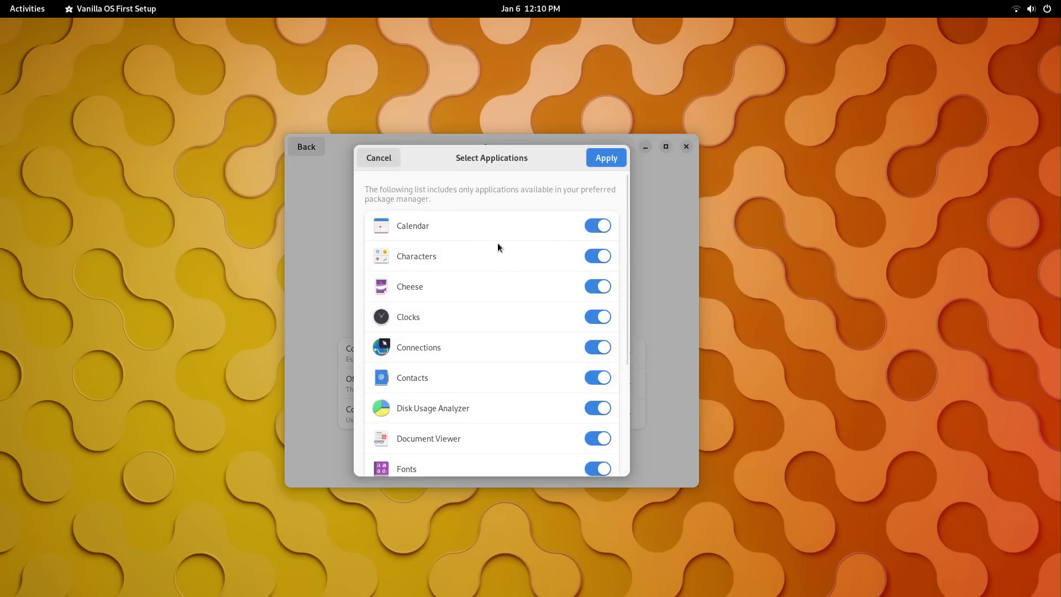
scroll("down", 3)
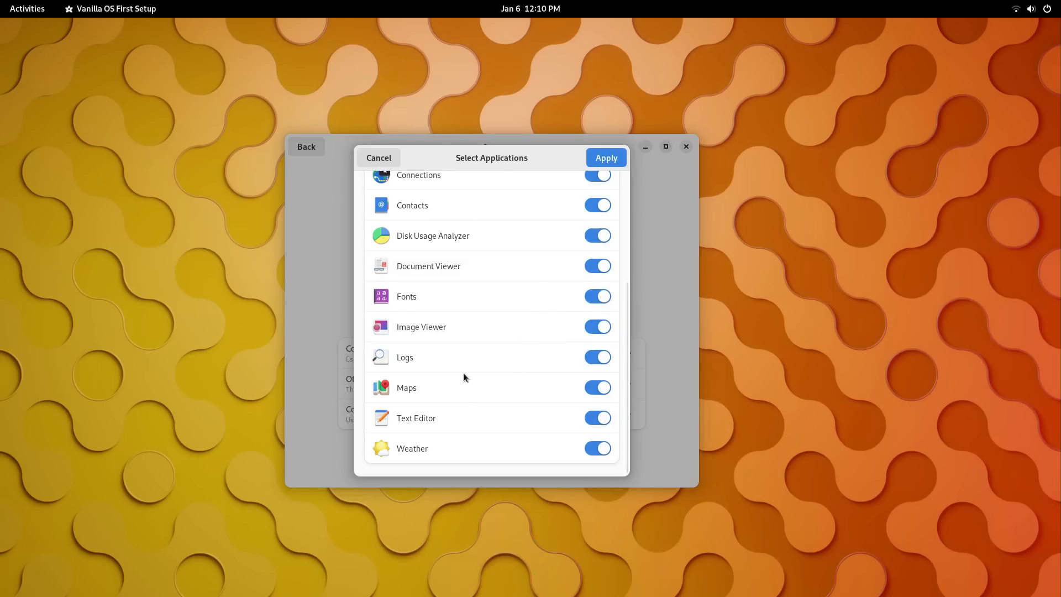
left_click(597, 387)
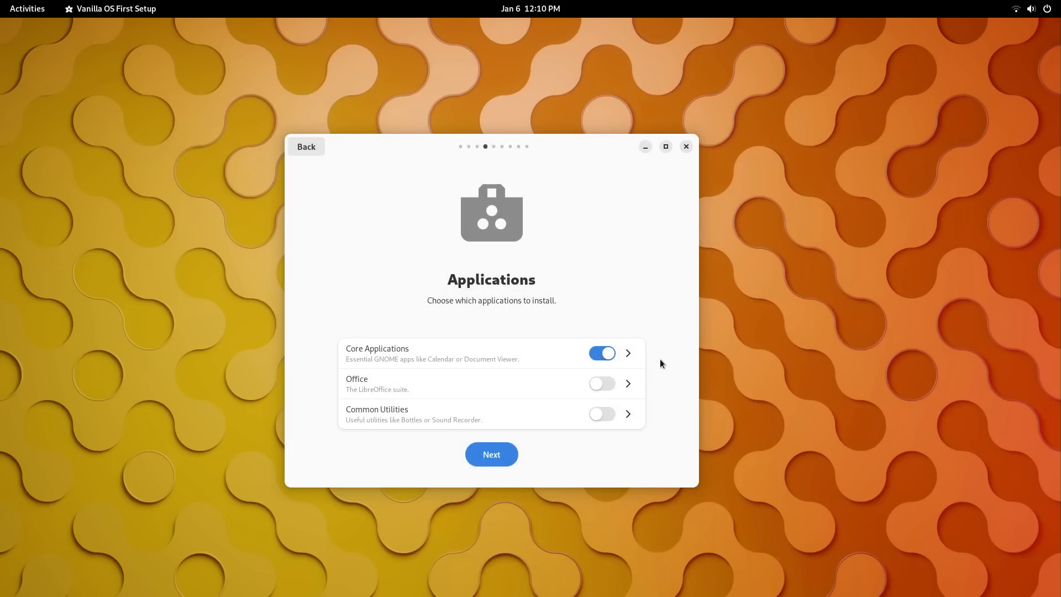
left_click(627, 384)
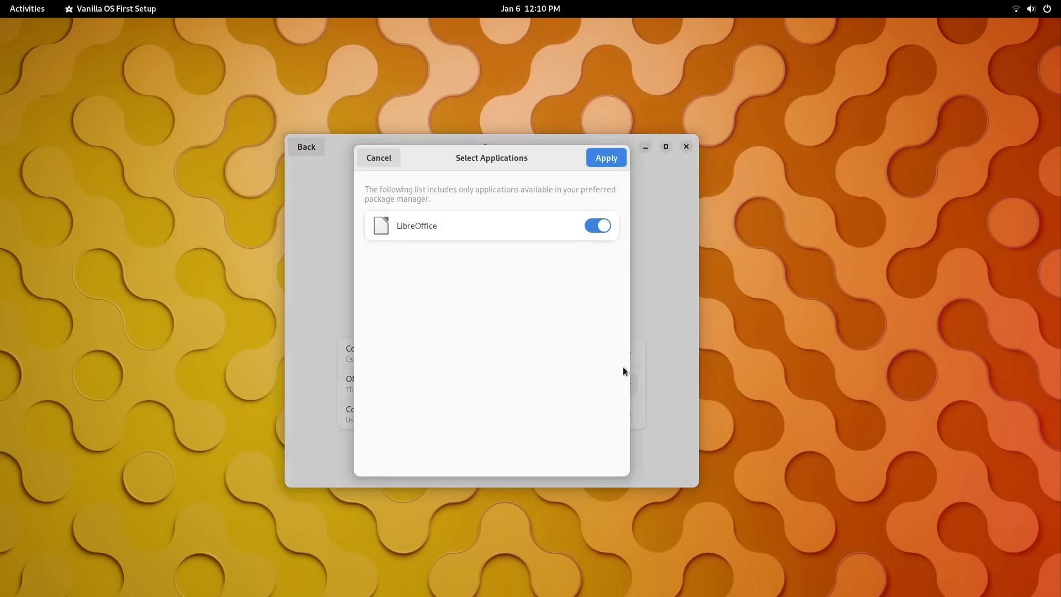
left_click(597, 226)
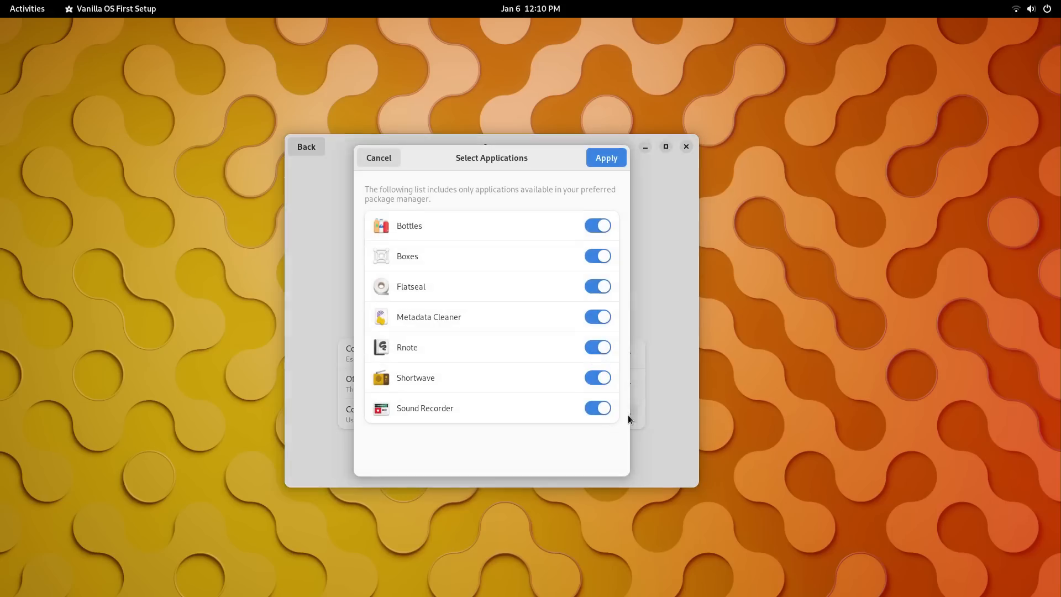
mouse_move(603, 255)
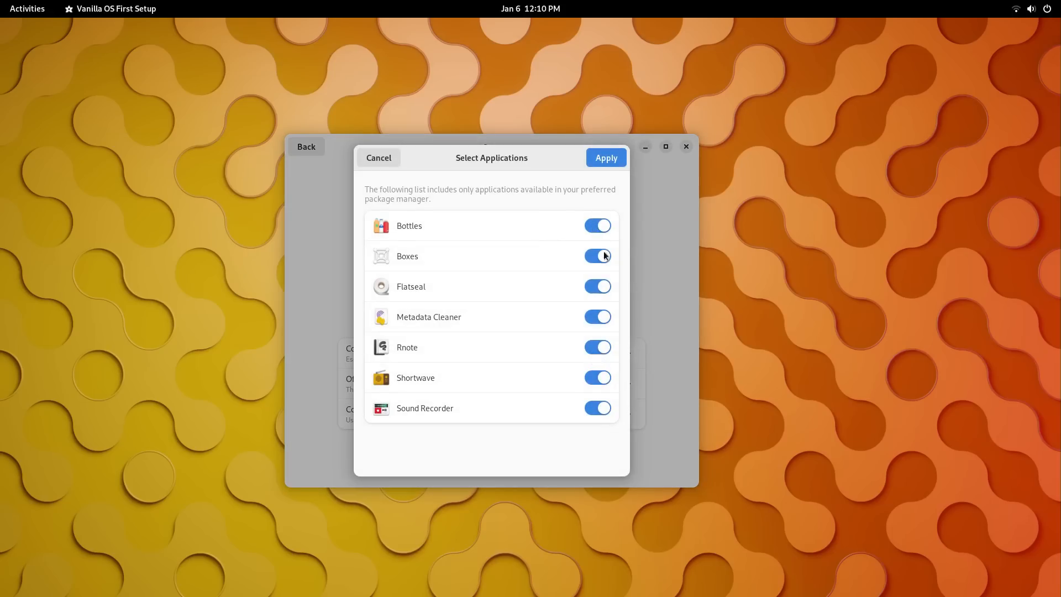
- Apply Common Utilities with Flatseal and Metadata Cleaner switched off
left_click(597, 285)
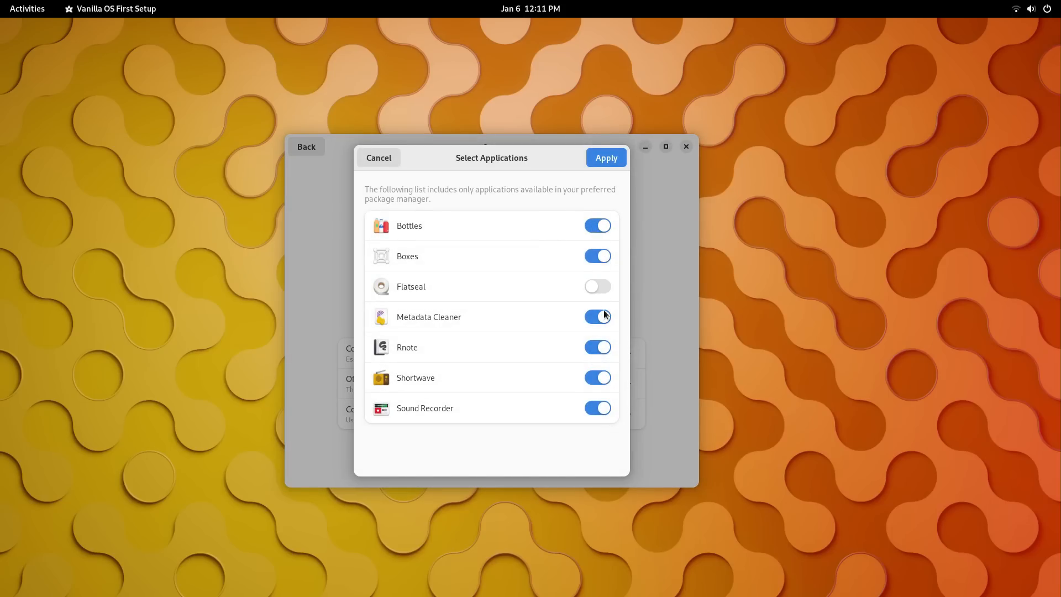
left_click(597, 317)
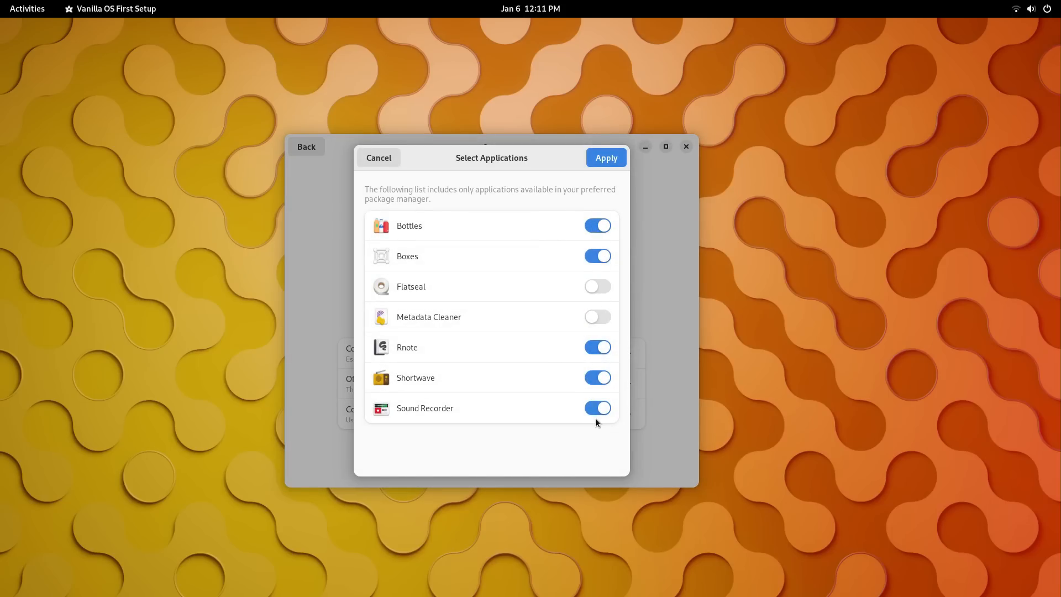
left_click(604, 156)
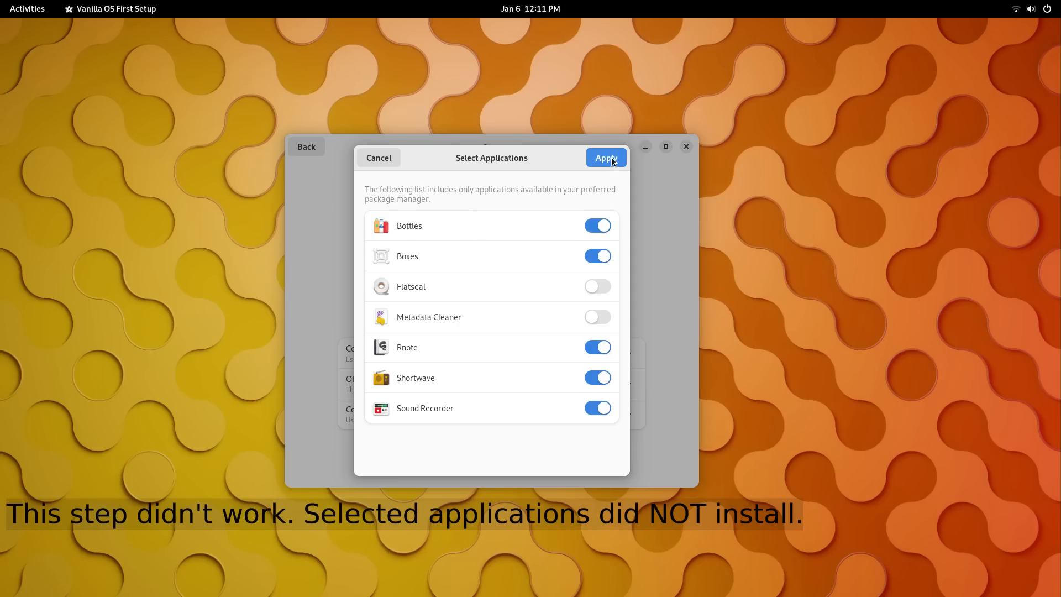
left_click(605, 158)
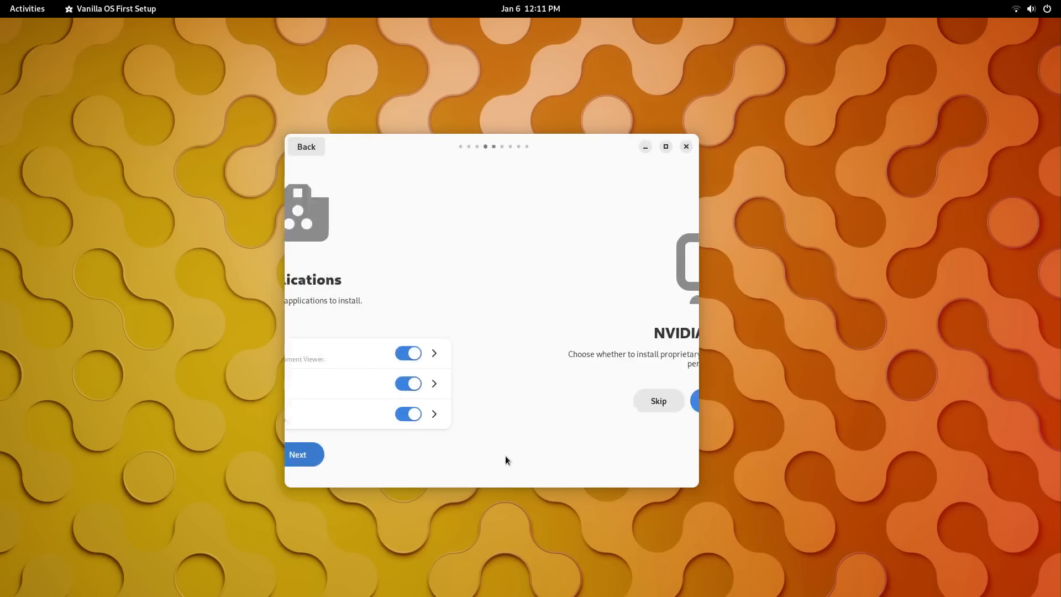
- Skip the NVIDIA drivers, keep Apport off, start applying changes and open Read More on apx
left_click(297, 454)
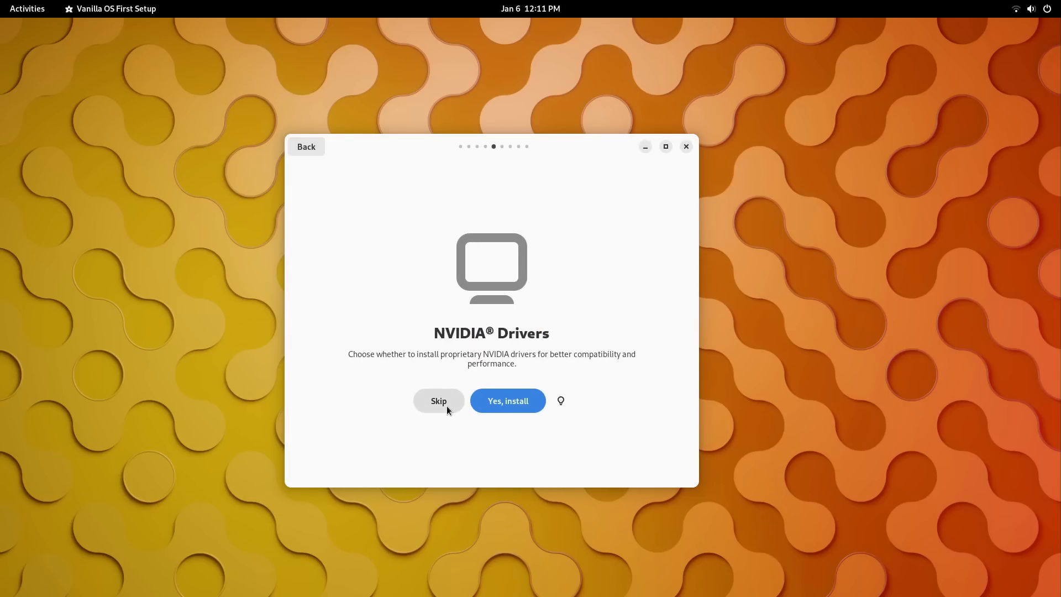
left_click(437, 400)
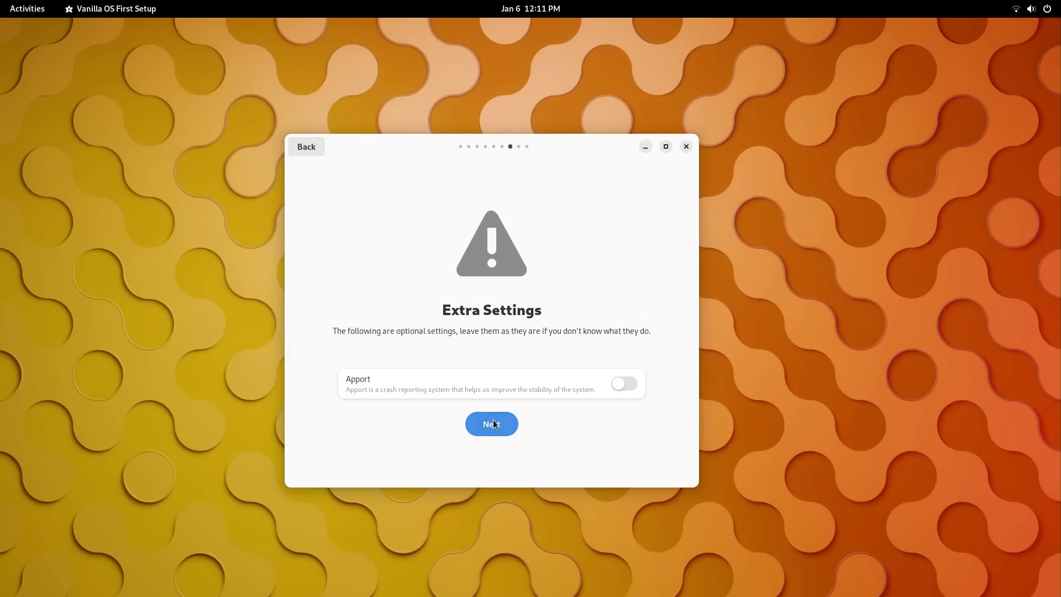
left_click(491, 423)
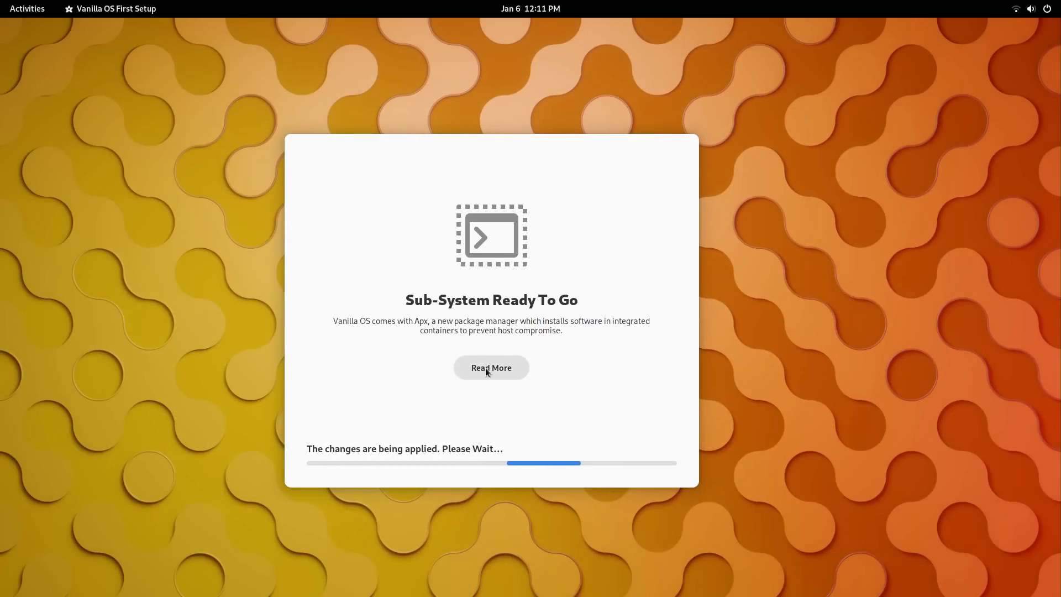
left_click(491, 367)
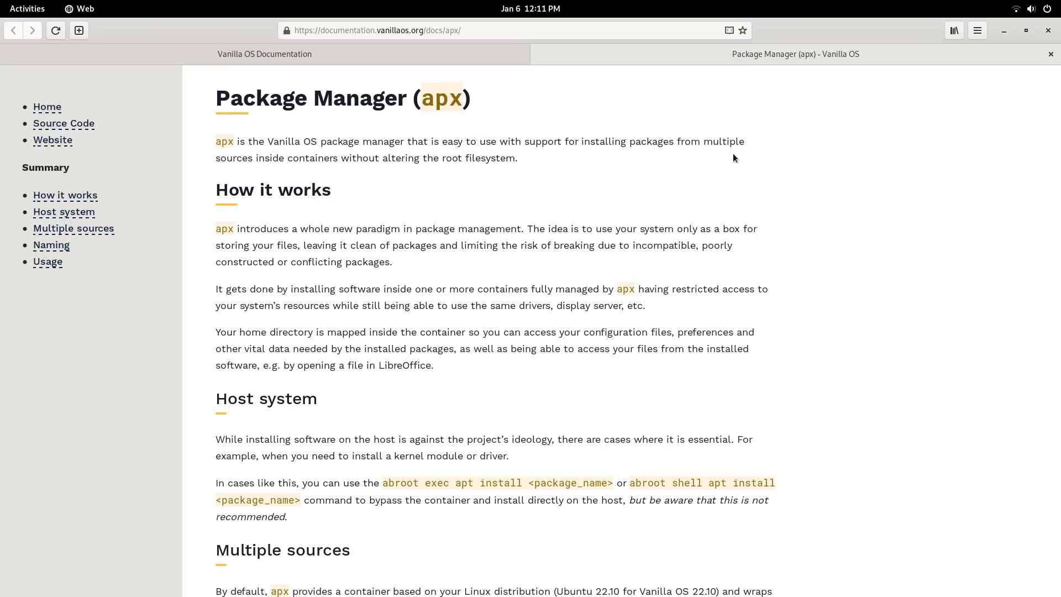
- Read through the apx package manager documentation page in Web, then return via Activities
scroll("down", 3)
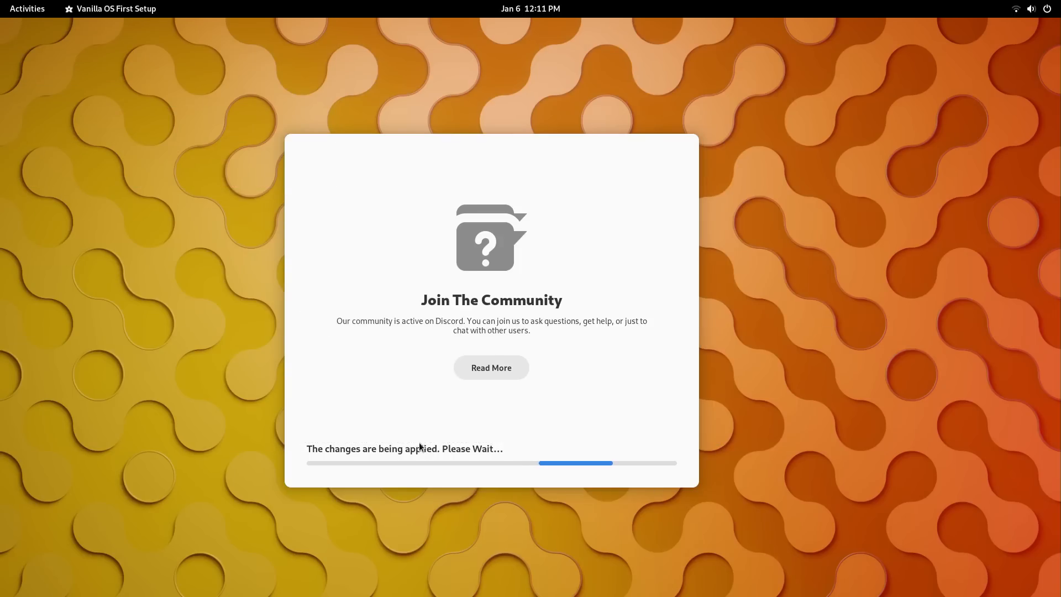
mouse_move(483, 432)
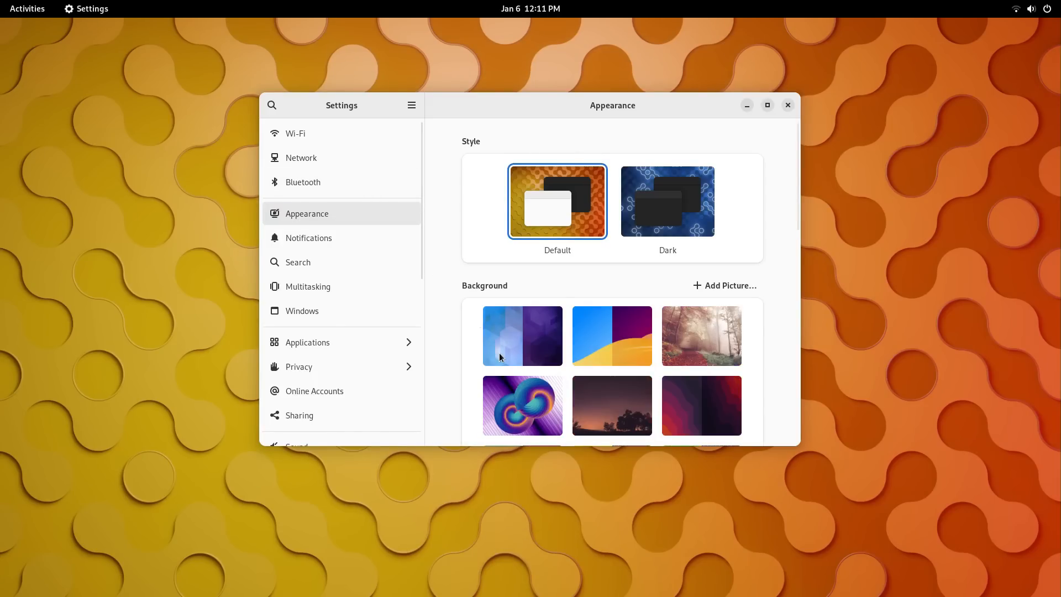
left_click(27, 8)
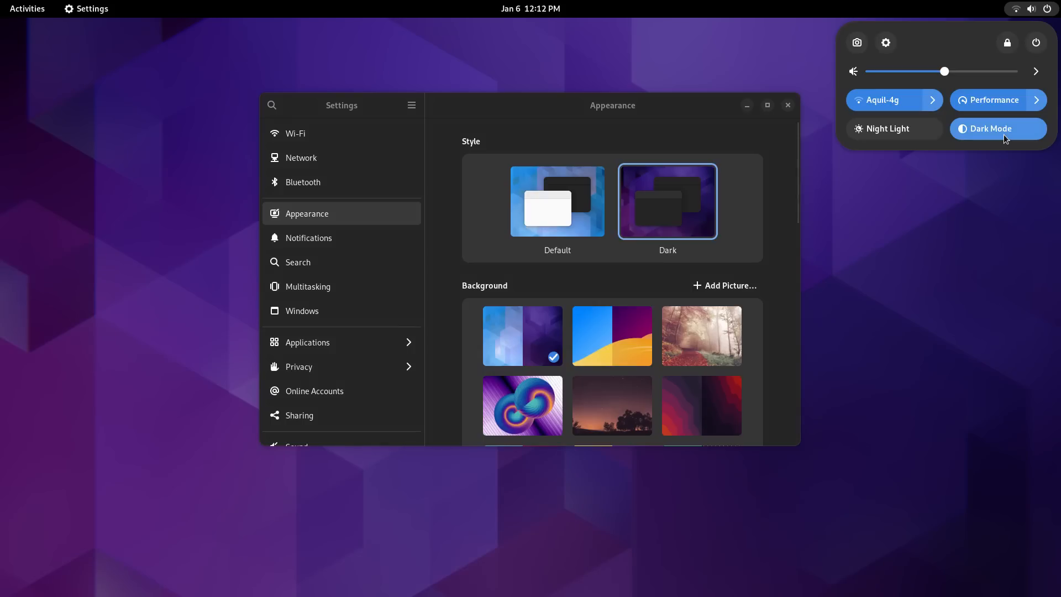
mouse_move(875, 252)
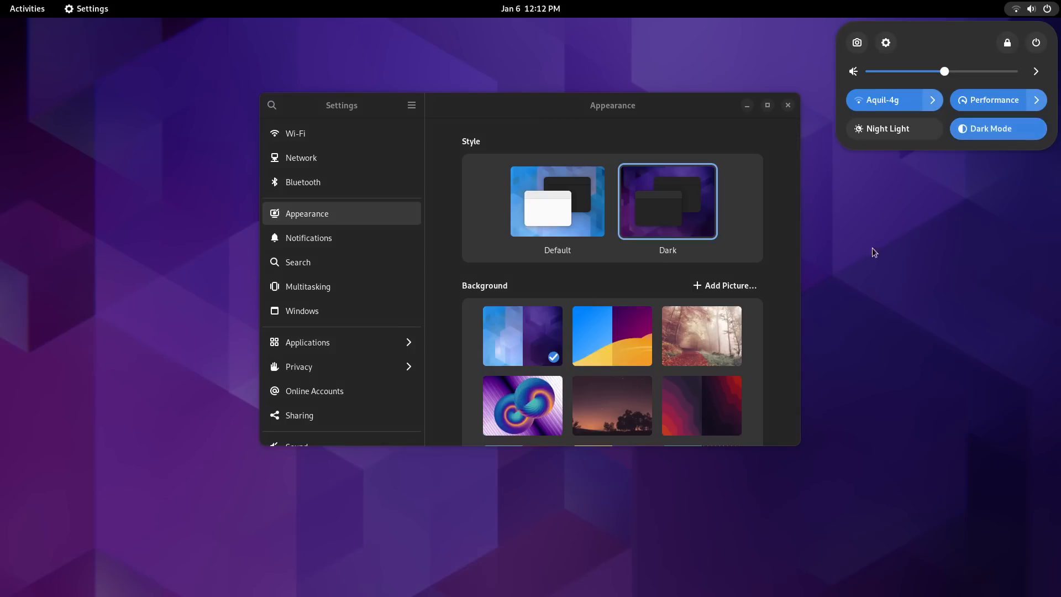
- Try the blue-yellow, misty forest, colourful loop and starry night backgrounds
left_click(644, 345)
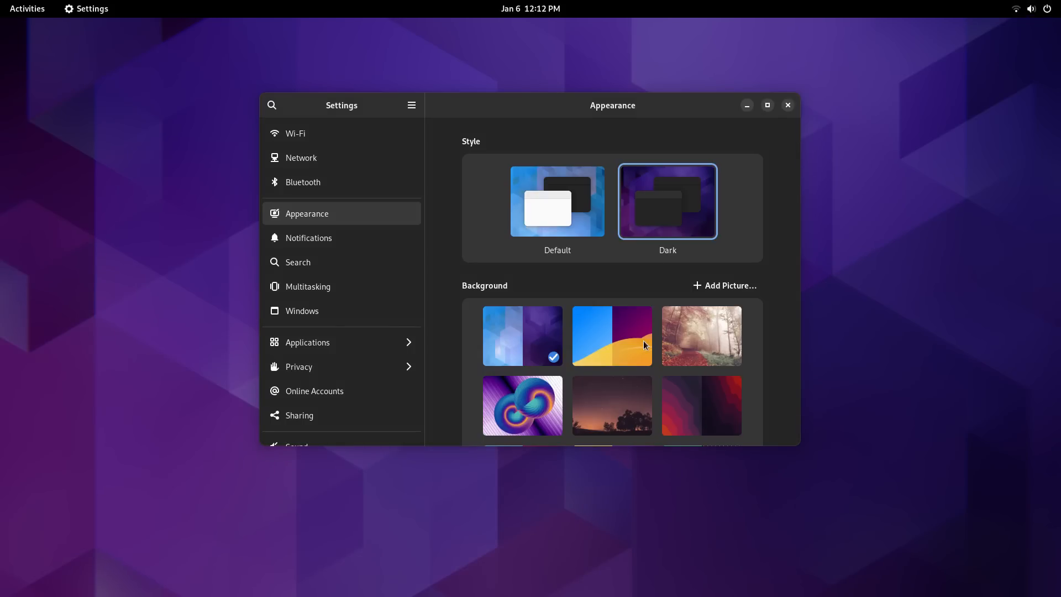
left_click(787, 105)
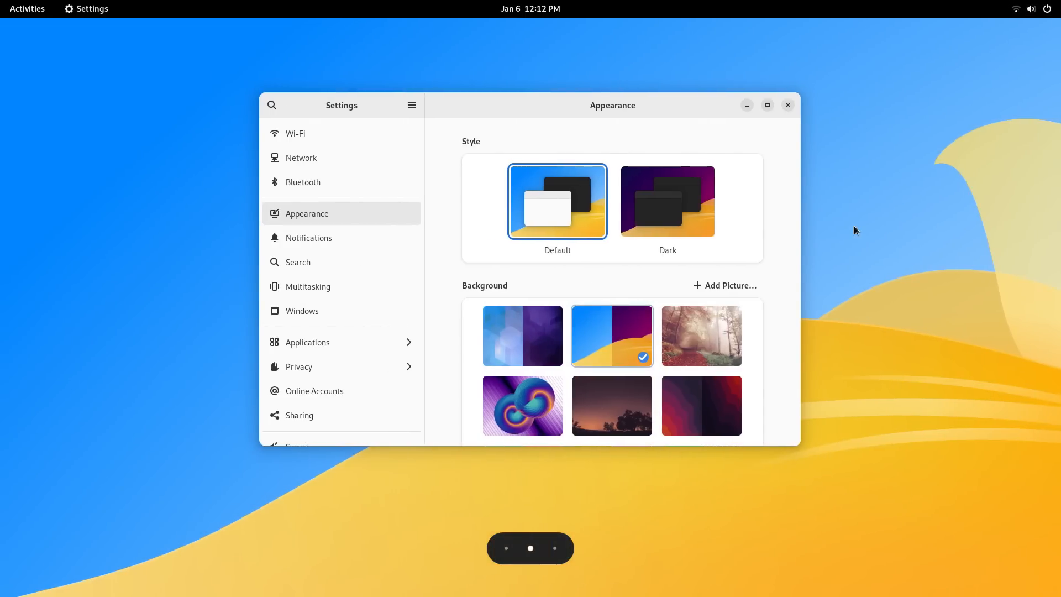
left_click(700, 336)
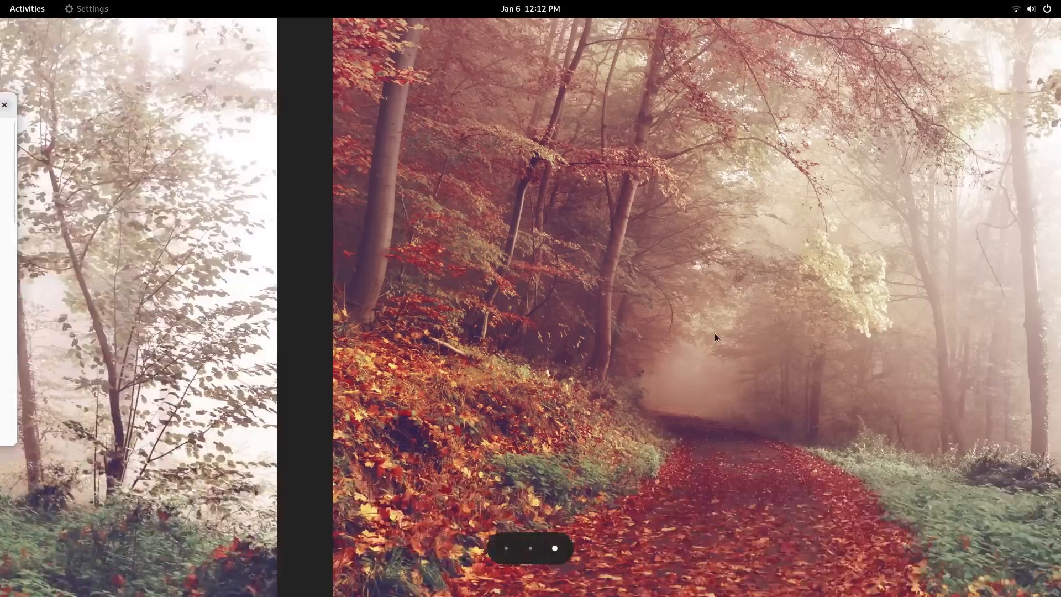
left_click(4, 105)
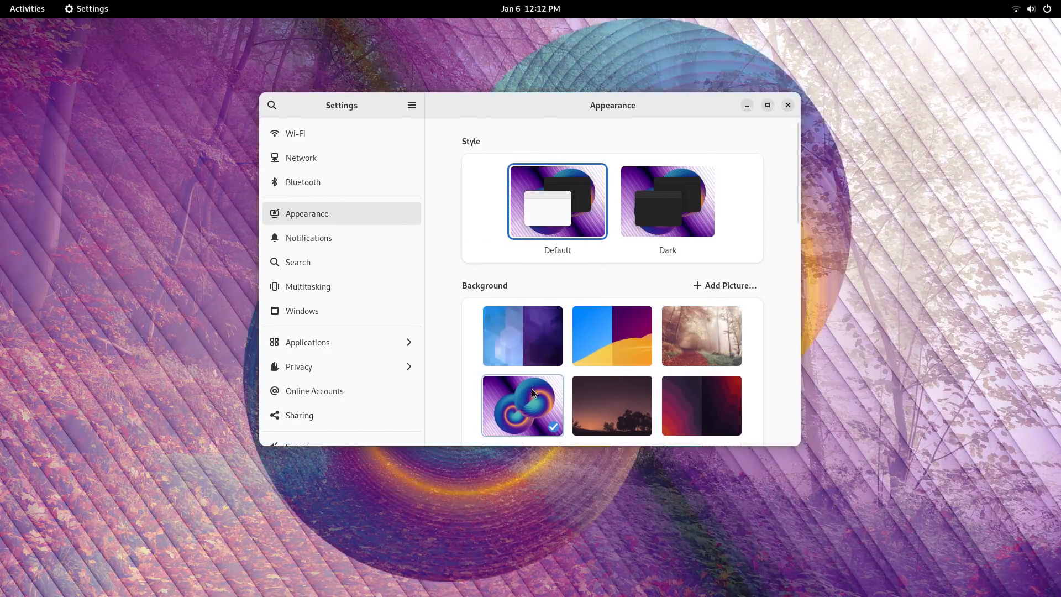
left_click(27, 7)
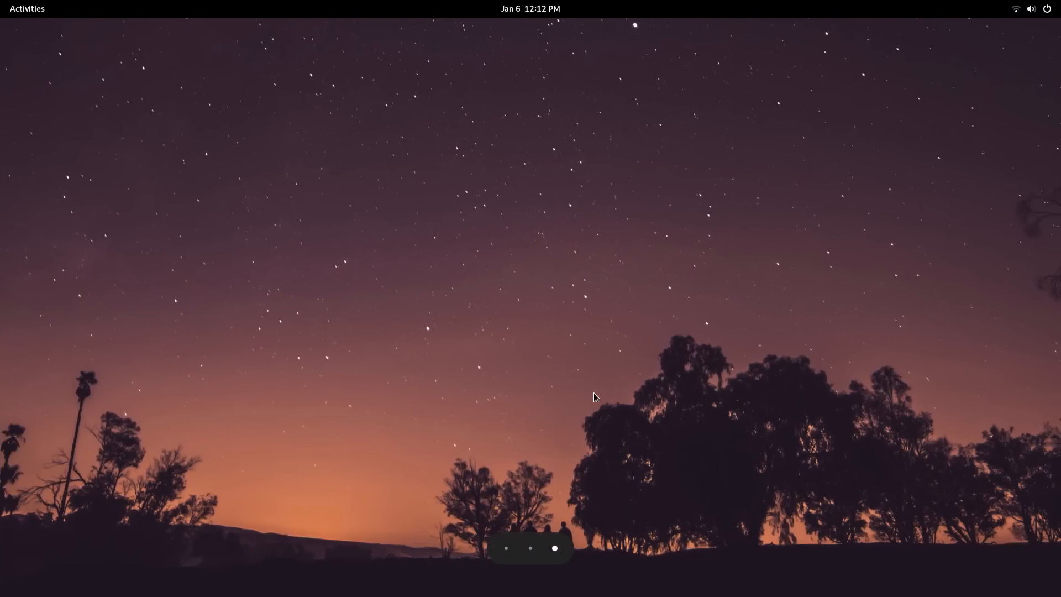
- Settle on the red-purple wave wallpaper and check the style in Quick Settings
left_click(530, 7)
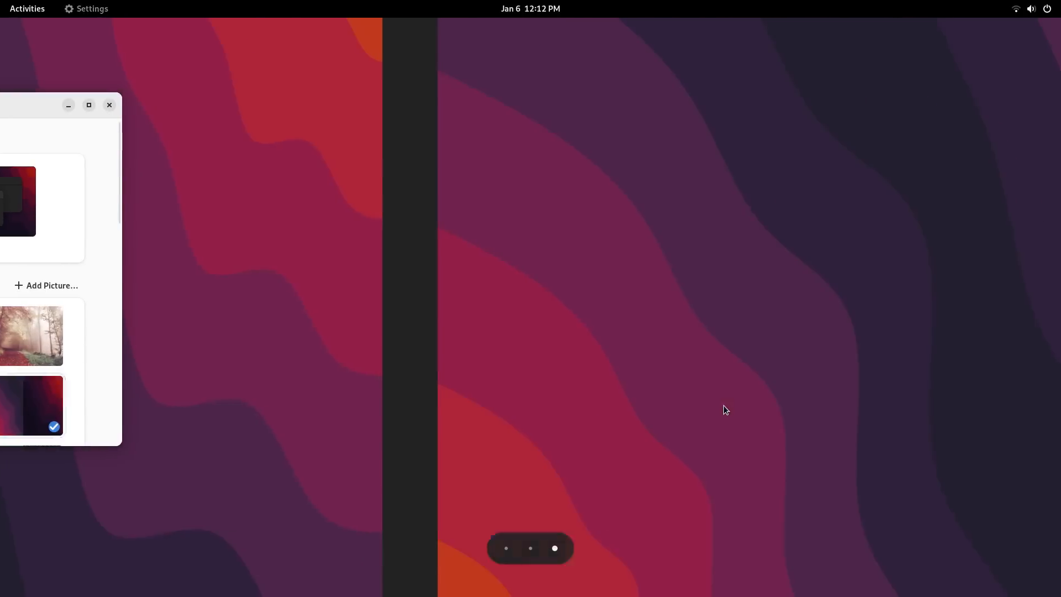
left_click(1029, 9)
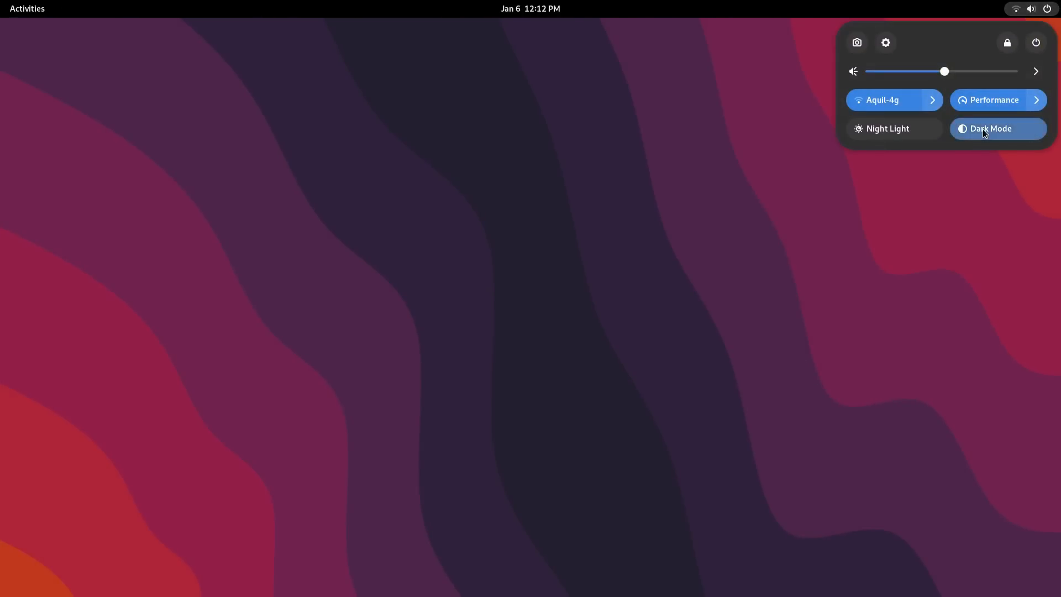
mouse_move(1050, 267)
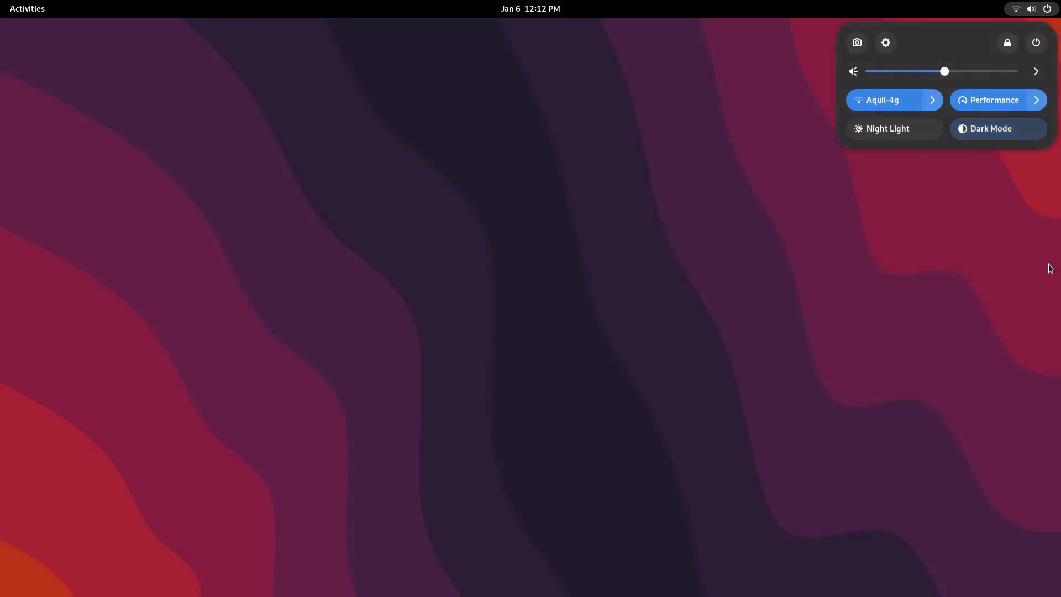
left_click(531, 8)
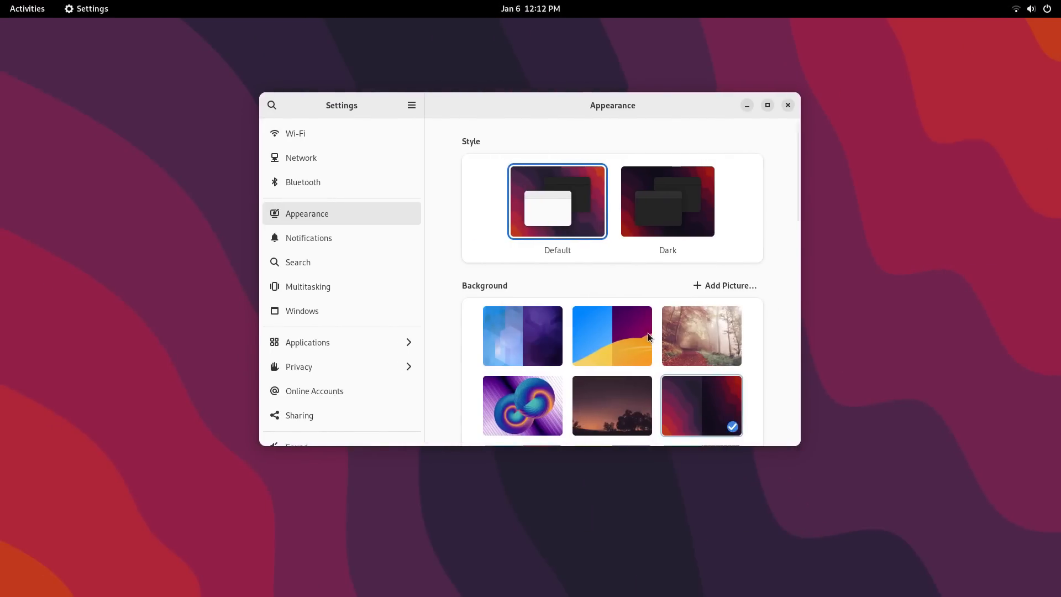
- Set the blue-orange drip background, then switch dark mode off from Quick Settings
left_click(522, 318)
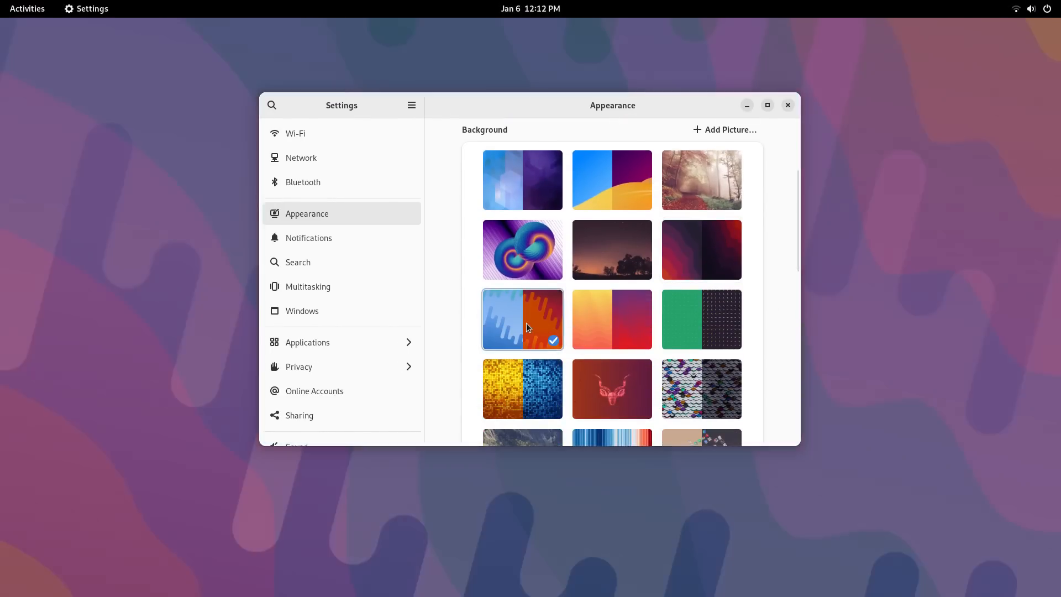
left_click(1031, 9)
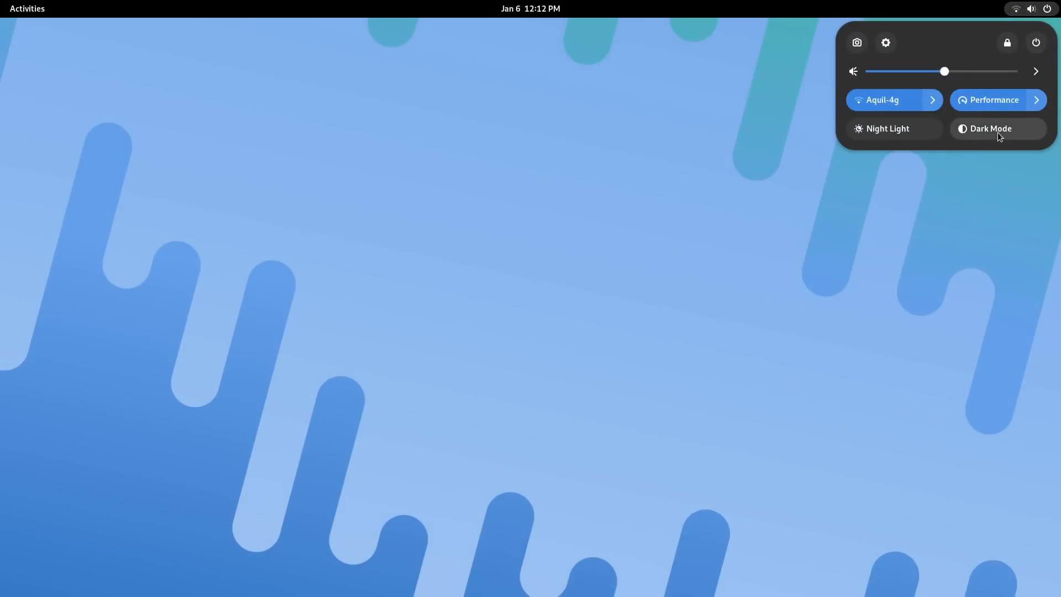
mouse_move(914, 288)
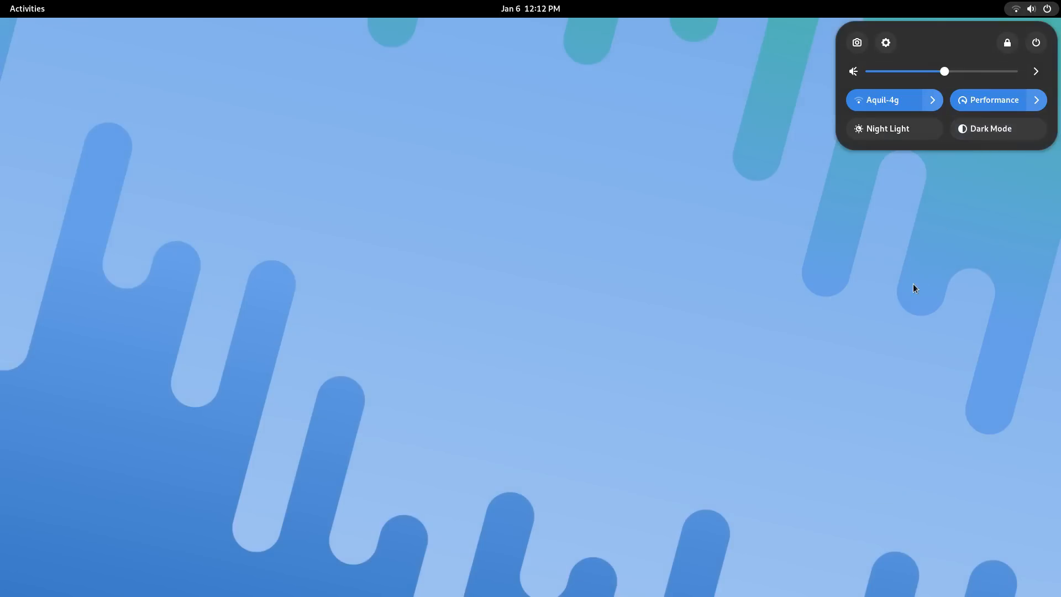
left_click(885, 42)
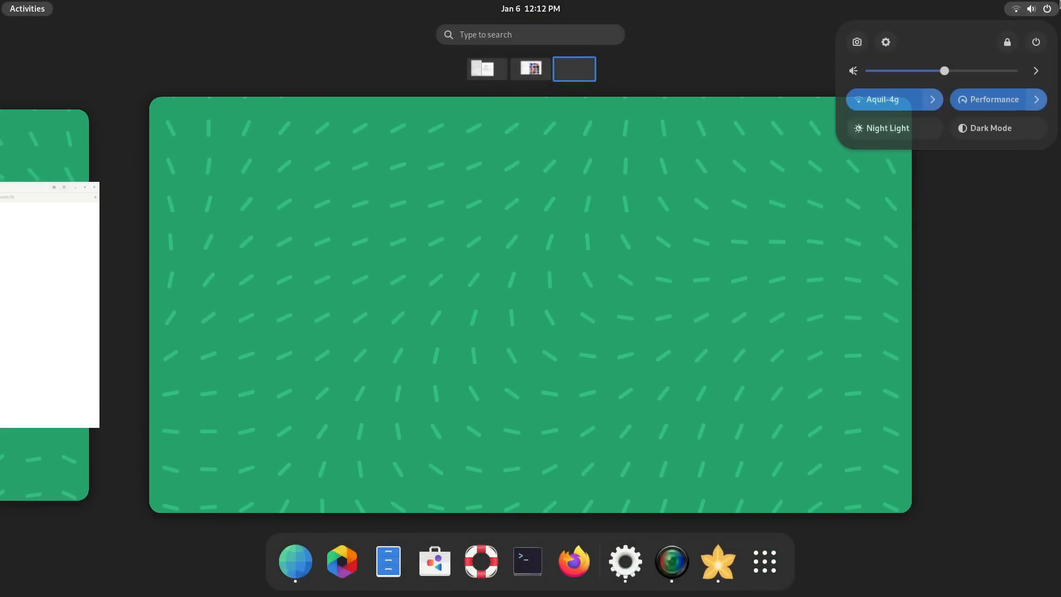
left_click(992, 128)
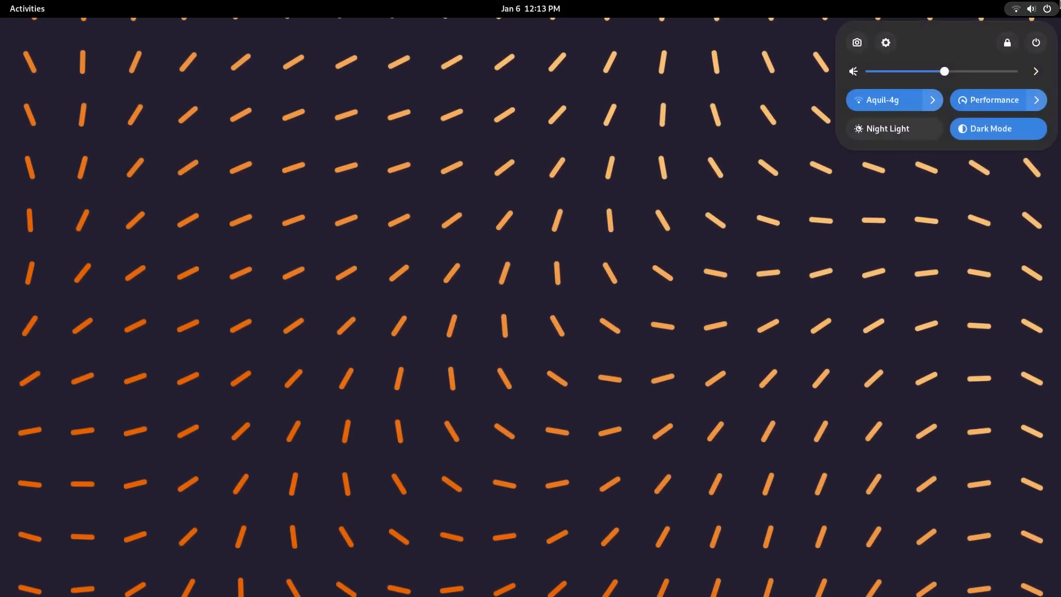
left_click(26, 8)
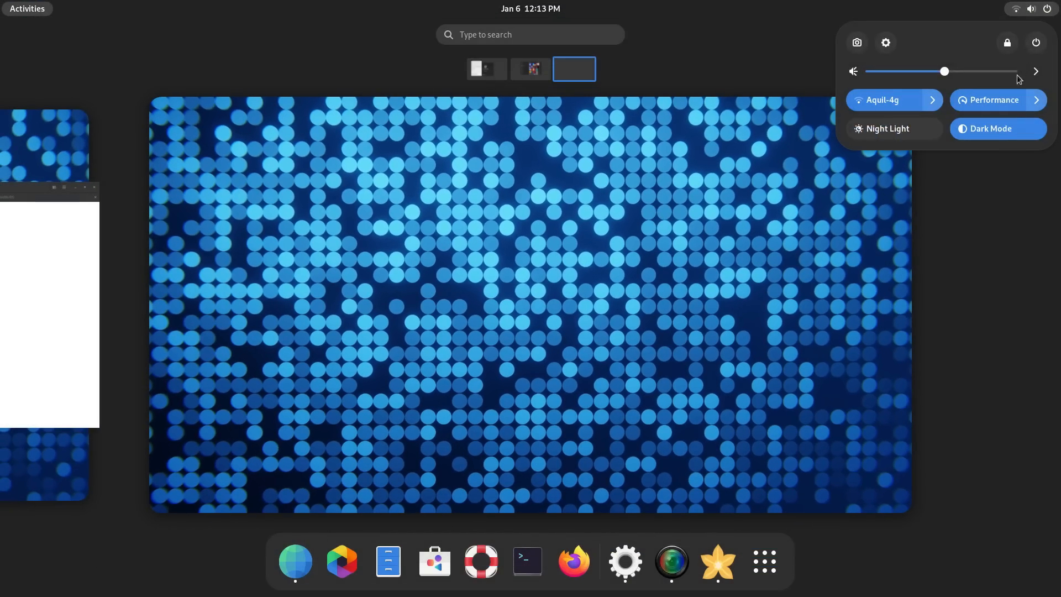
left_click(997, 128)
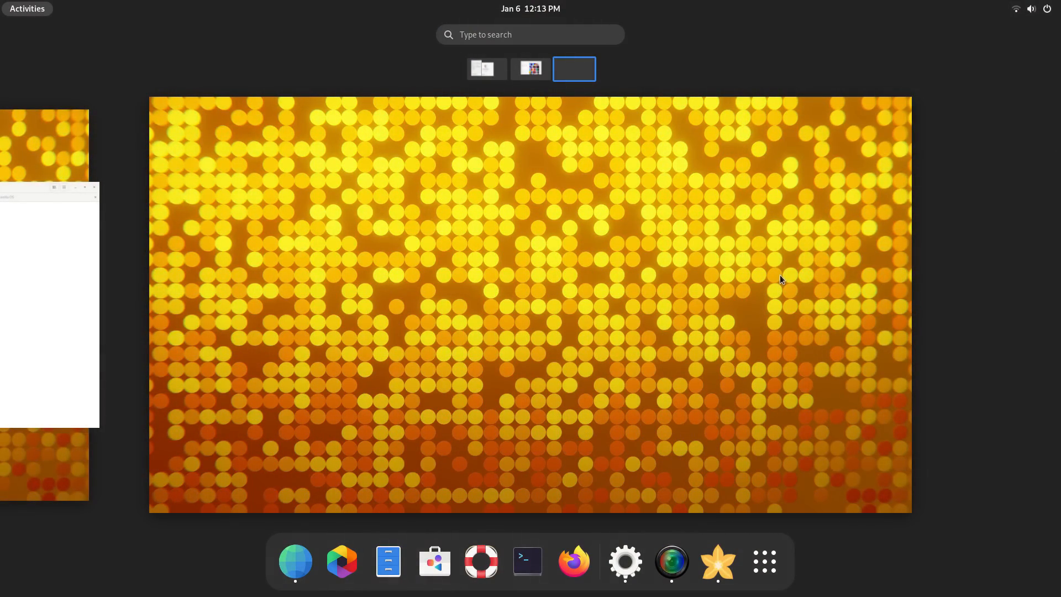
- Back in Appearance, try the red deer picture and end on the colourful isometric blocks wallpaper
left_click(529, 69)
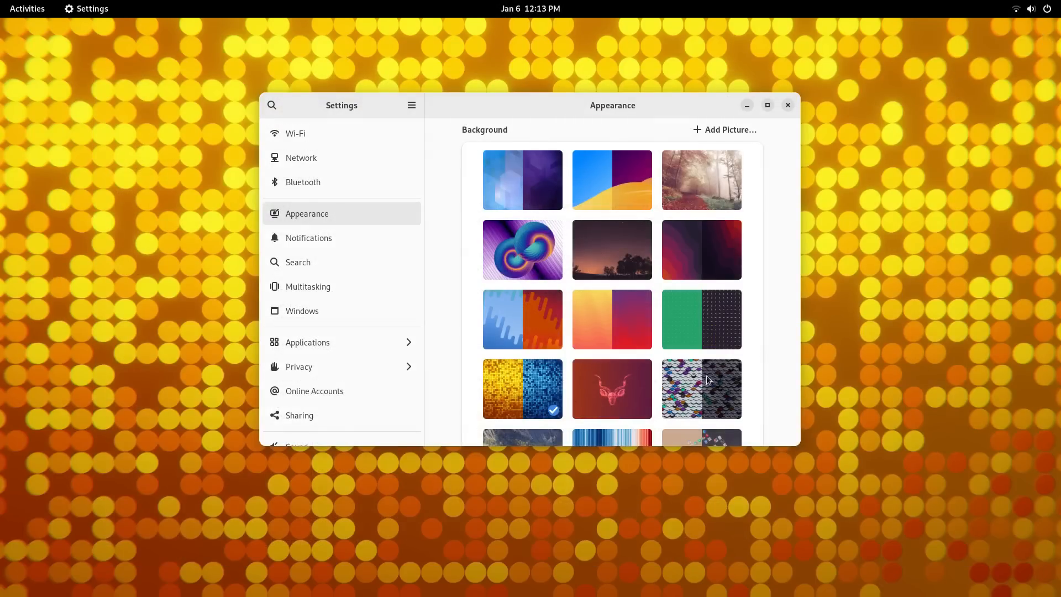
left_click(611, 388)
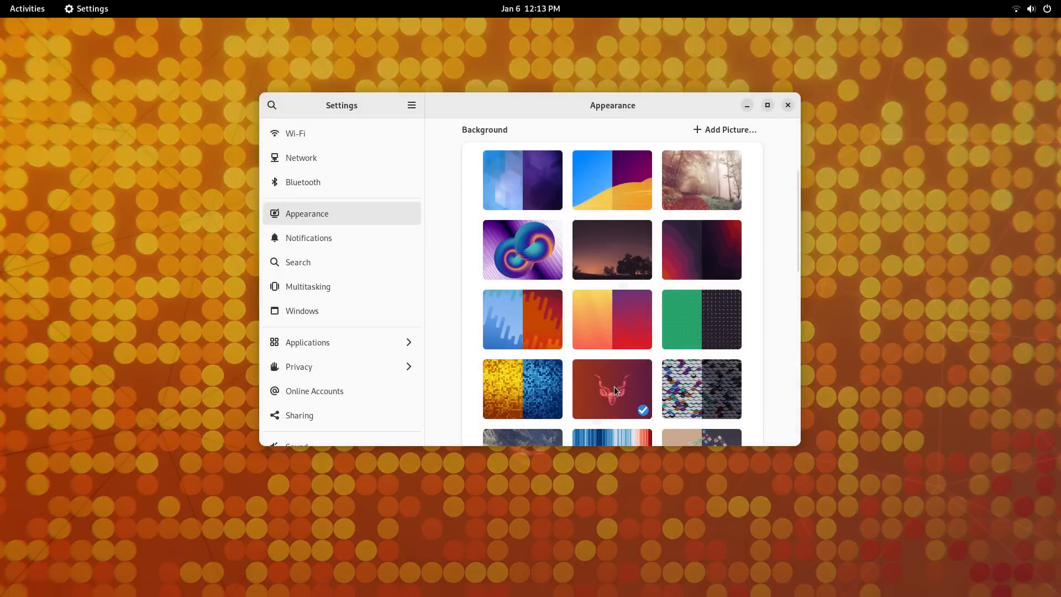
left_click(787, 105)
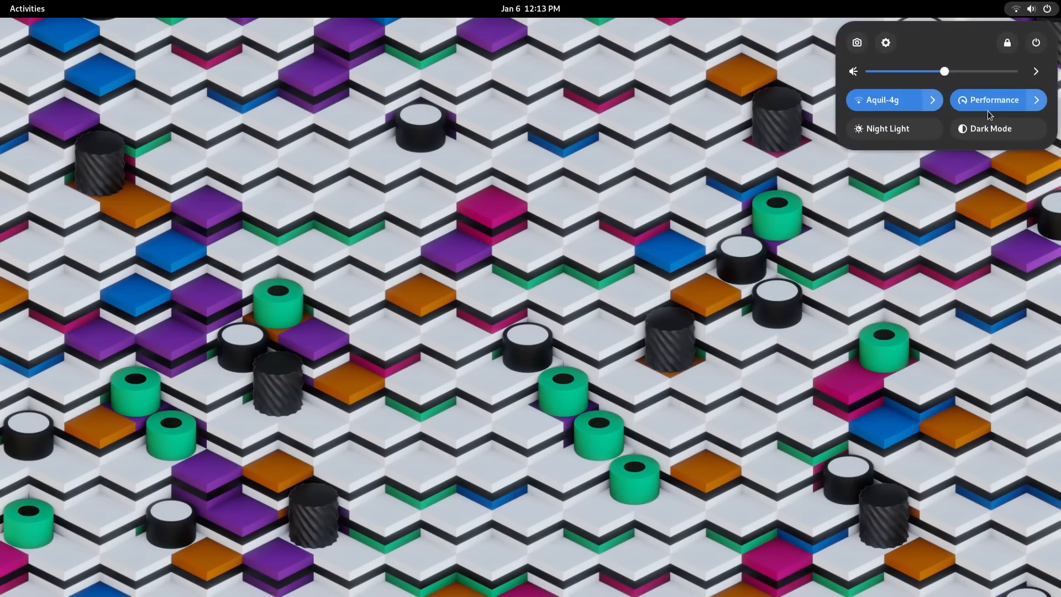
- Turn dark mode back on and apply the mountain lake, then the blue-to-red stripes background
left_click(998, 128)
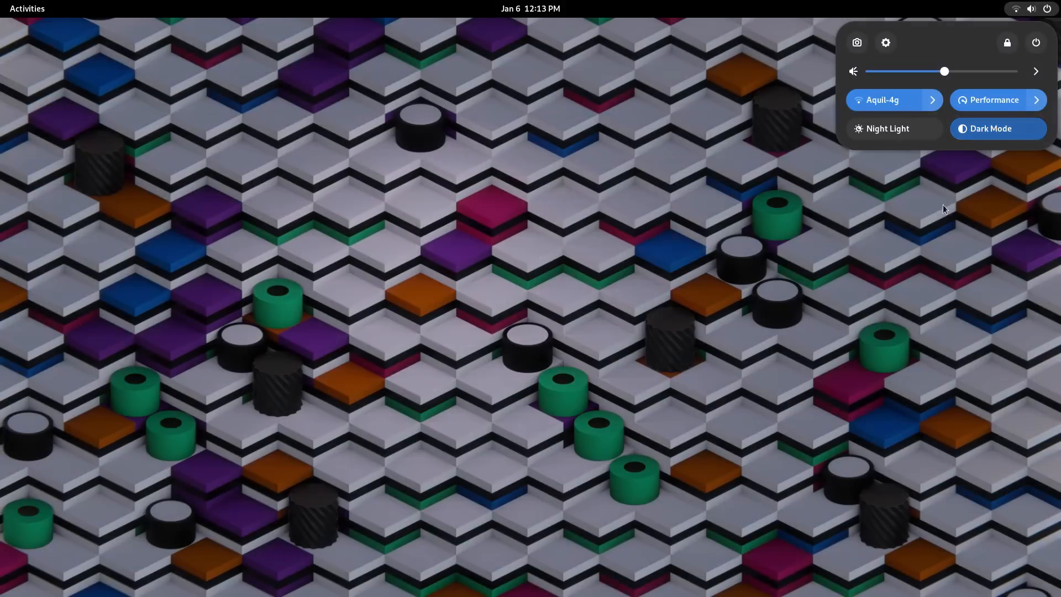
left_click(531, 8)
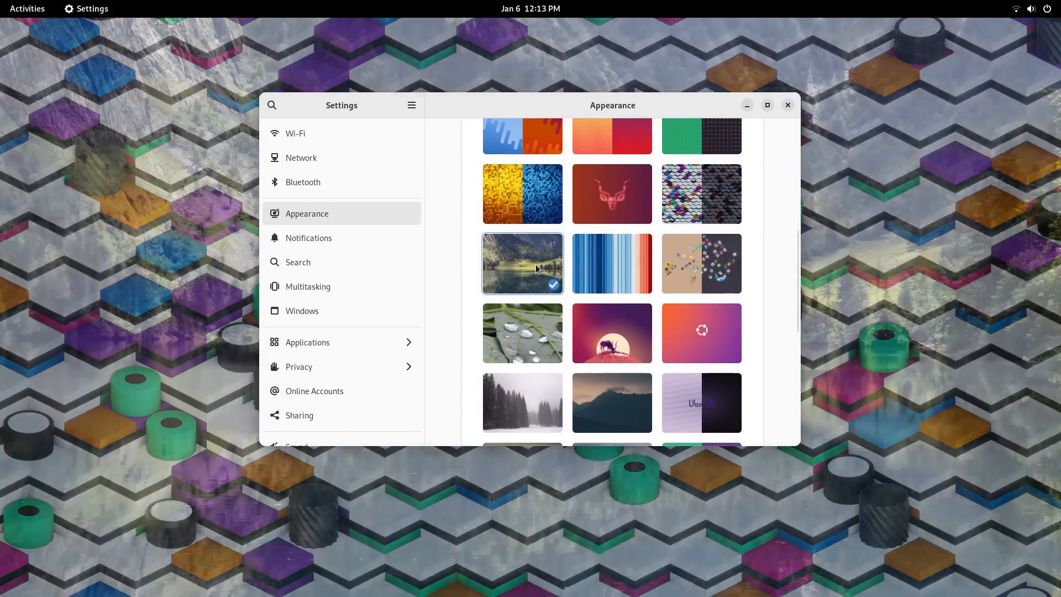
left_click(787, 105)
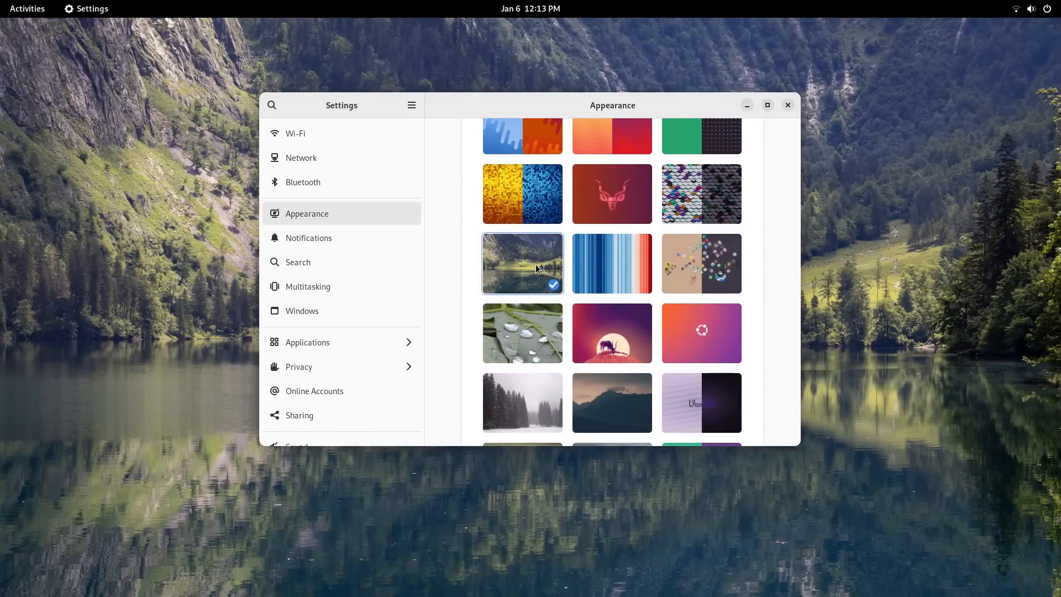
left_click(612, 263)
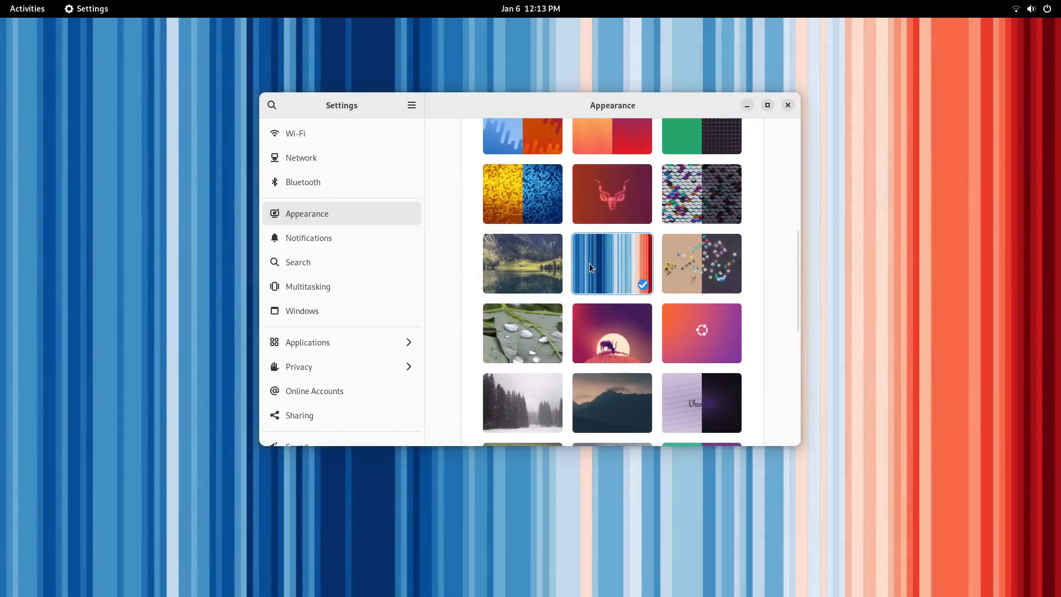
left_click(787, 105)
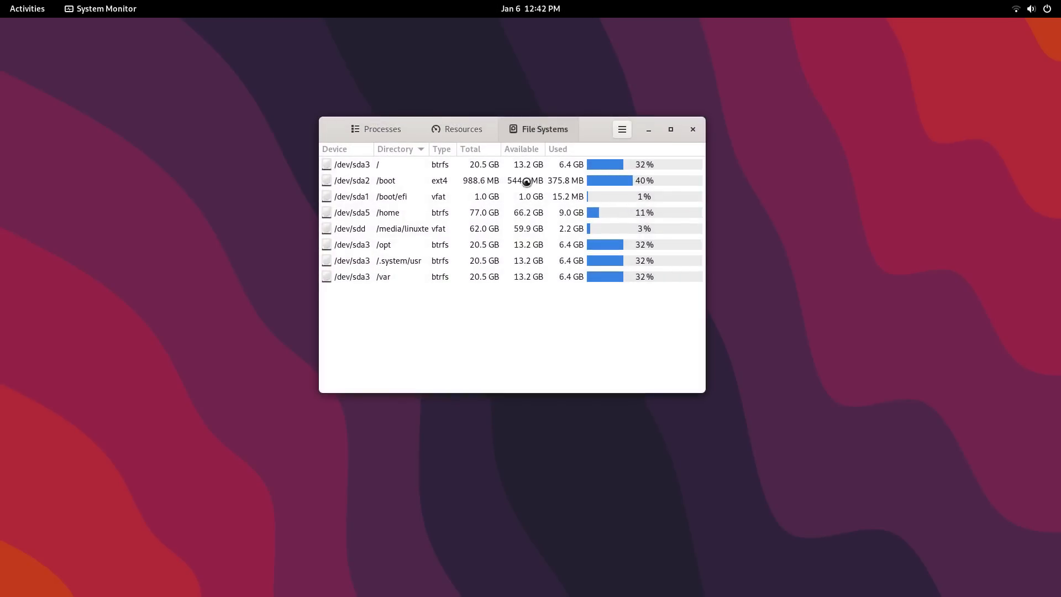
- View System Monitor's Resources graphs, then bring up the full application grid from the overview
left_click(463, 128)
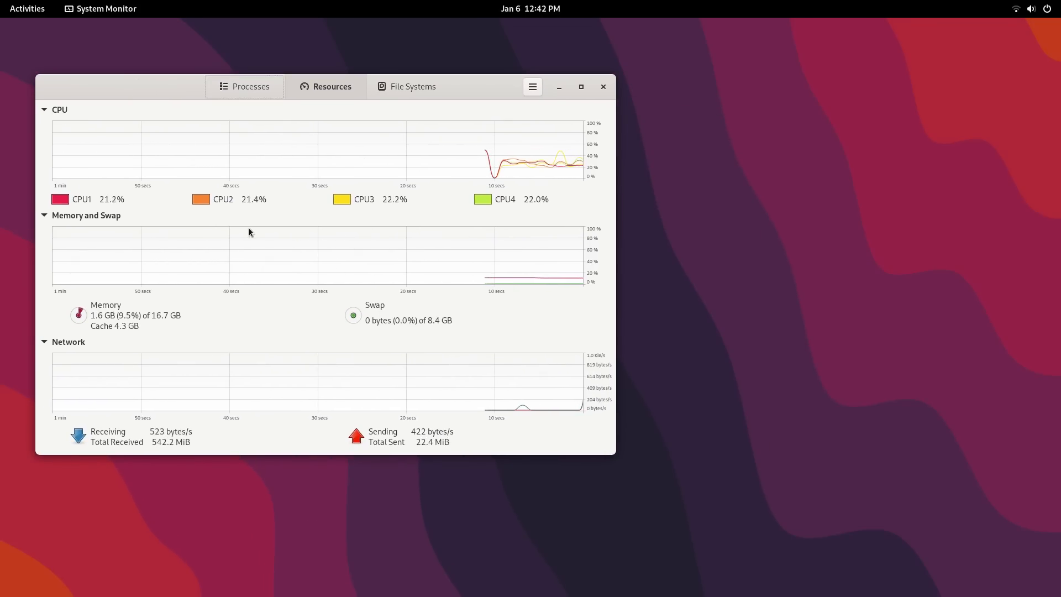
left_click(27, 8)
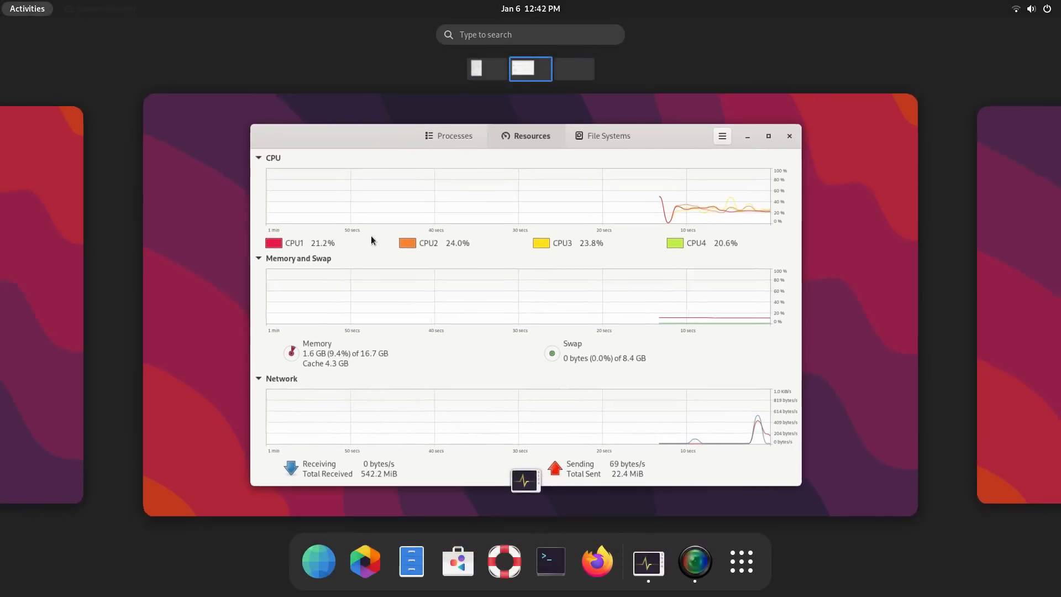
left_click(741, 561)
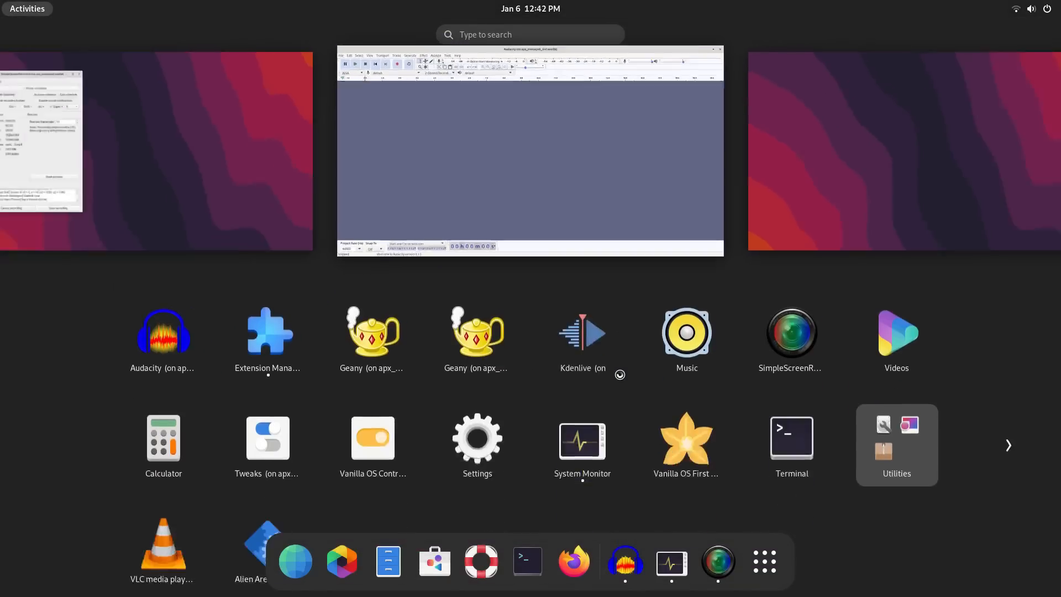
- Launch Geany (on apx_managed) from the app grid and return to the overview
left_click(373, 331)
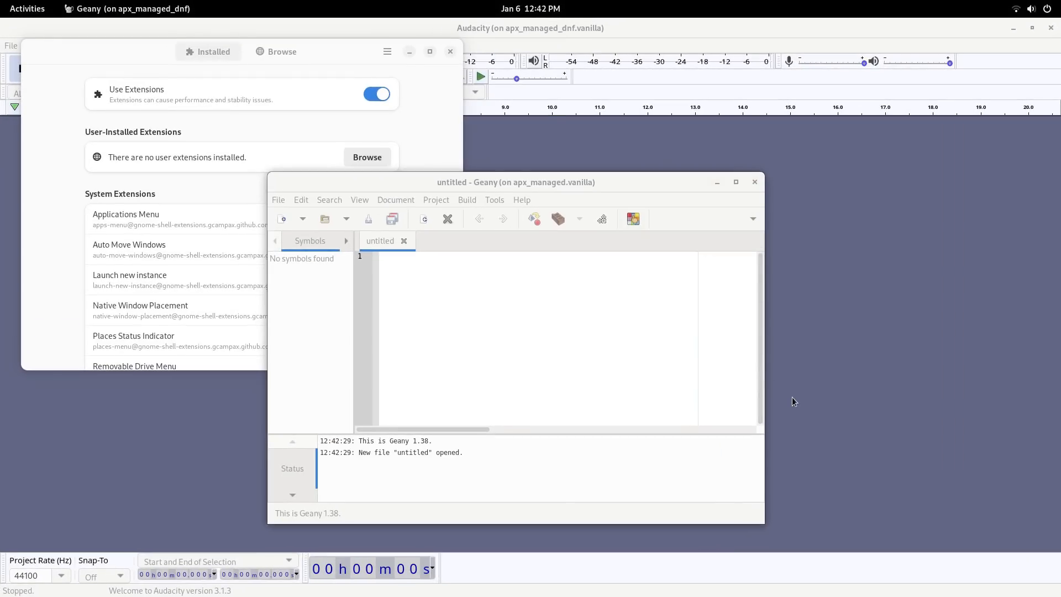
left_click(26, 7)
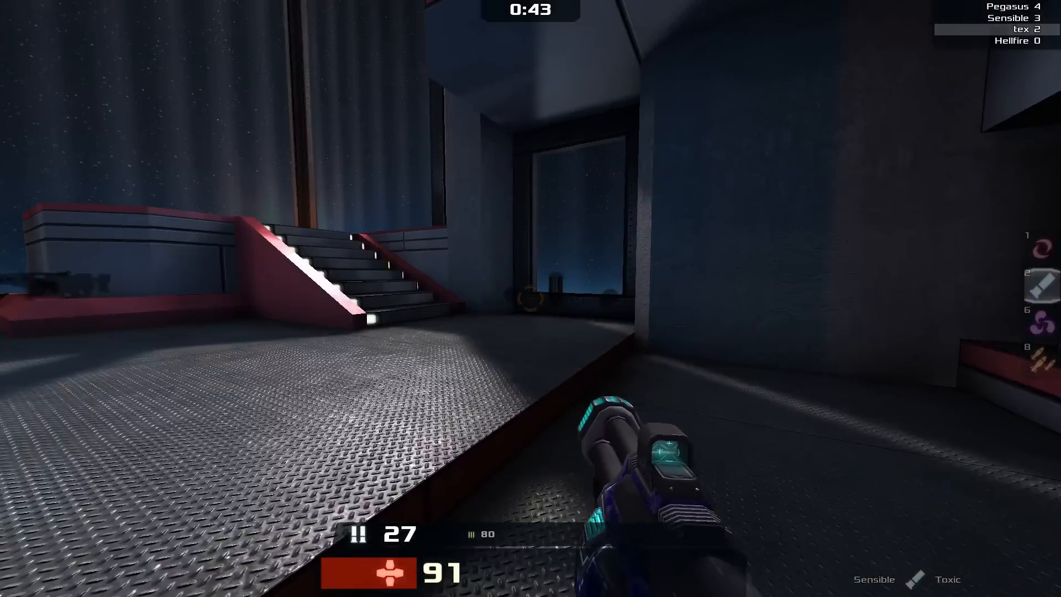
mouse_move(531, 298)
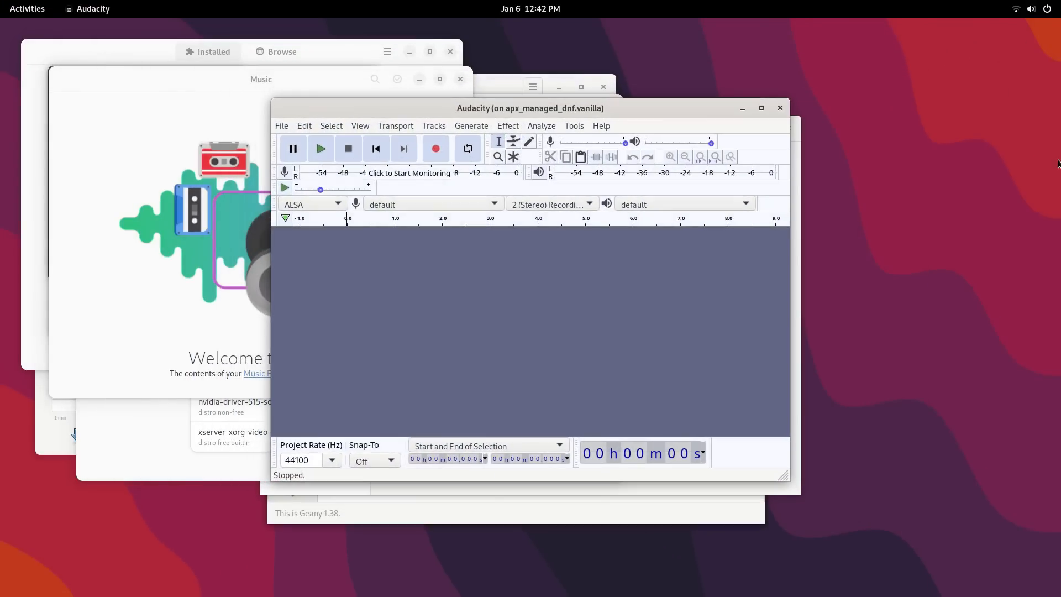
- Raise the Settings window and show every open window together in the Activities overview
left_click(27, 8)
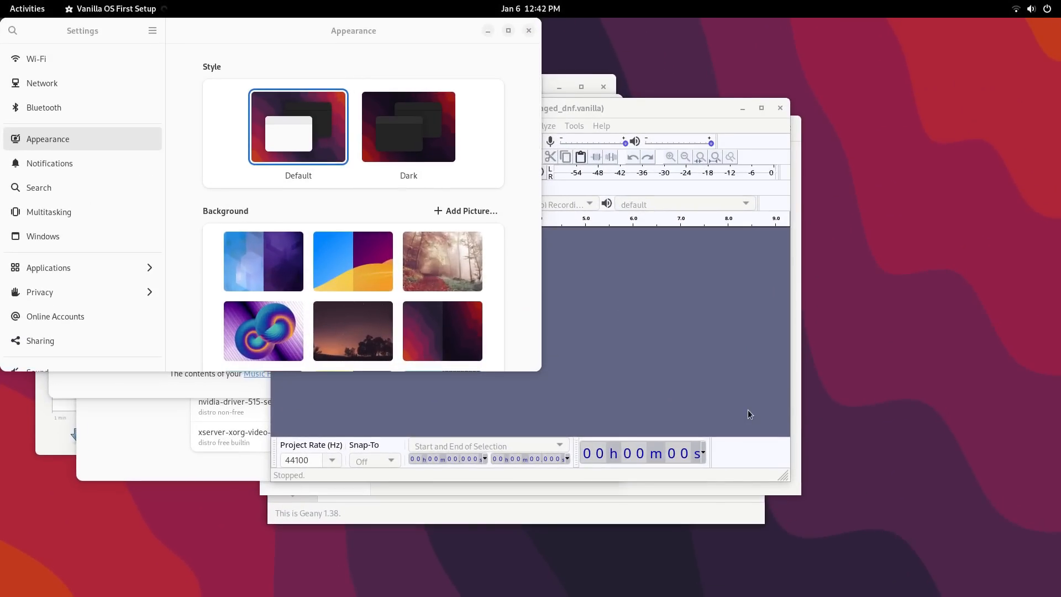
left_click(27, 8)
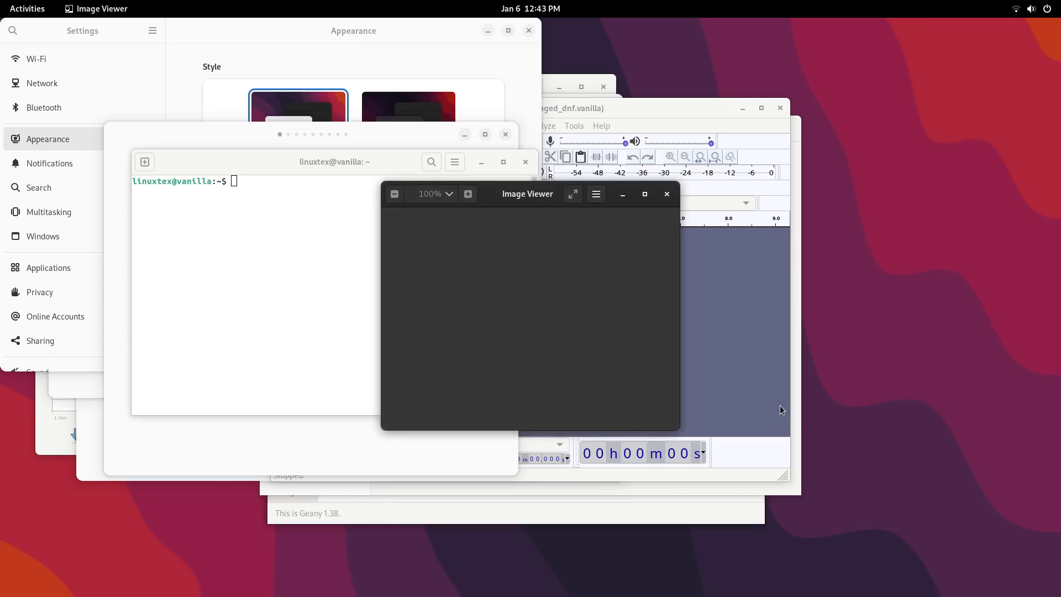
mouse_move(537, 442)
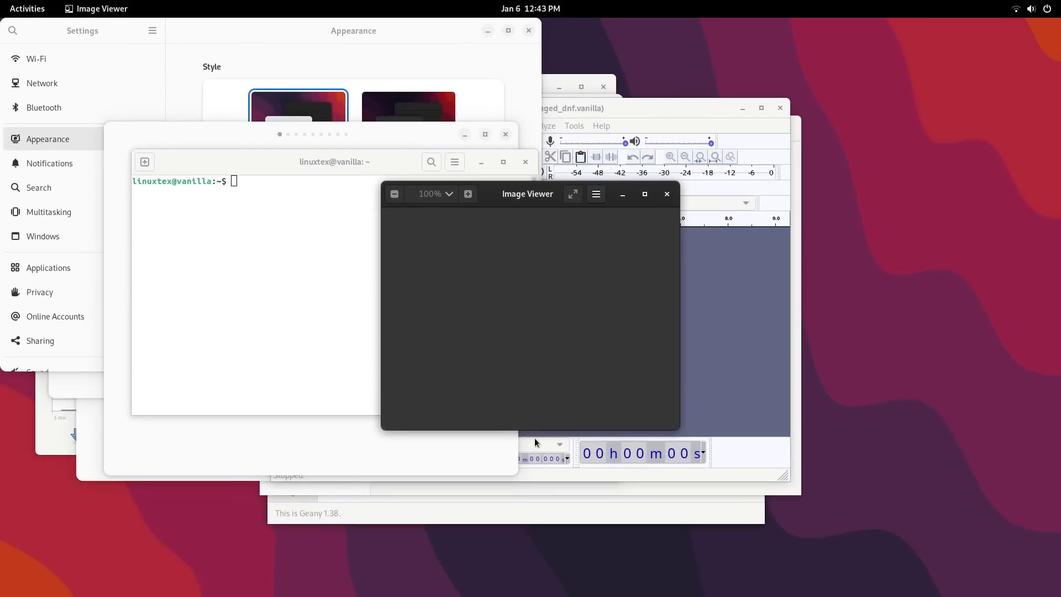
left_click(27, 7)
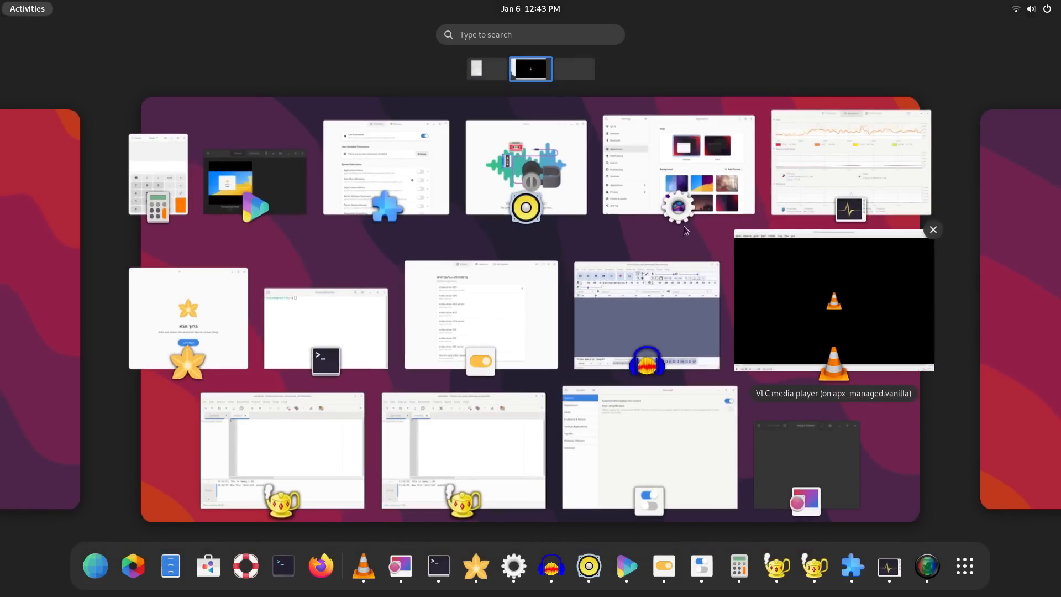
mouse_move(729, 456)
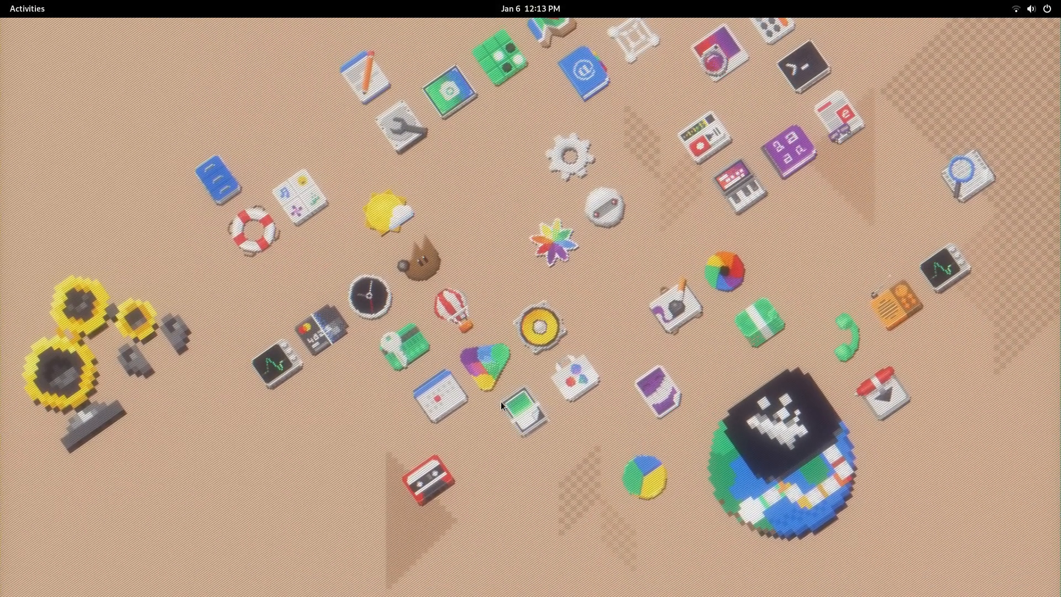
- Switch dark mode on and off again, then bring up the desktop background choices
left_click(27, 7)
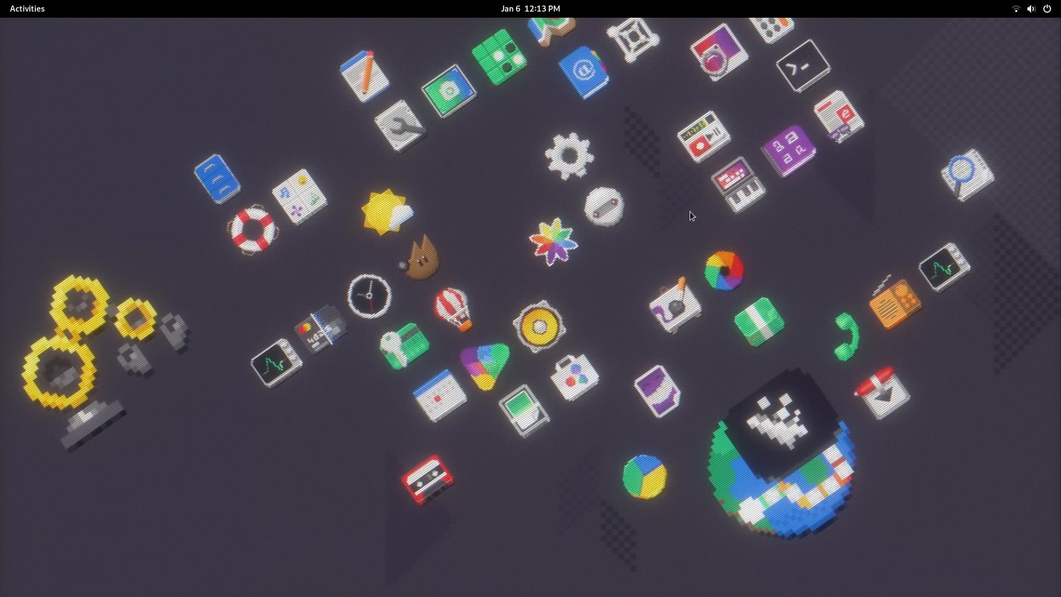
left_click(1029, 9)
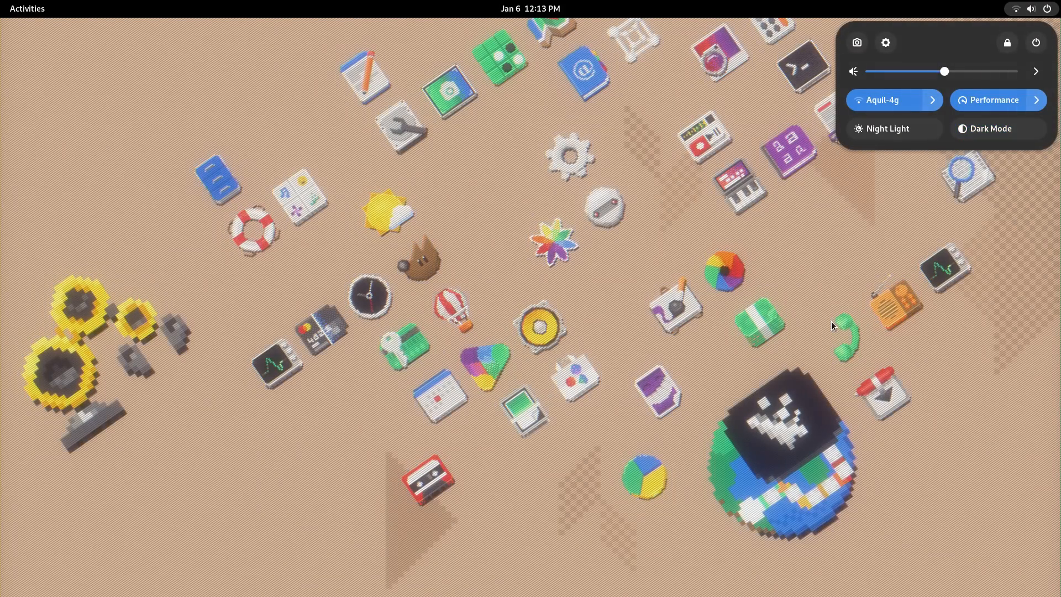
left_click(623, 318)
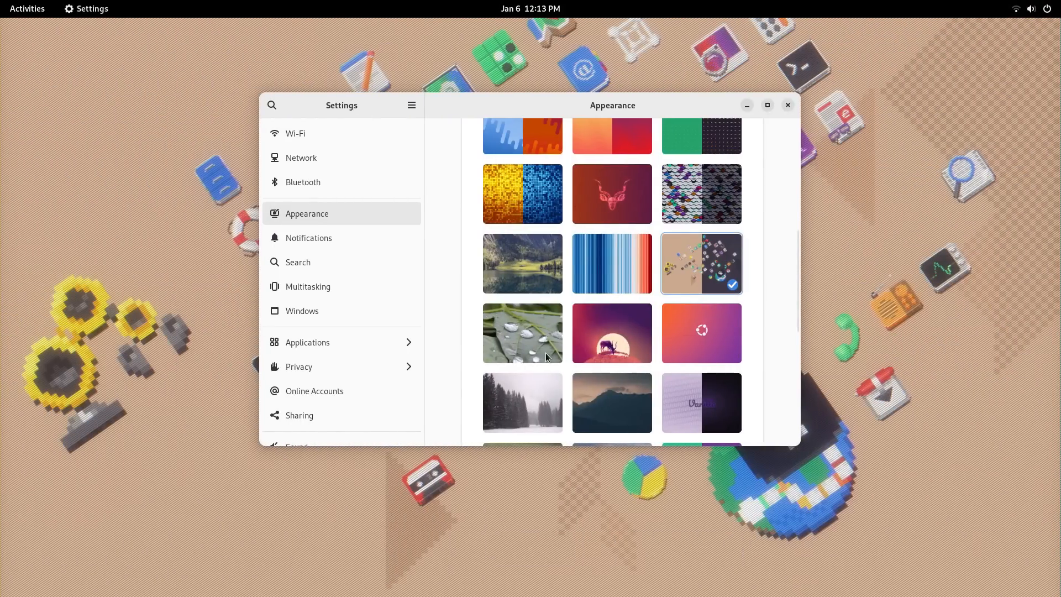
- Try the water-drops-on-a-leaf wallpaper, then set the orange-to-purple gradient as background
left_click(520, 333)
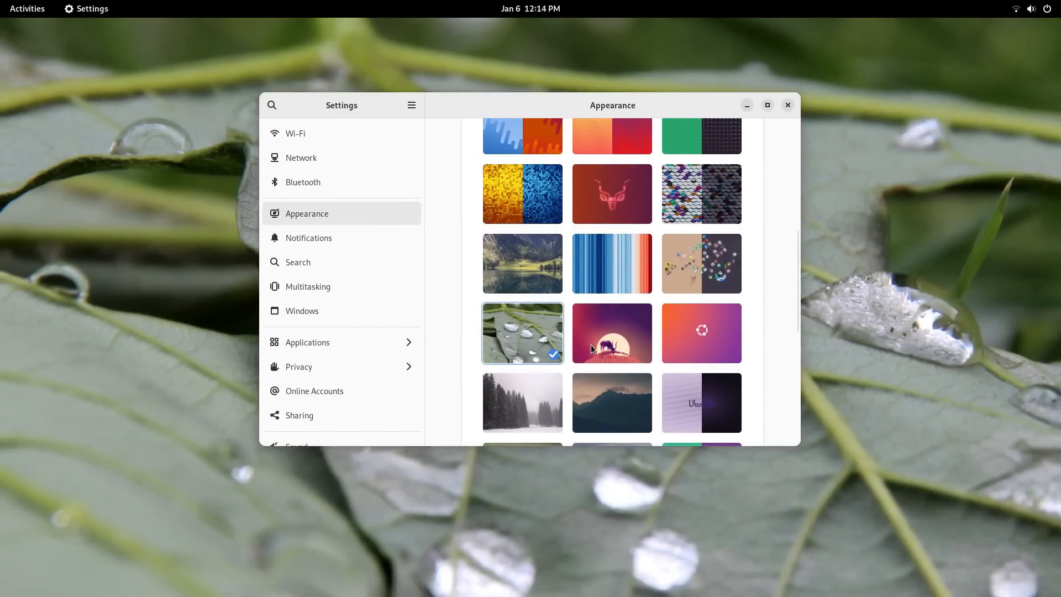
left_click(611, 333)
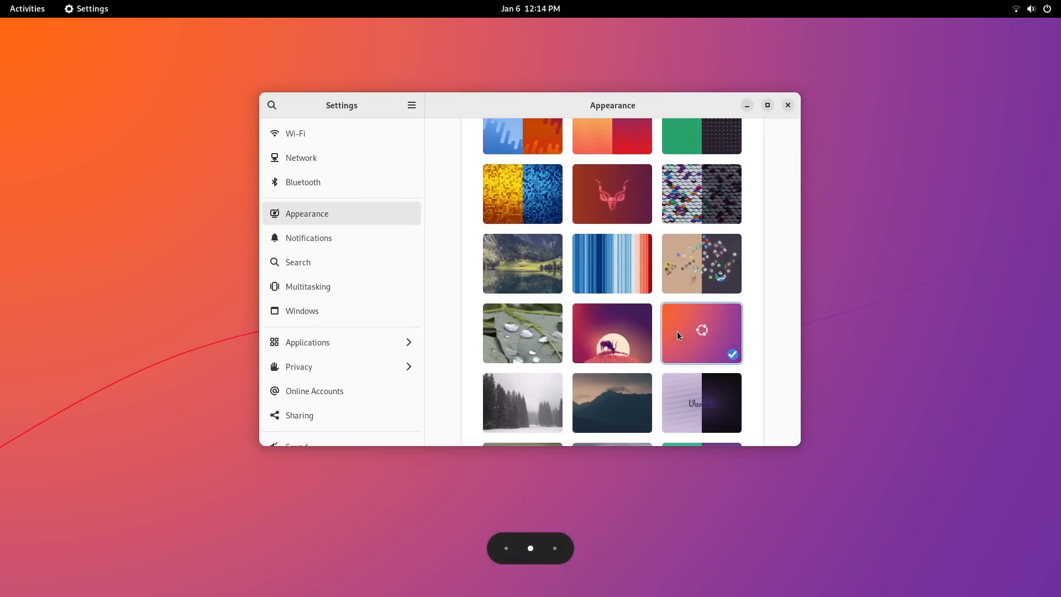
left_click(521, 324)
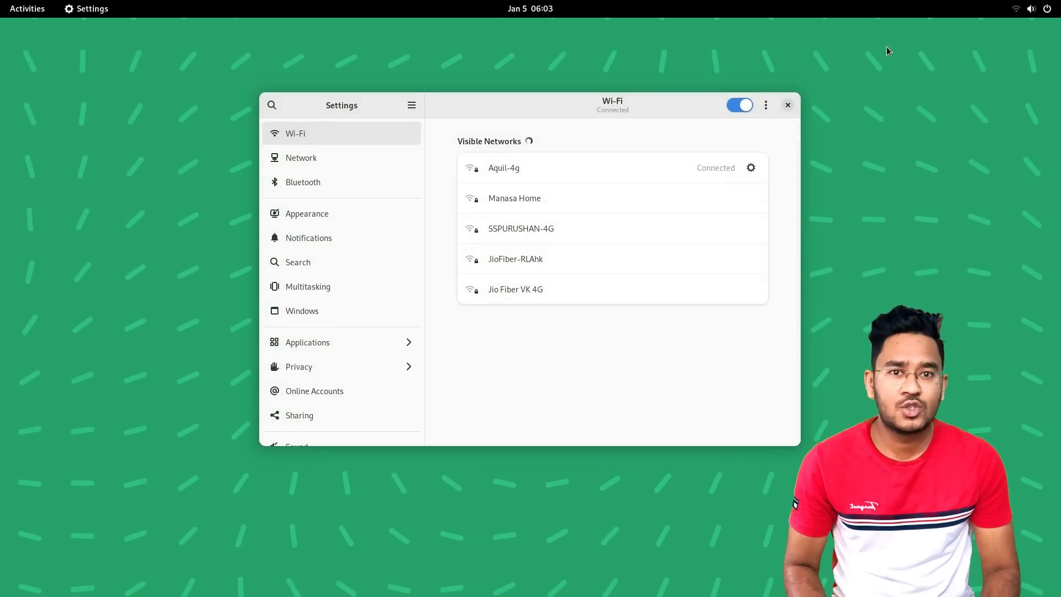
- Browse the wired network/VPN, Bluetooth and Appearance pages
left_click(301, 158)
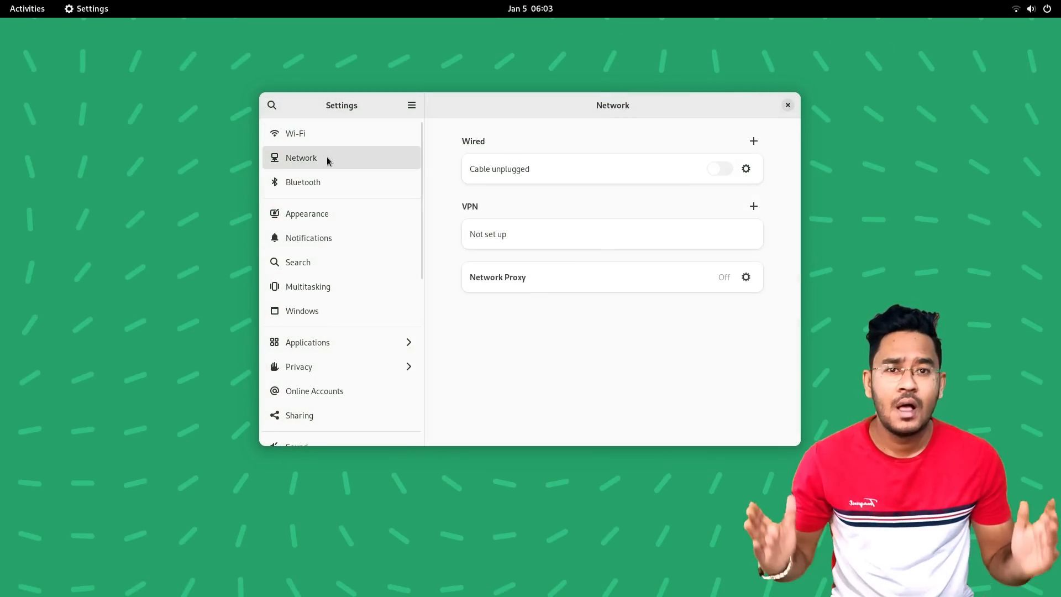
left_click(303, 182)
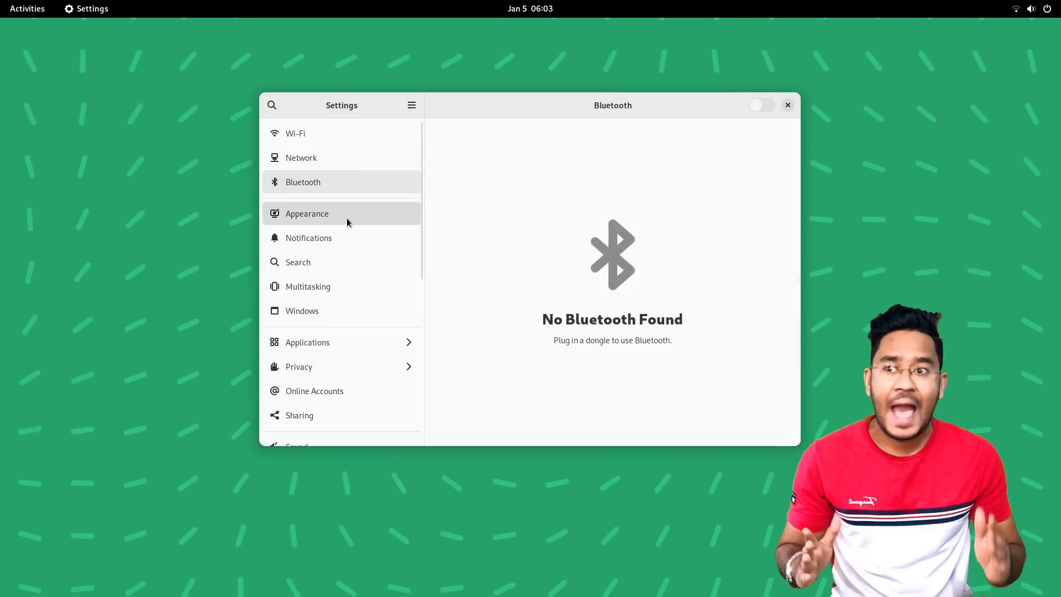
left_click(306, 213)
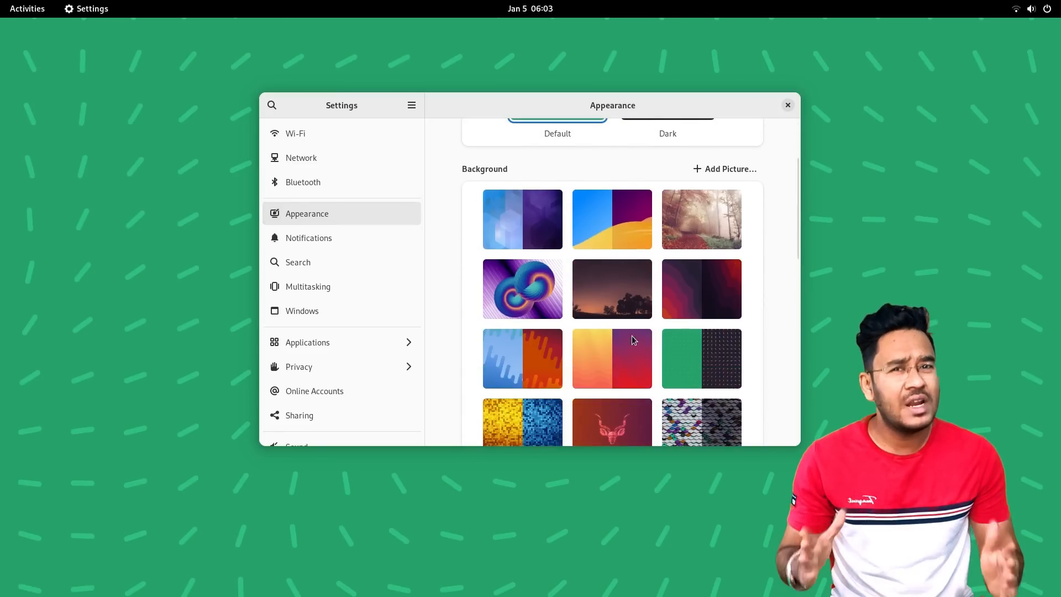
scroll("down", 3)
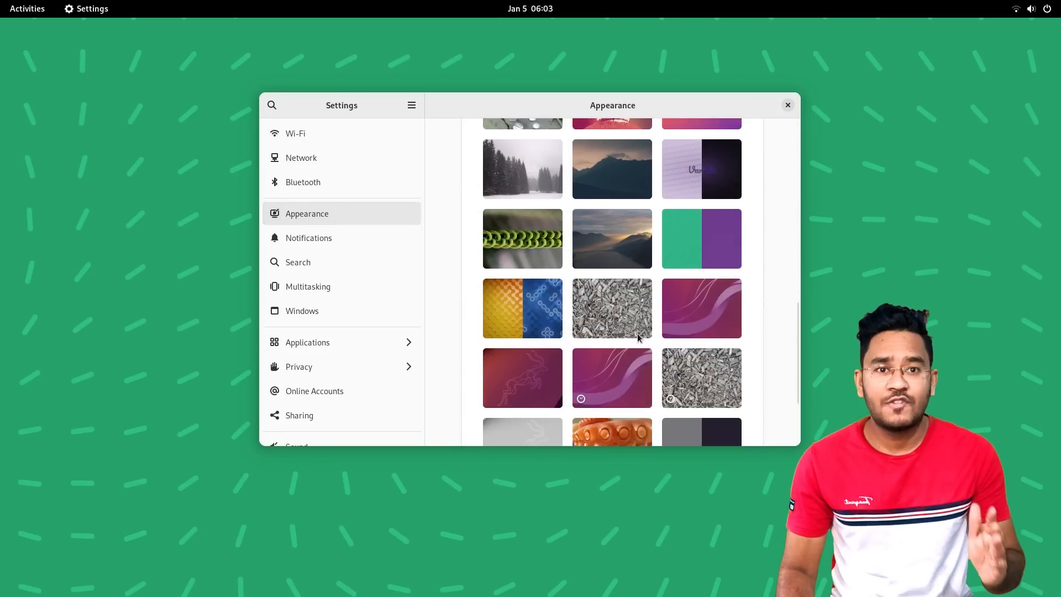
- View the Notifications page and its per-application list
left_click(309, 237)
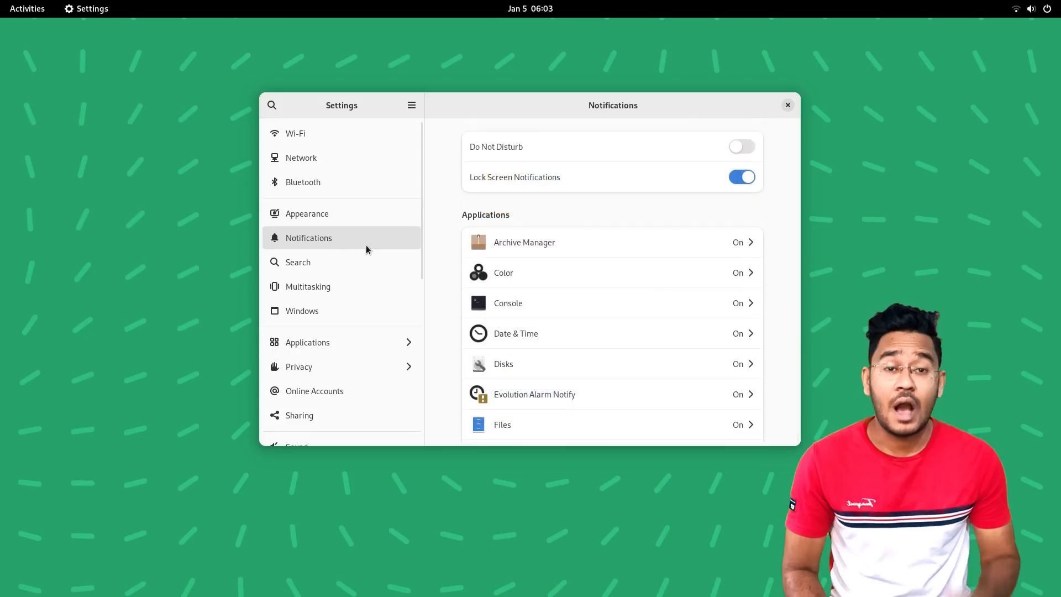
scroll("down", 3)
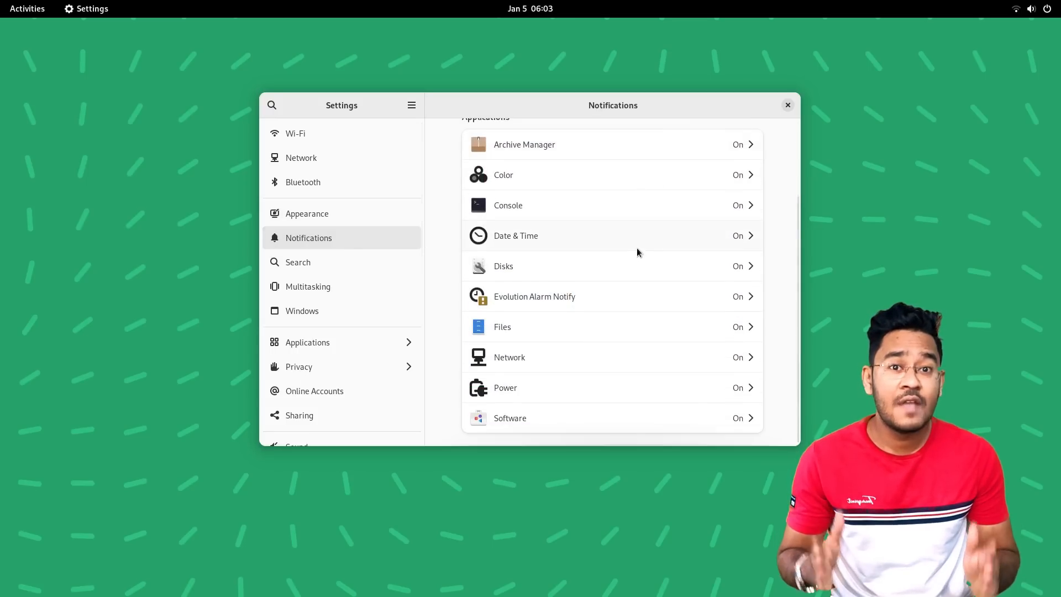
- In Search settings, exclude Photos and Files from search results
left_click(297, 262)
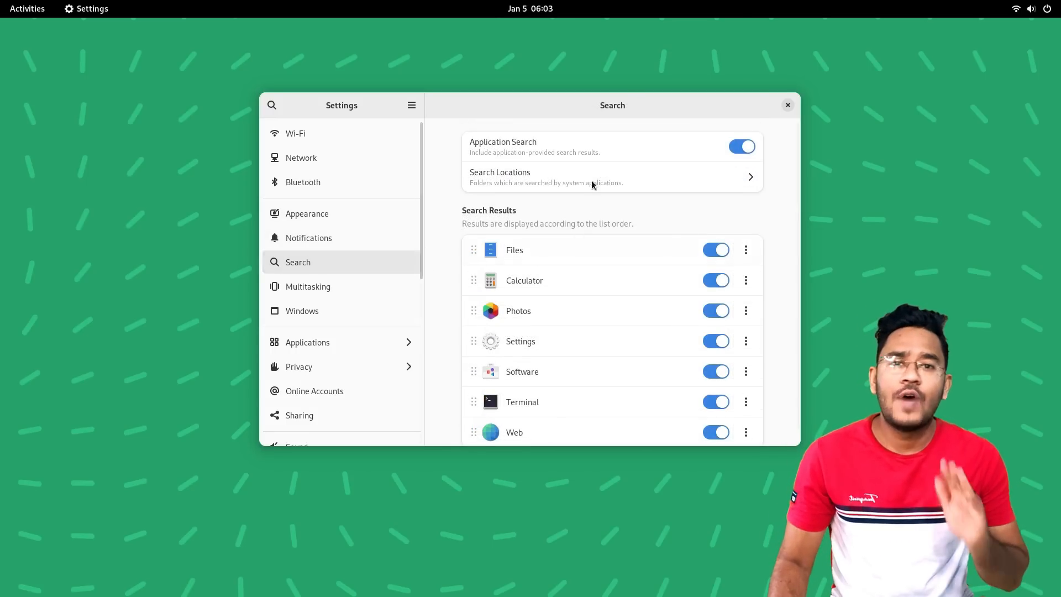
mouse_move(650, 249)
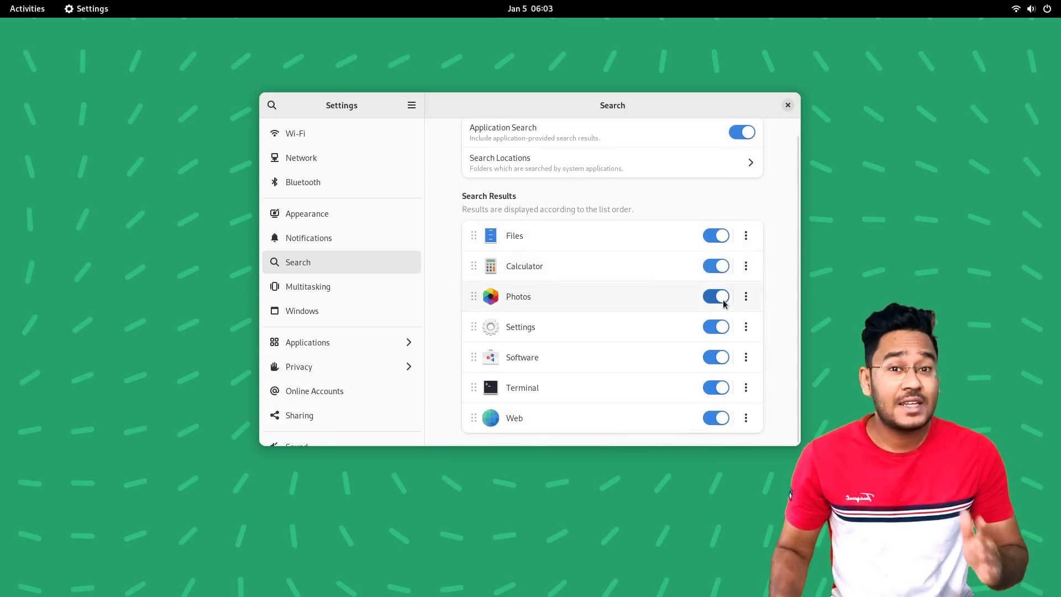
left_click(715, 296)
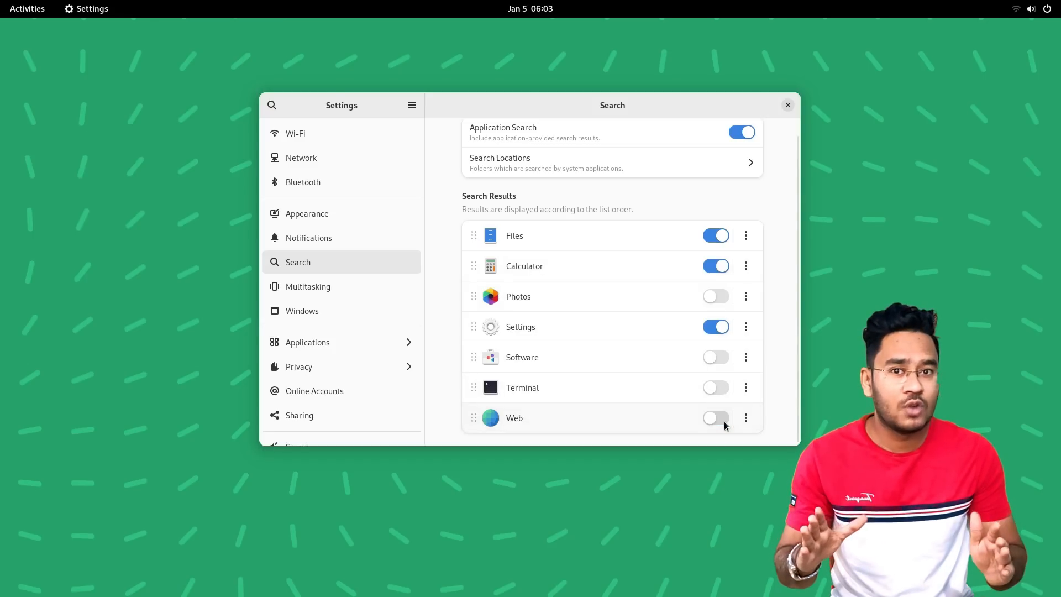
left_click(716, 236)
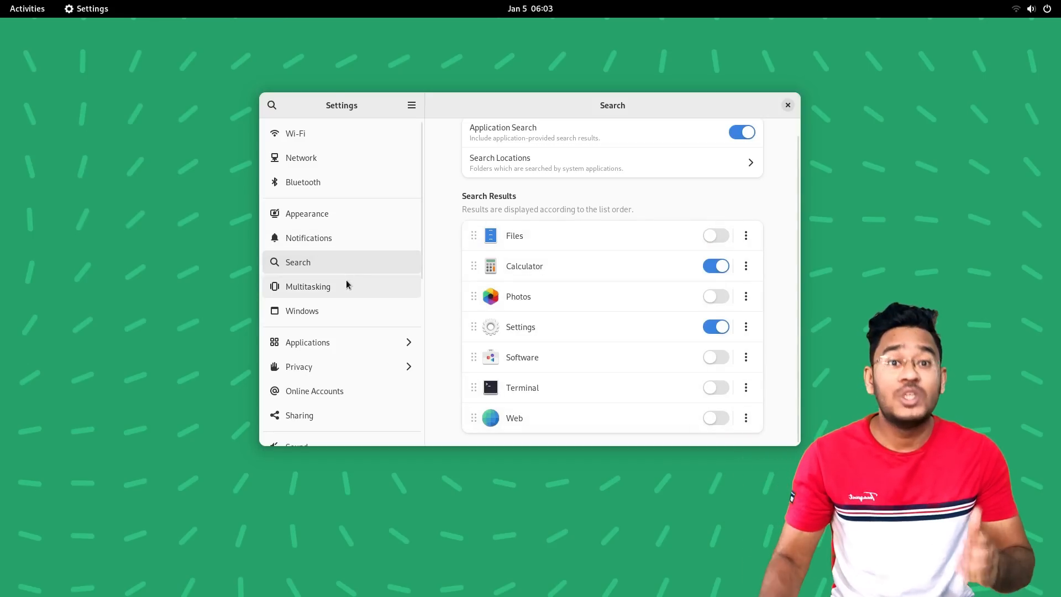
- Browse the Multitasking page, then move on to the Windows settings
left_click(308, 286)
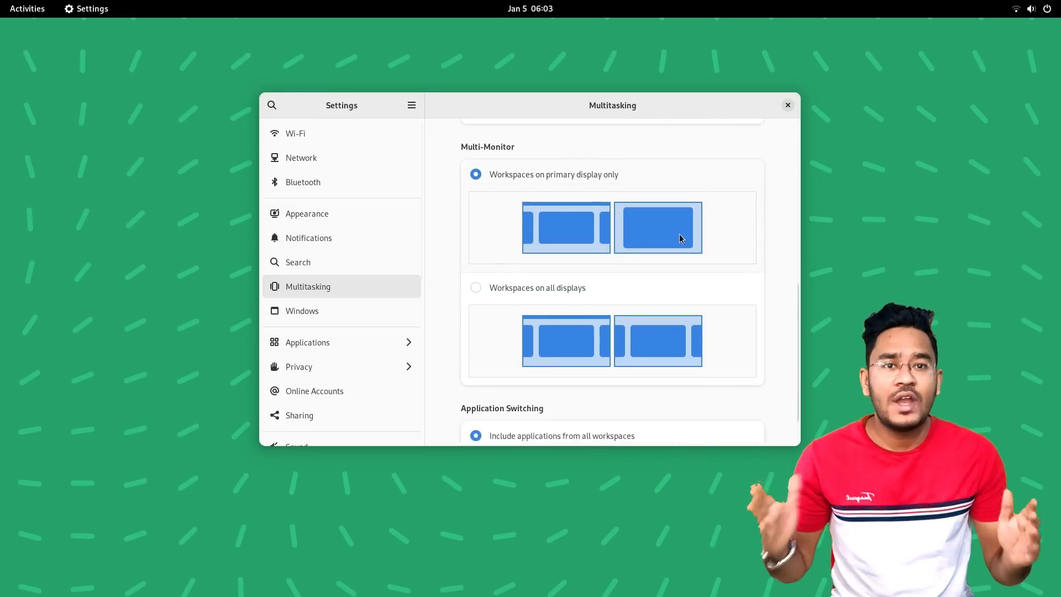
scroll("up", 3)
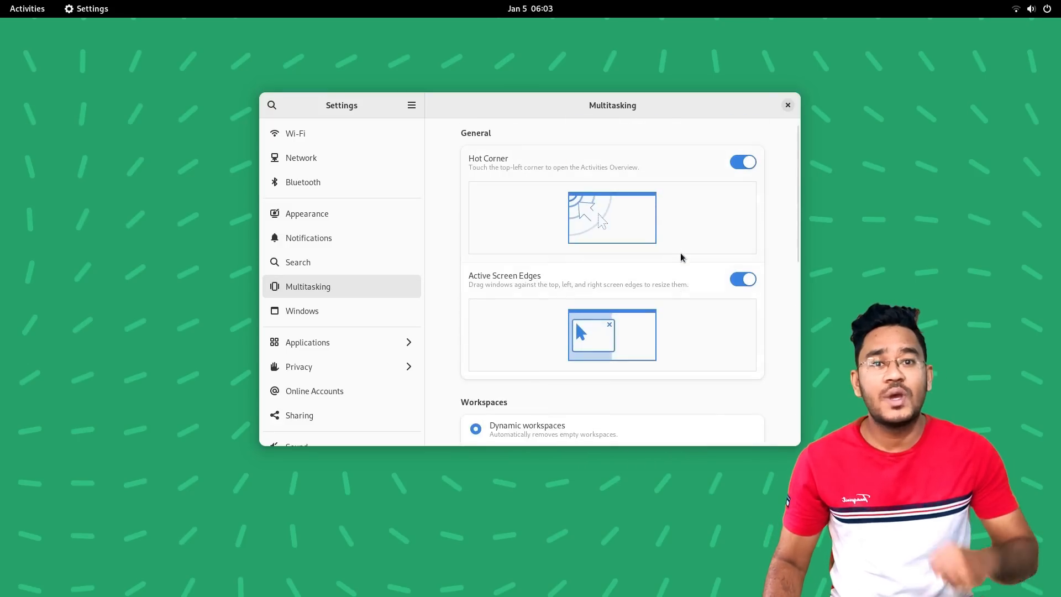
left_click(27, 8)
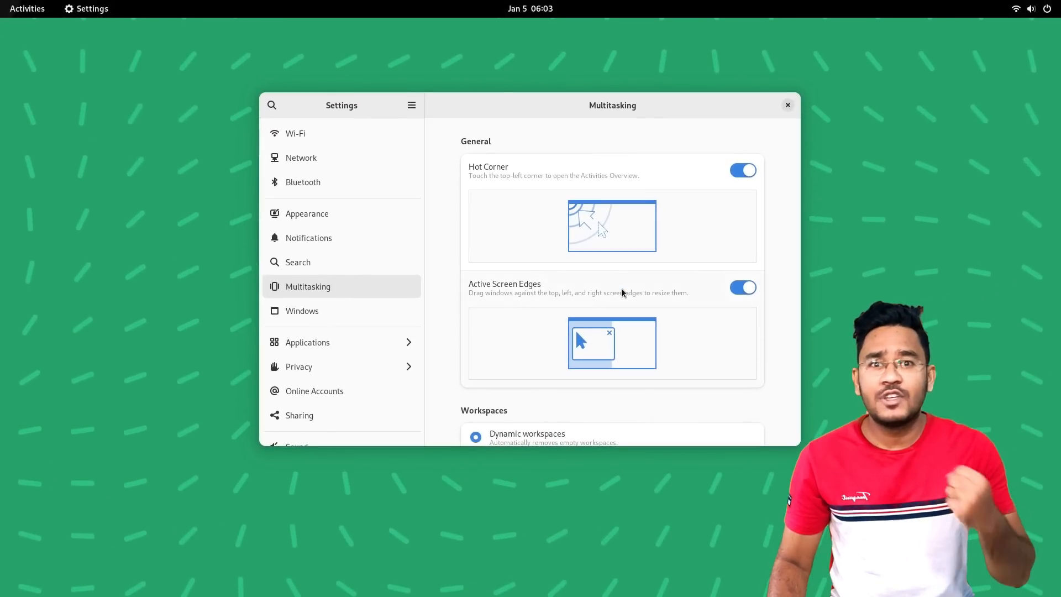
left_click(303, 311)
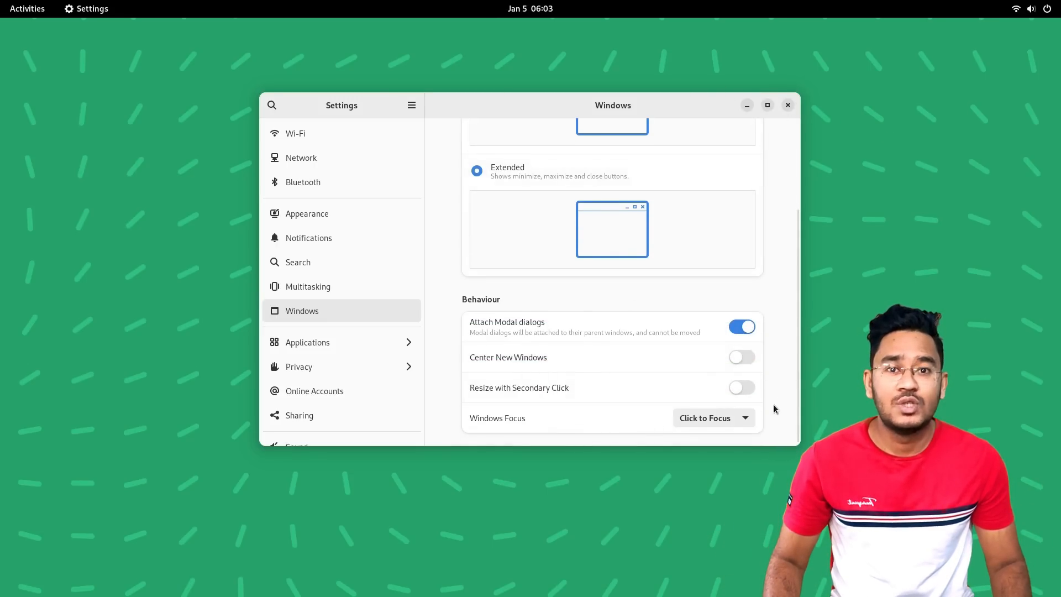
- Review the per-application settings list, then go to Privacy
left_click(307, 341)
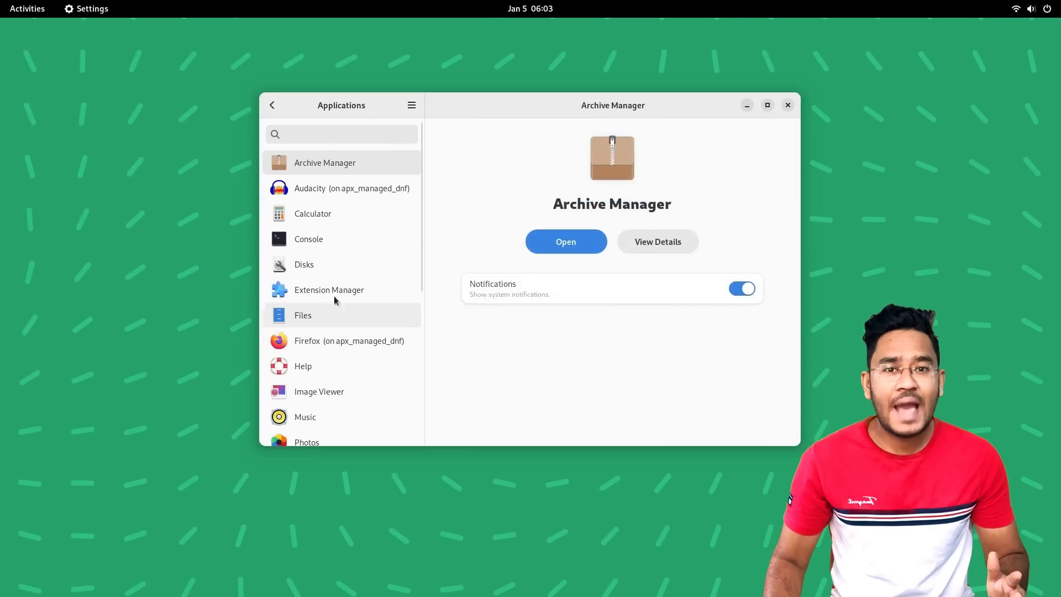
scroll("down", 3)
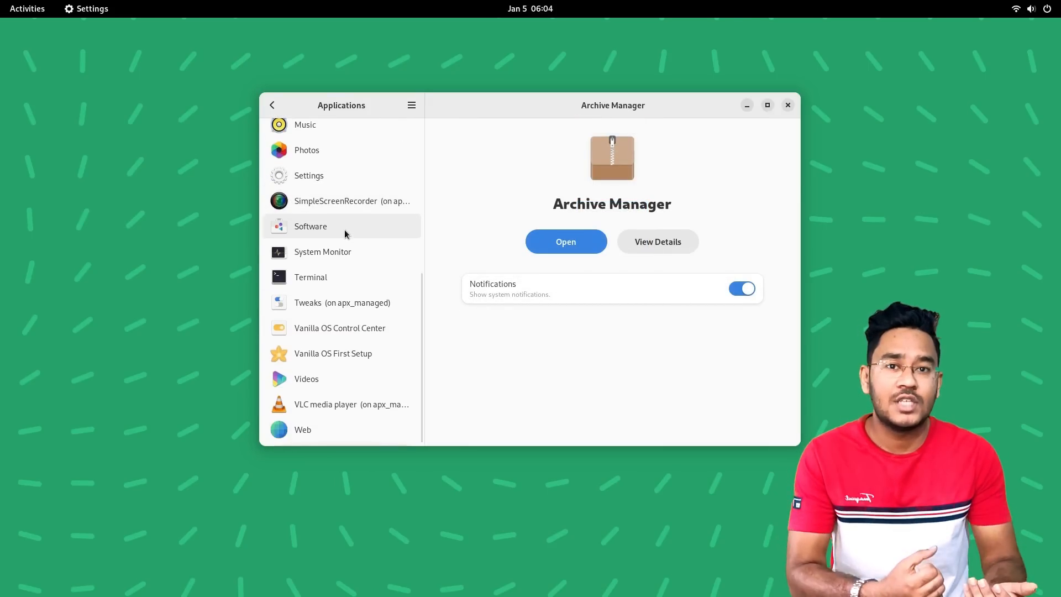
left_click(272, 105)
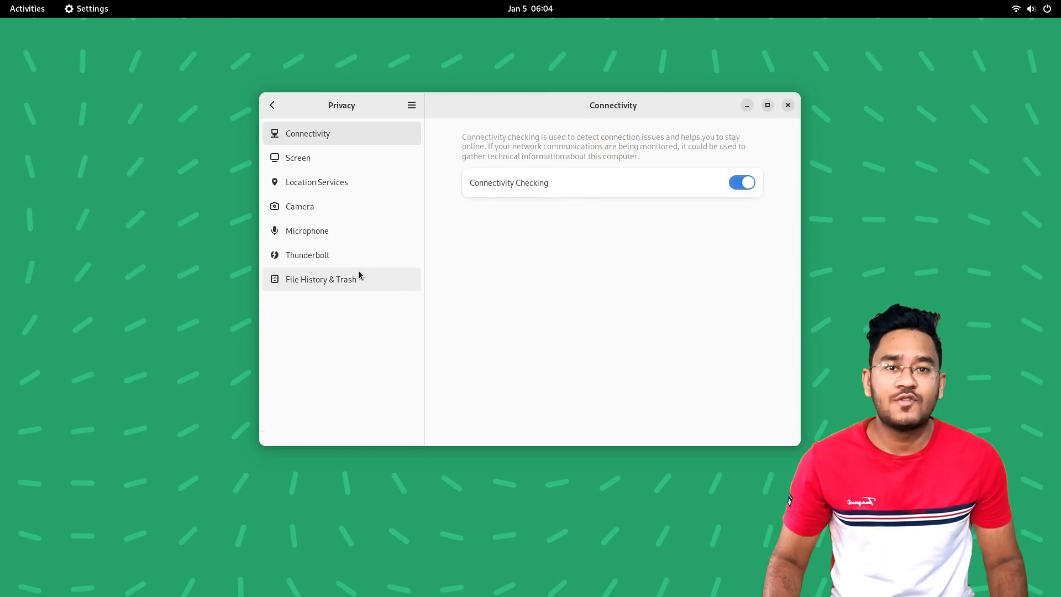
- View Screen Lock, Location Services, Microphone and File History & Trash, then return to the main list
left_click(298, 158)
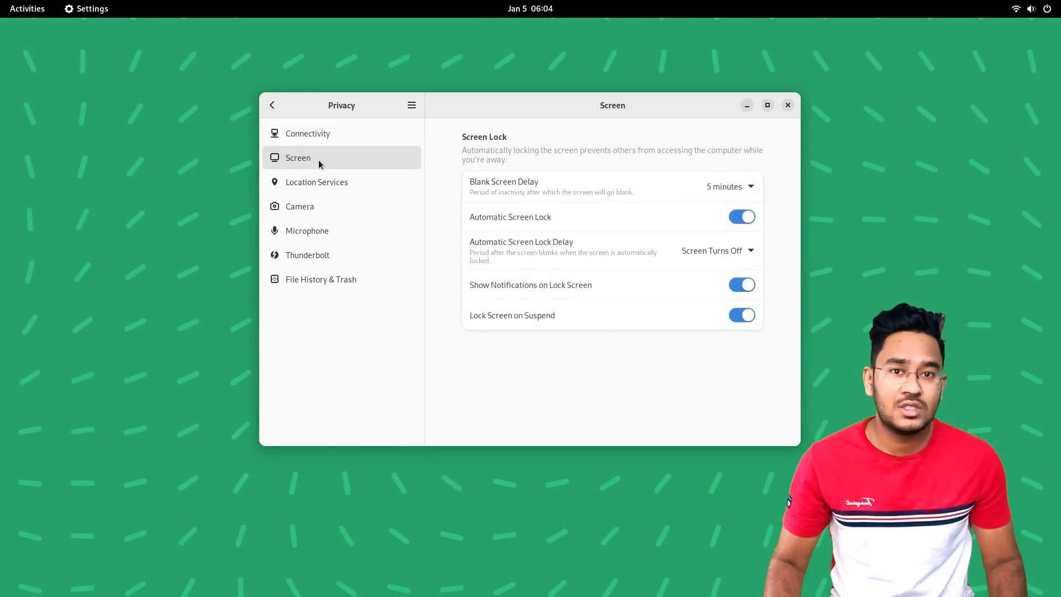
left_click(317, 182)
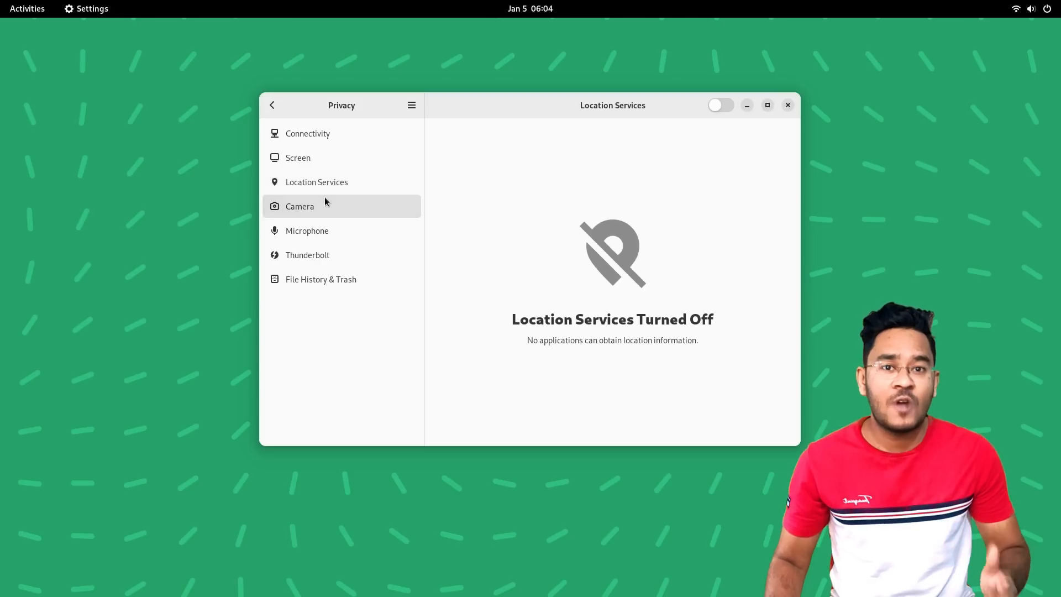
left_click(306, 230)
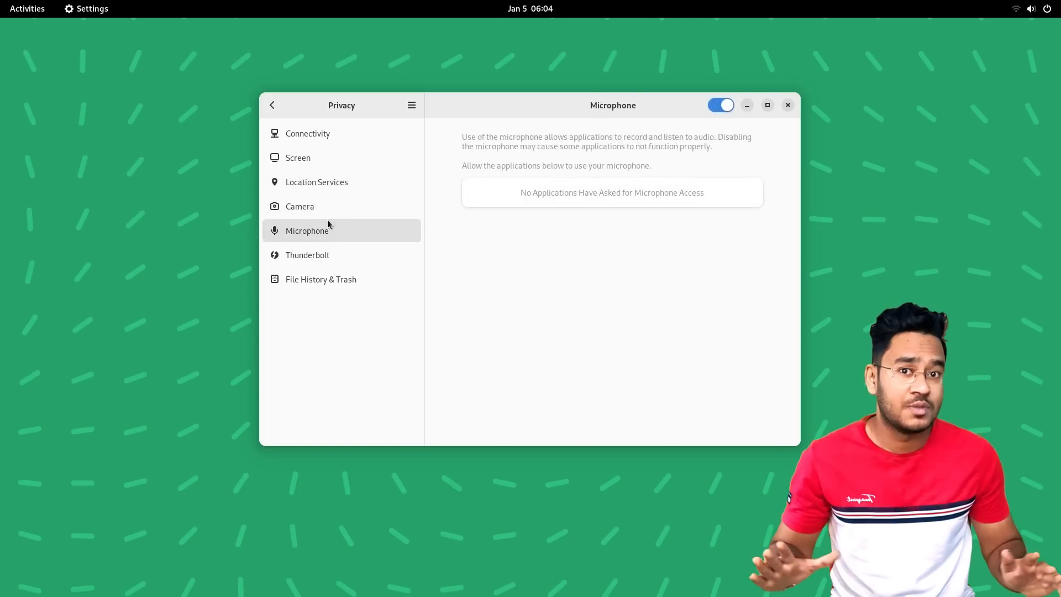
left_click(320, 278)
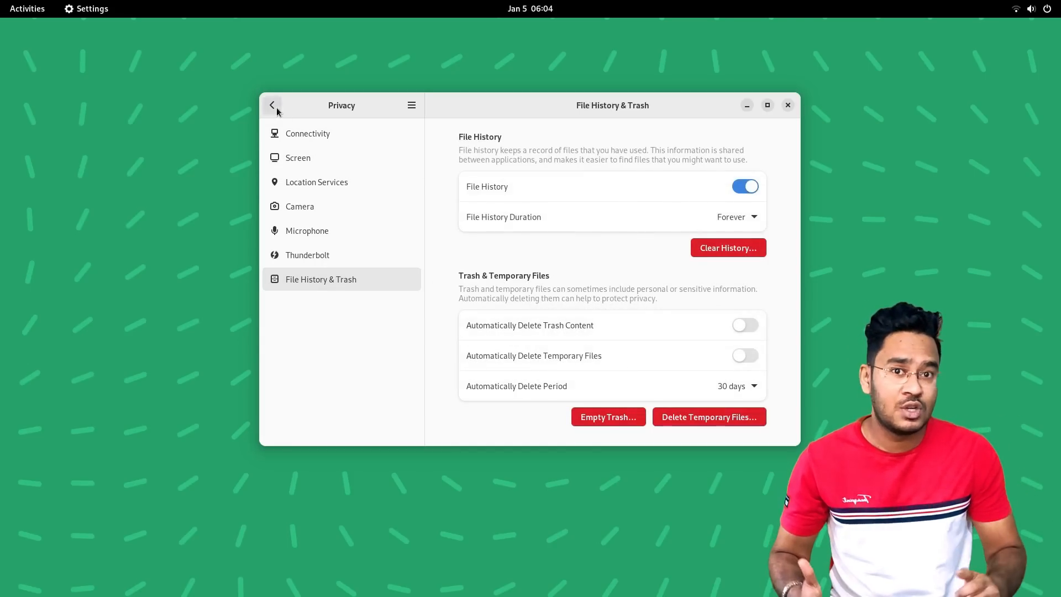
left_click(272, 105)
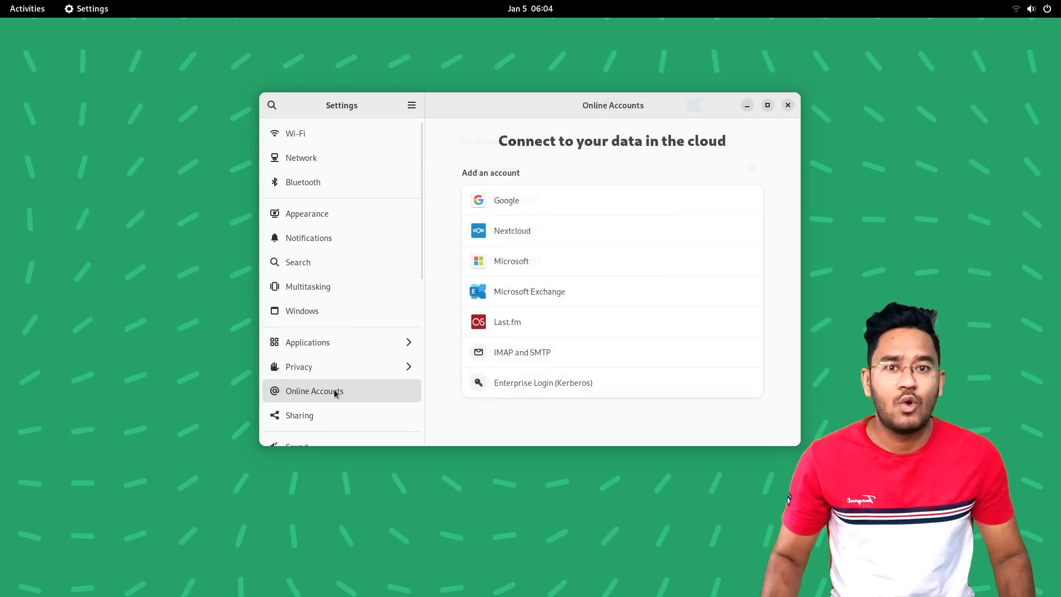
- Start and cancel a Google account sign-in, then move to the Sound settings
left_click(506, 200)
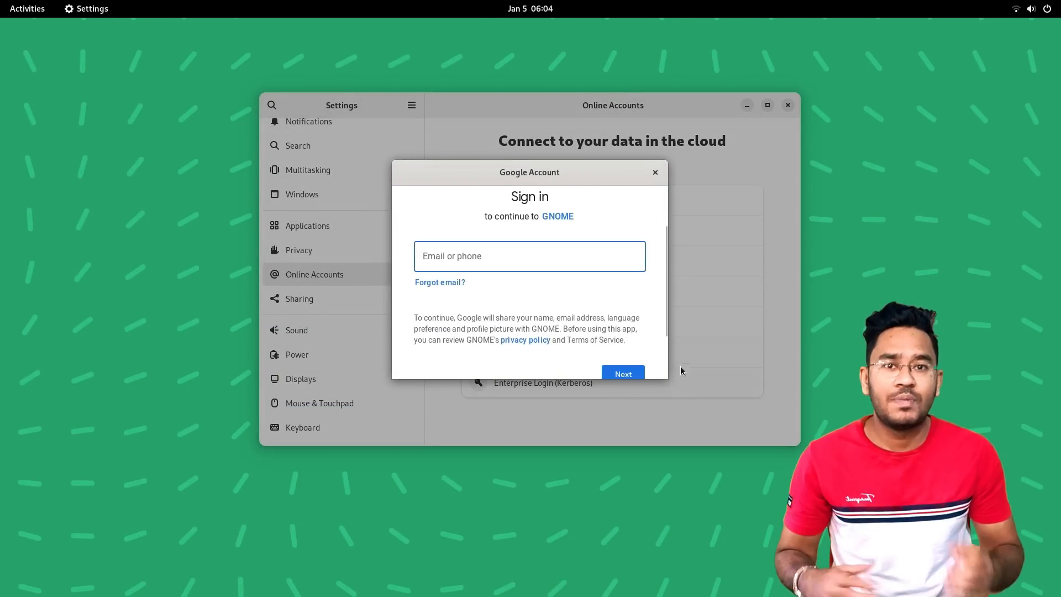
left_click(654, 173)
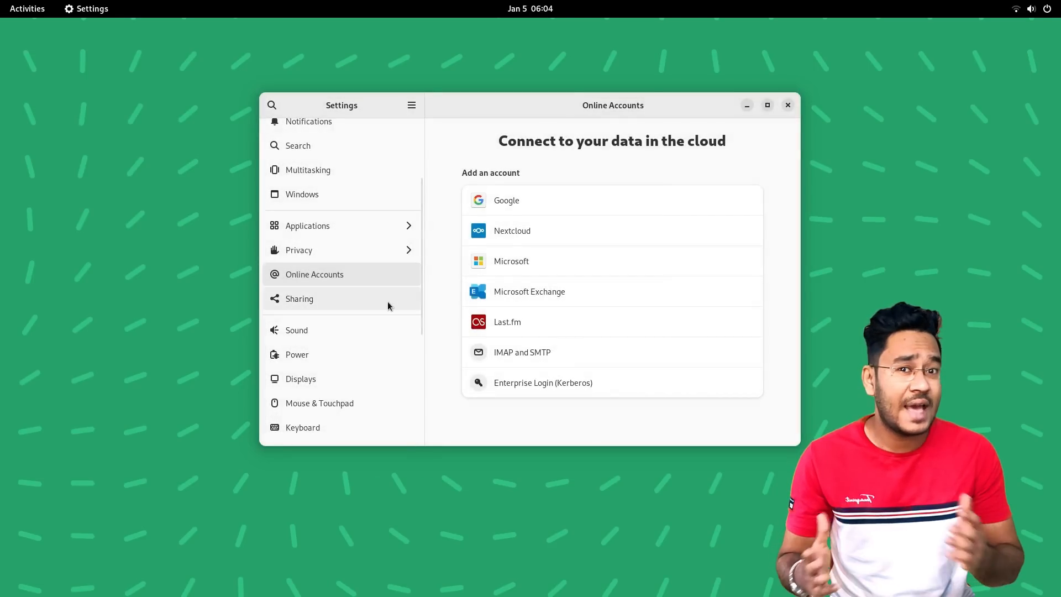
left_click(296, 330)
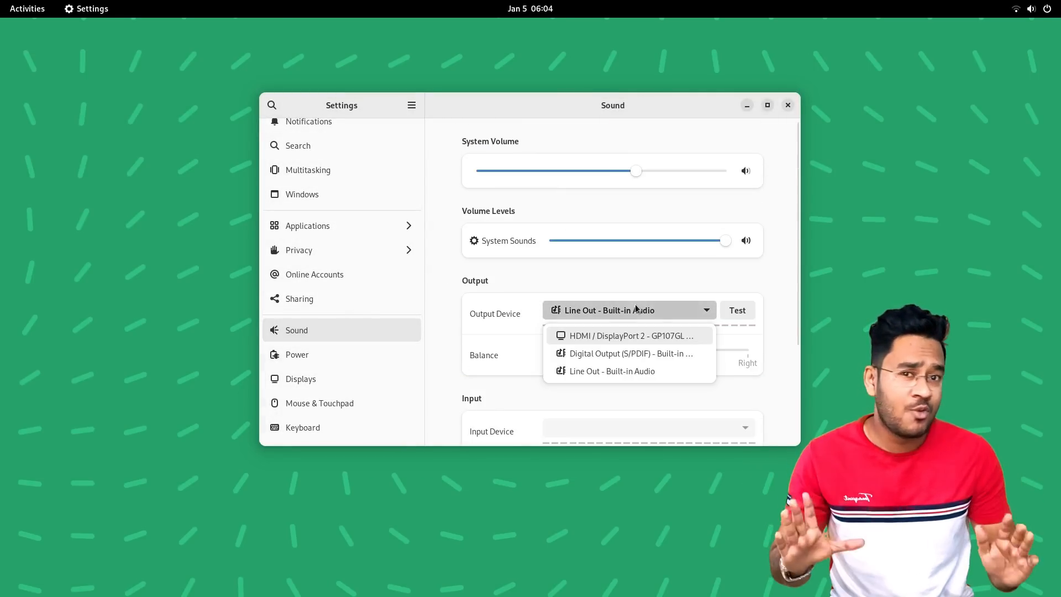
- Keep Line Out as output device and test the speakers, then go to Power
left_click(611, 371)
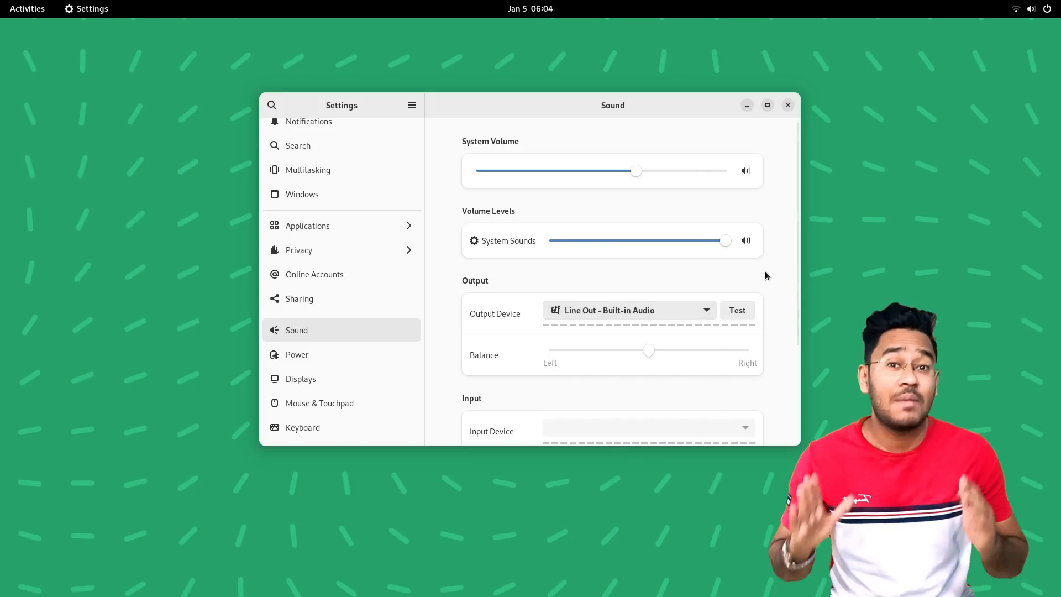
left_click(736, 310)
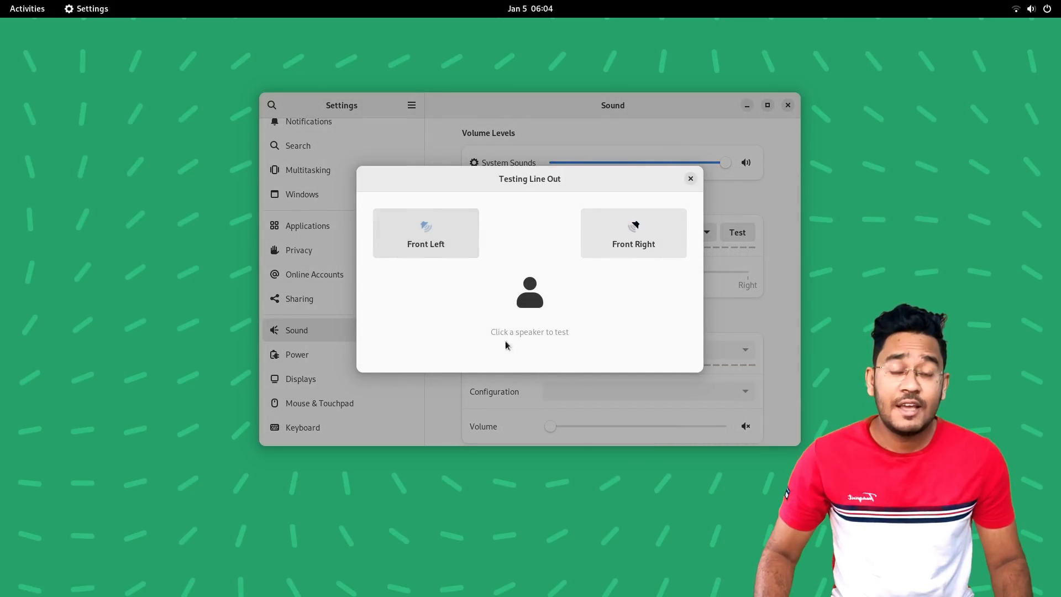
left_click(296, 354)
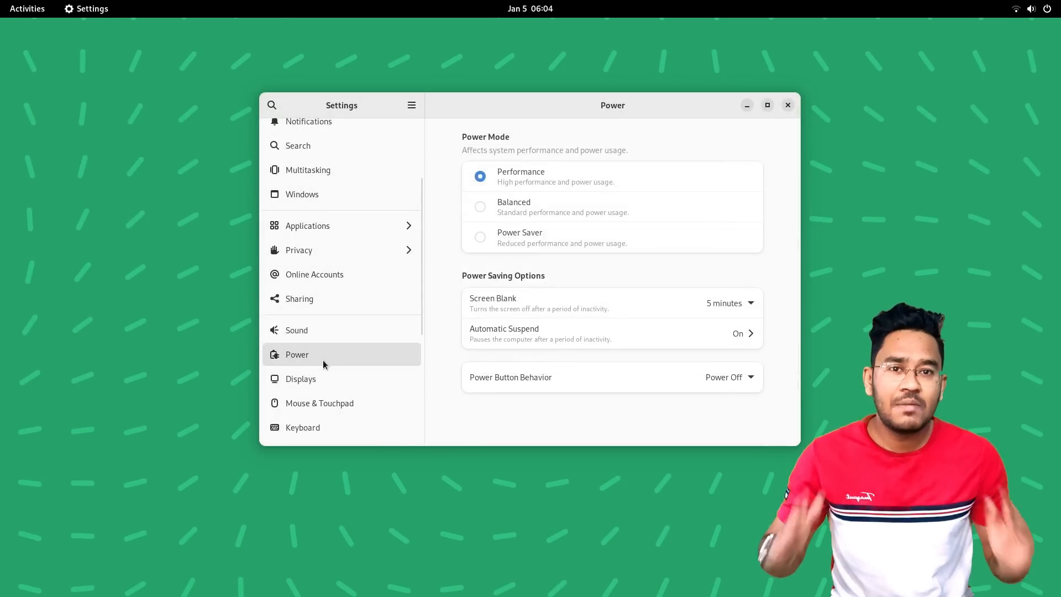
mouse_move(518, 175)
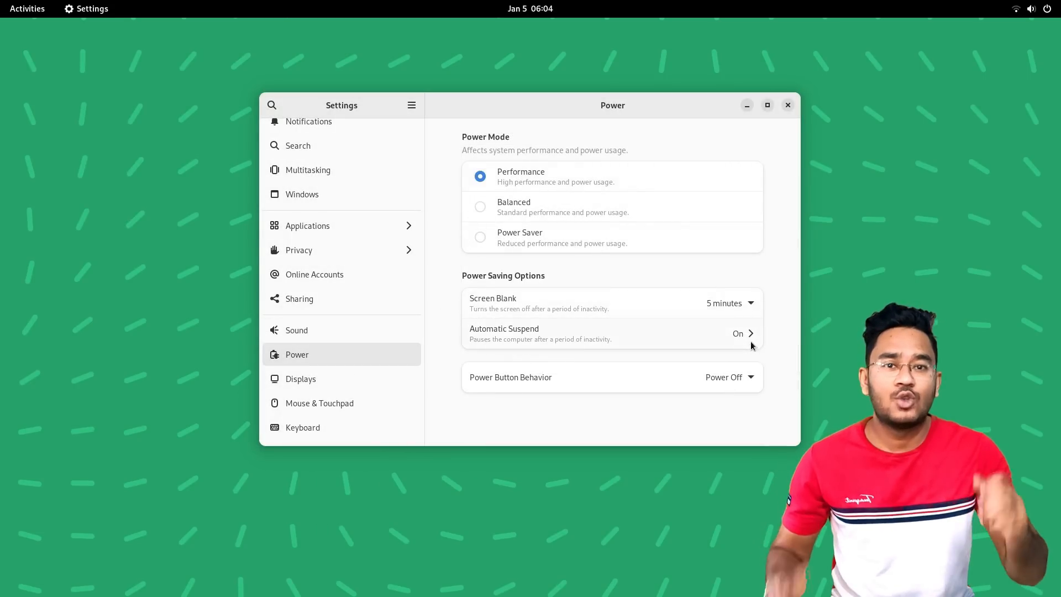
- Check the power button behaviour choices, then move to the Displays page
left_click(730, 377)
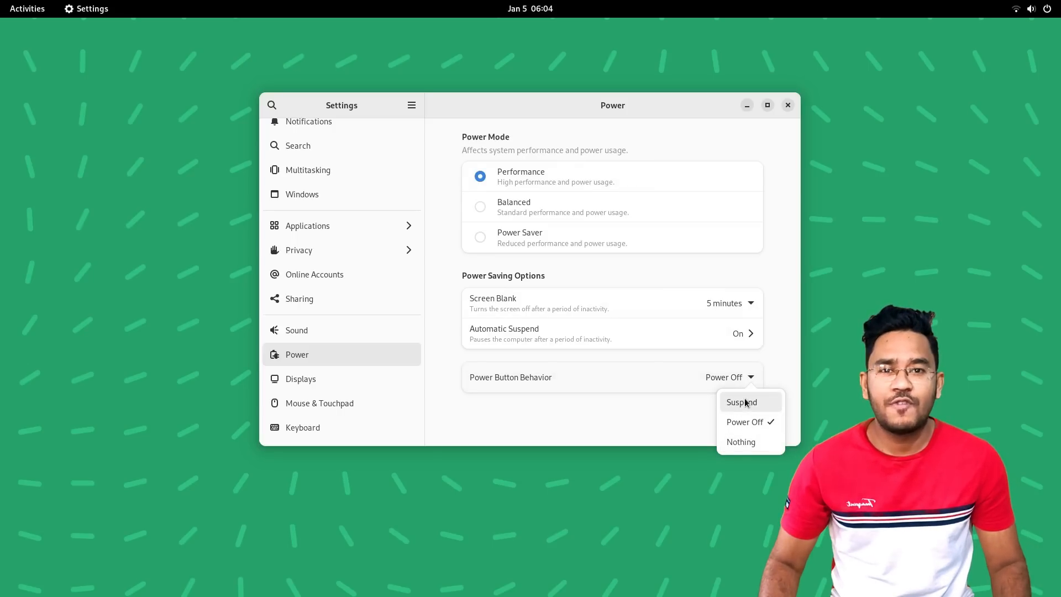
left_click(301, 378)
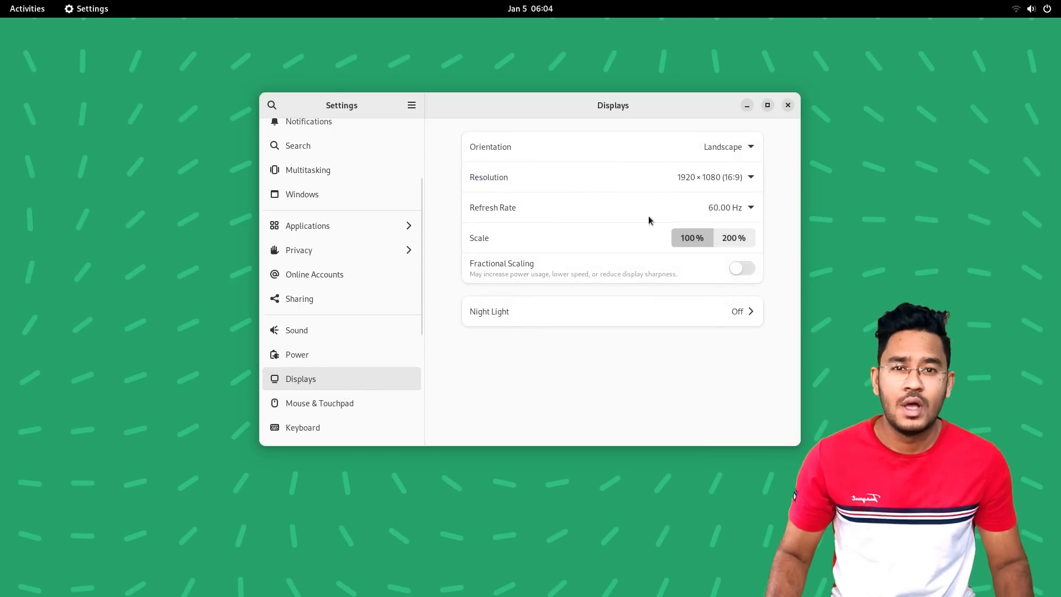